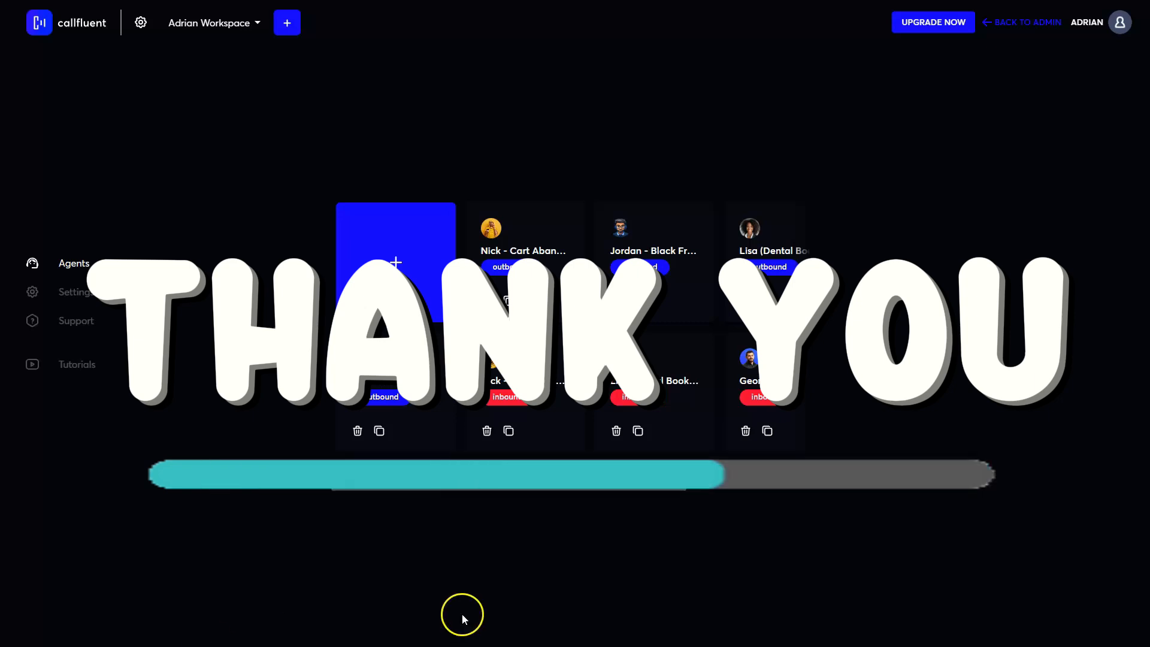
Open the workspace dropdown above Adrian Workspace's agents dashboard to list available workspaces.
left_click(209, 23)
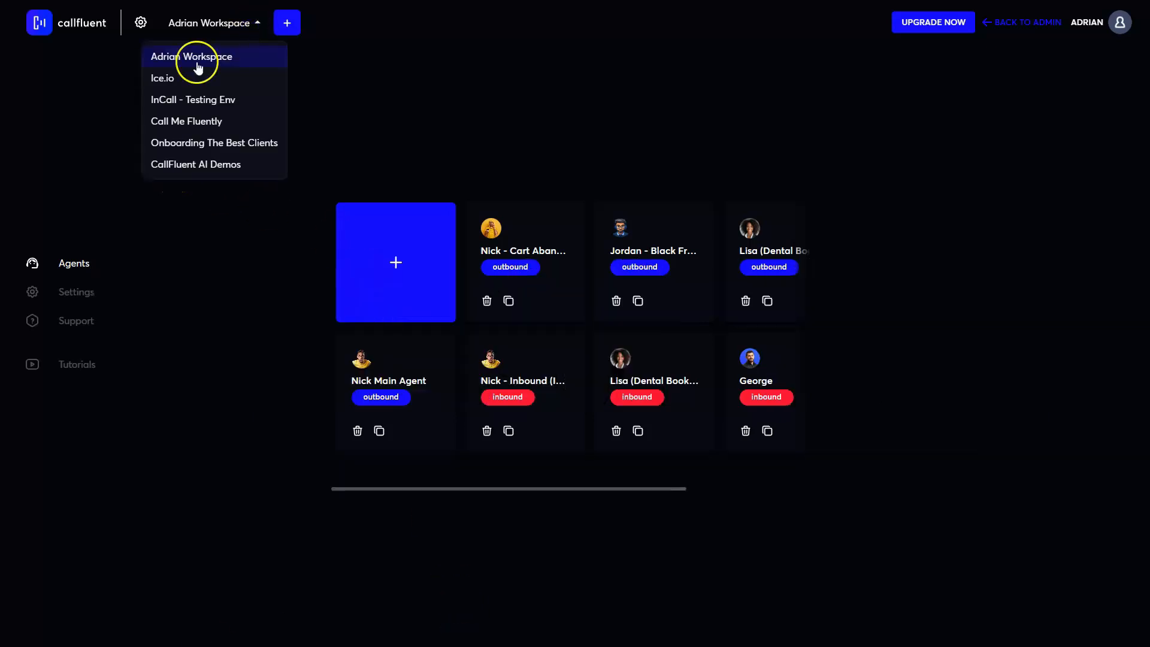
mouse_move(668, 297)
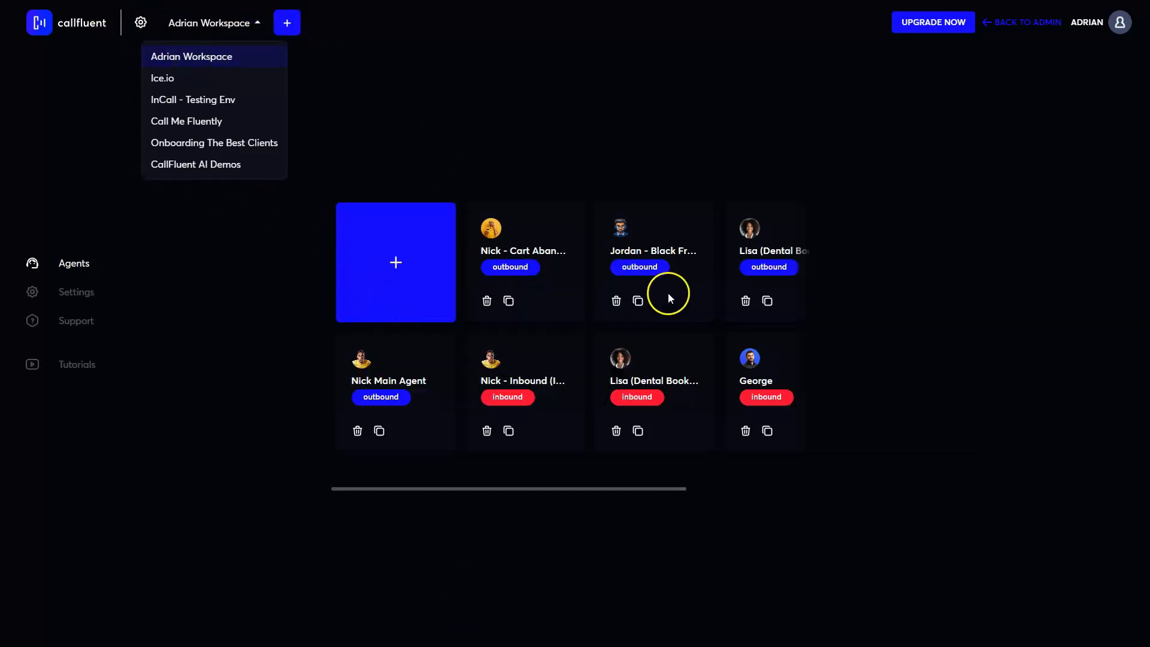
mouse_move(723, 262)
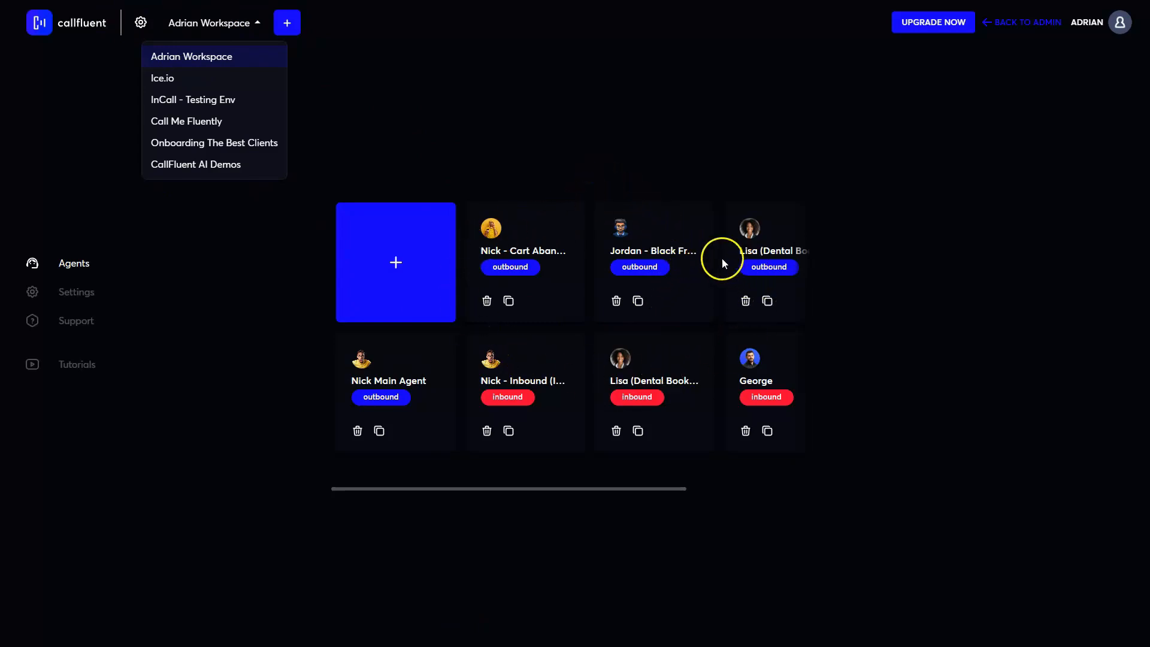
mouse_move(956, 357)
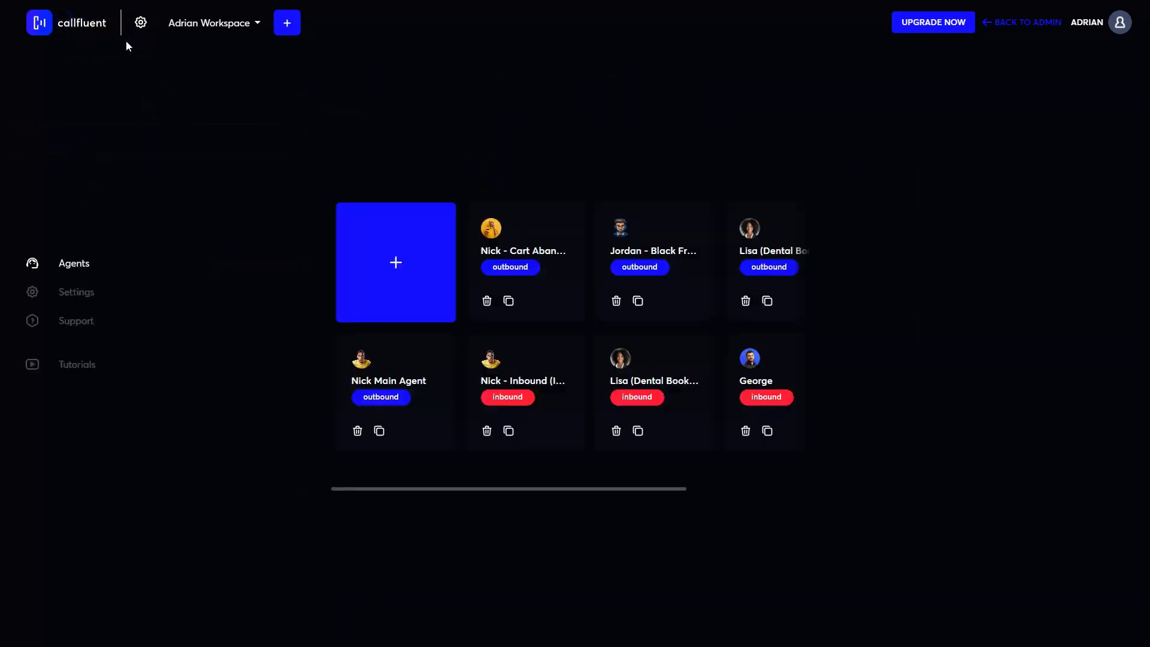
left_click(214, 22)
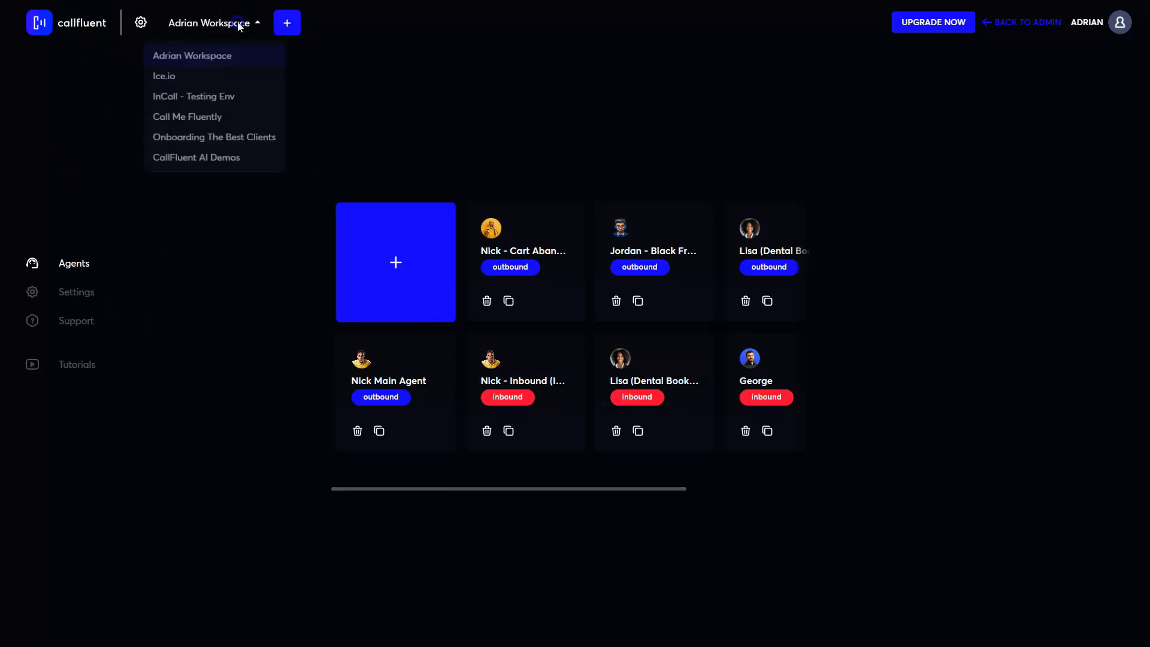
Choose 'CallFluent AI Demos' to show its five agents, including Lisa, Patrick, Sophia and Clara.
left_click(197, 157)
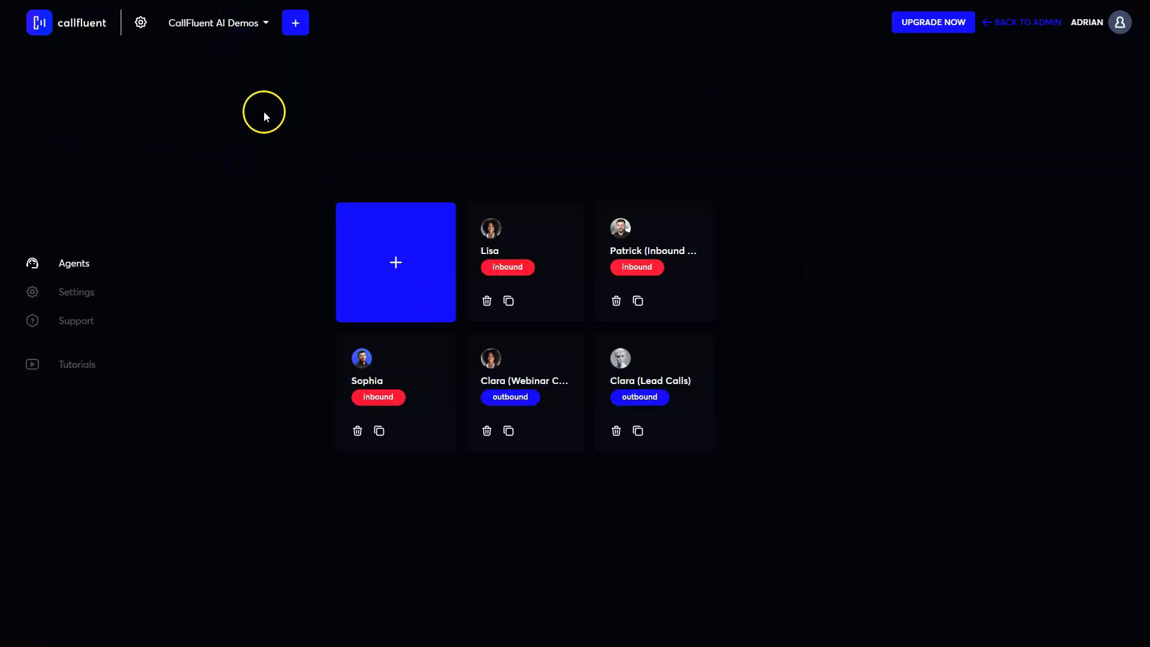
mouse_move(682, 376)
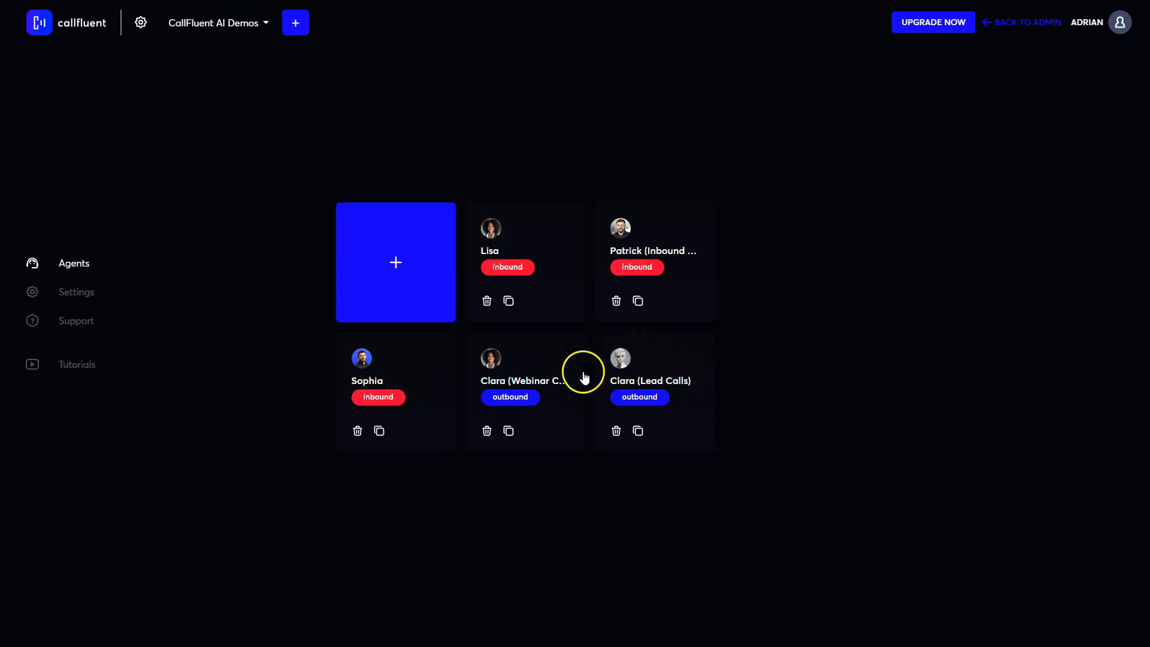
mouse_move(571, 358)
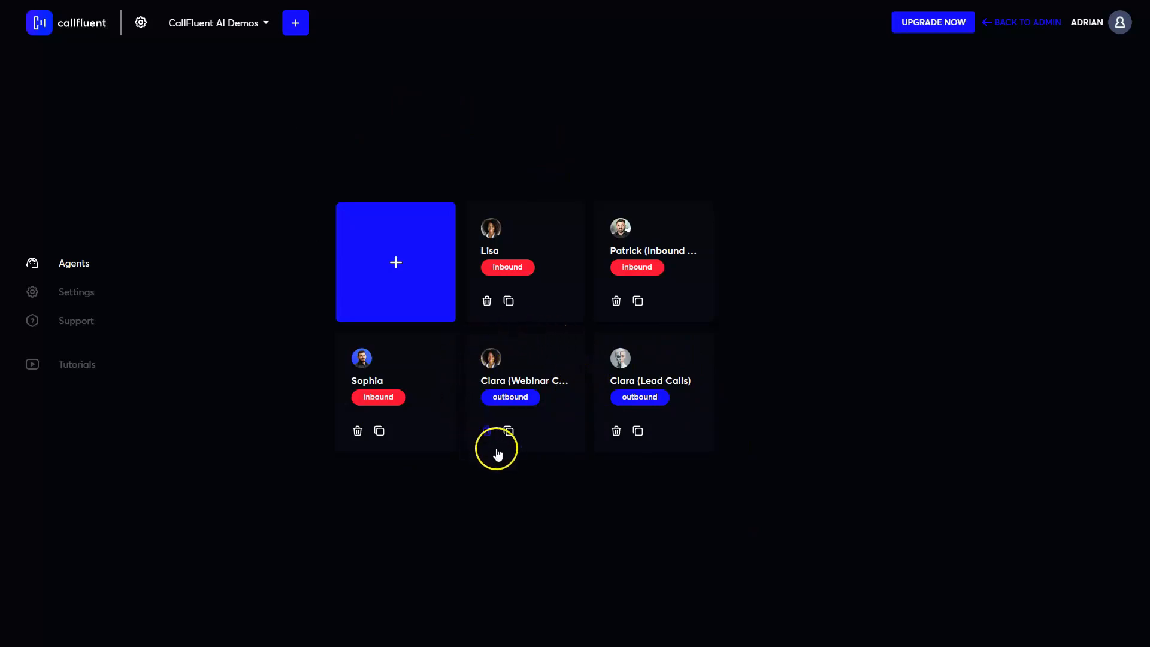
mouse_move(586, 357)
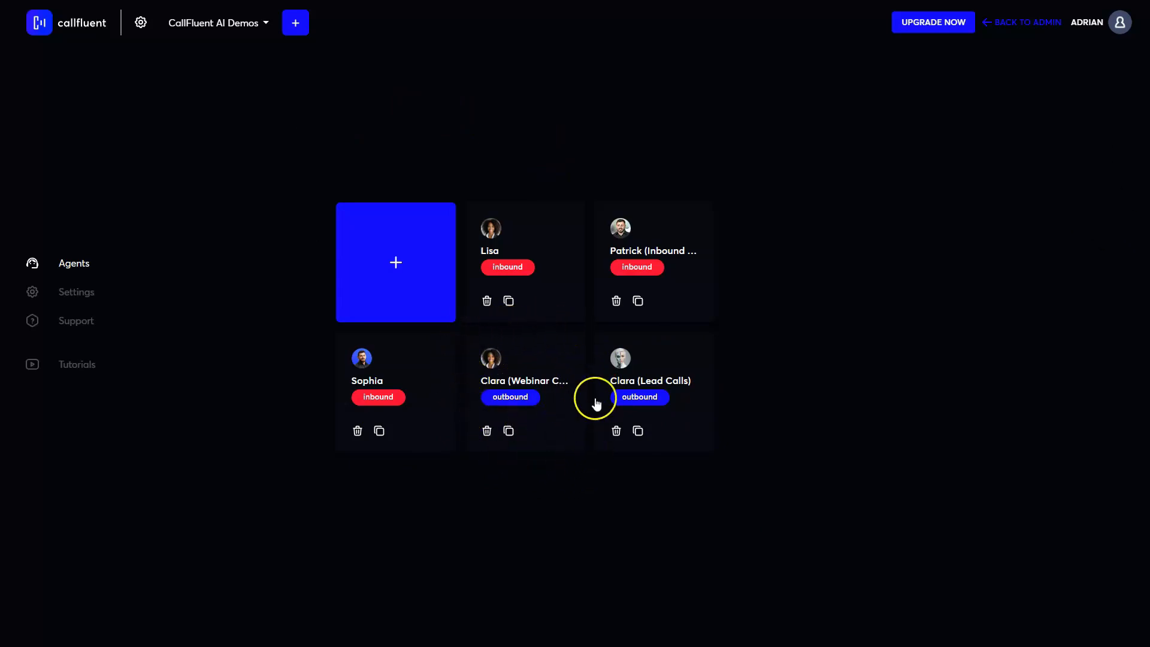
mouse_move(458, 396)
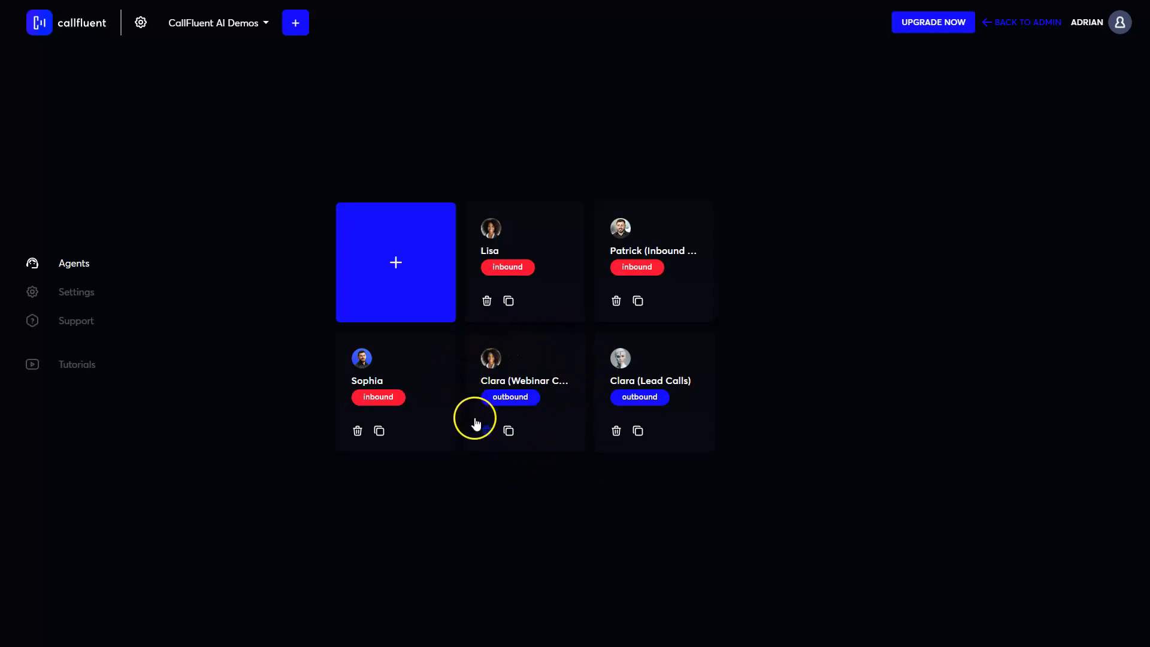
mouse_move(558, 367)
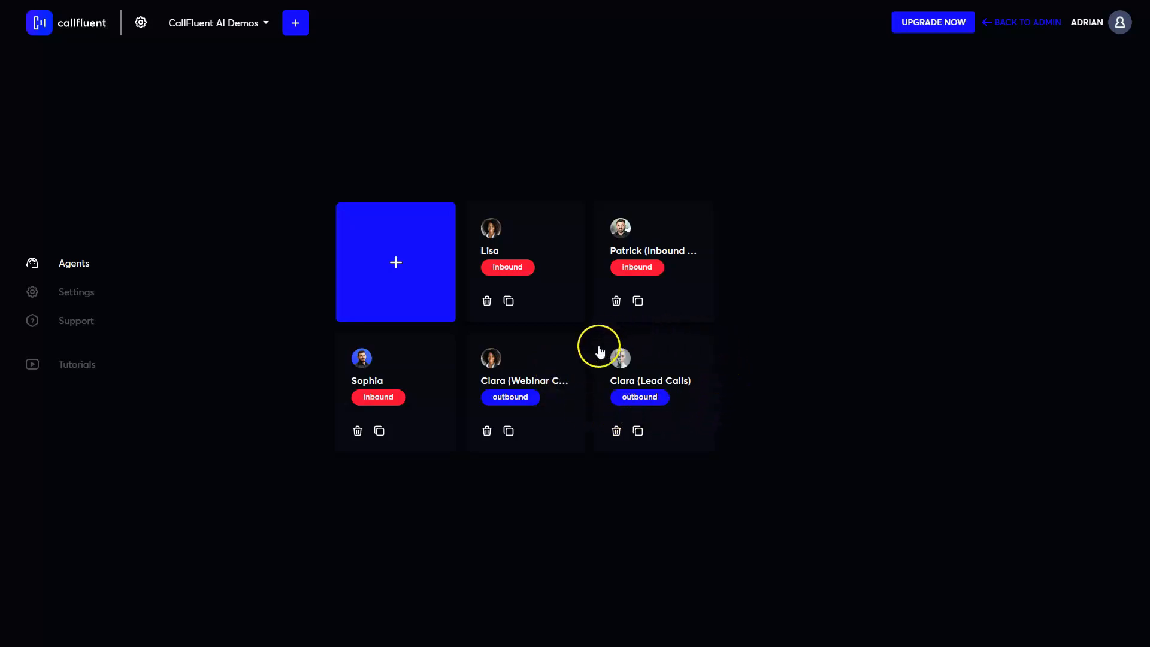
mouse_move(693, 389)
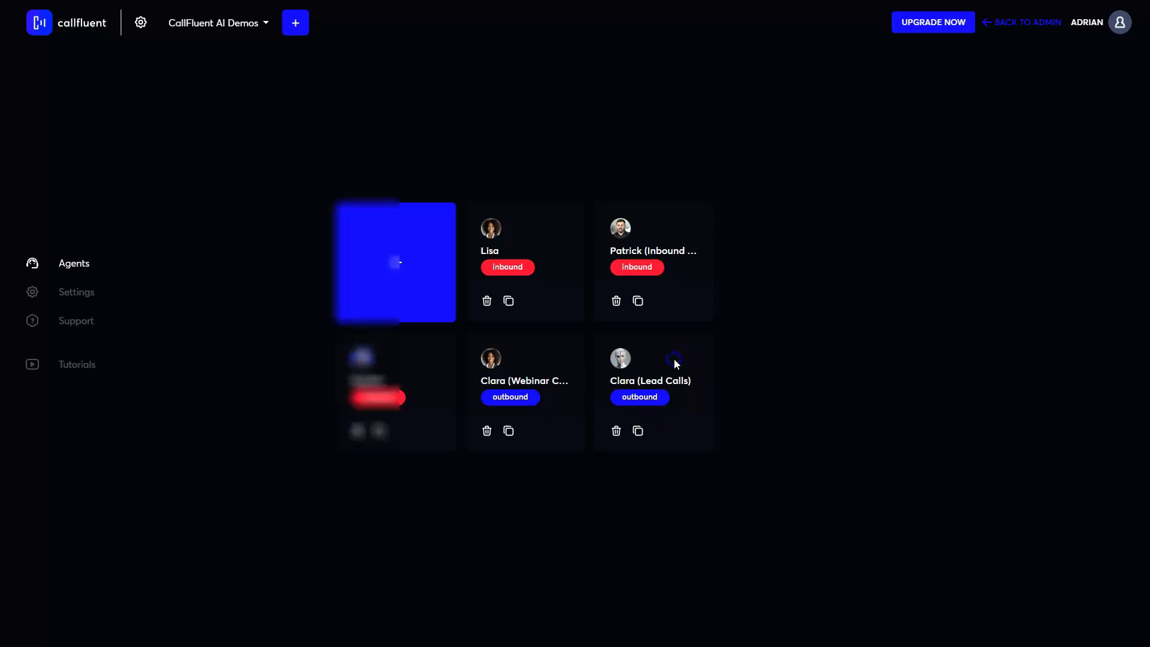
Open Clara (Lead Calls) and go to Configure > API & forms for the webhook endpoint.
left_click(650, 358)
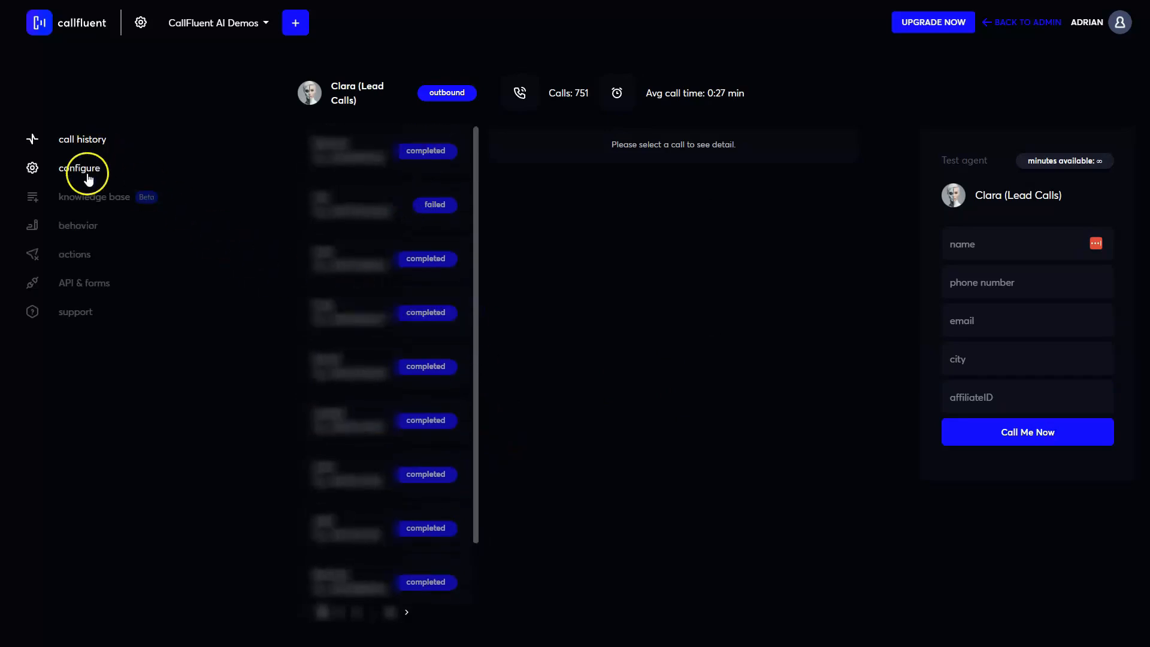
left_click(81, 168)
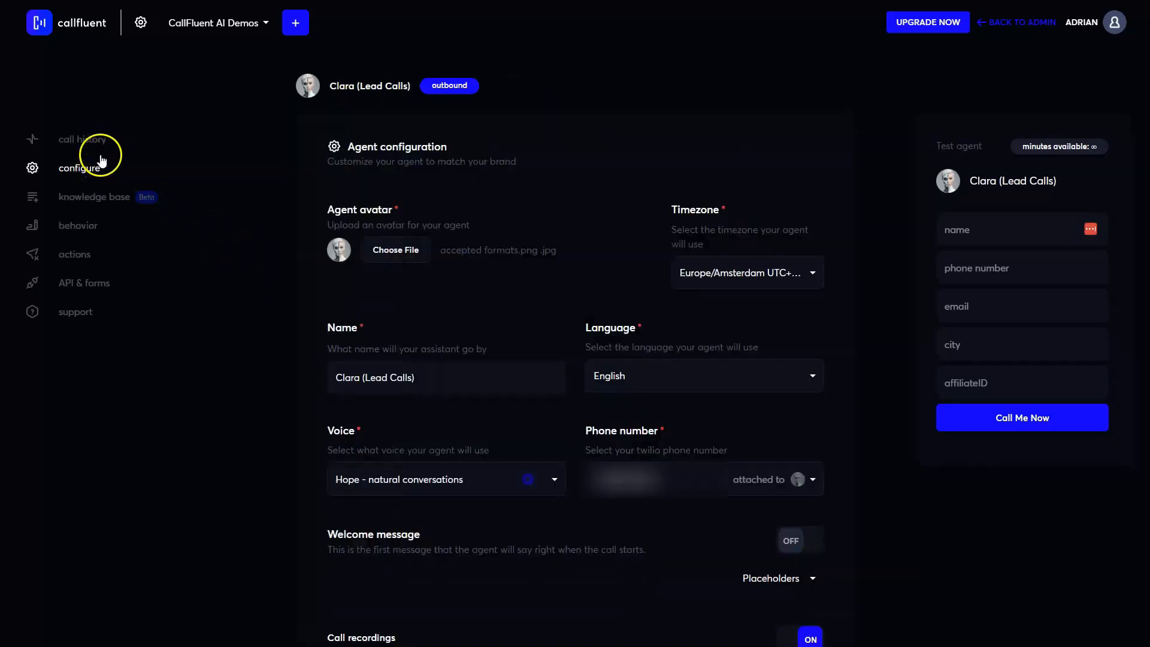
left_click(82, 139)
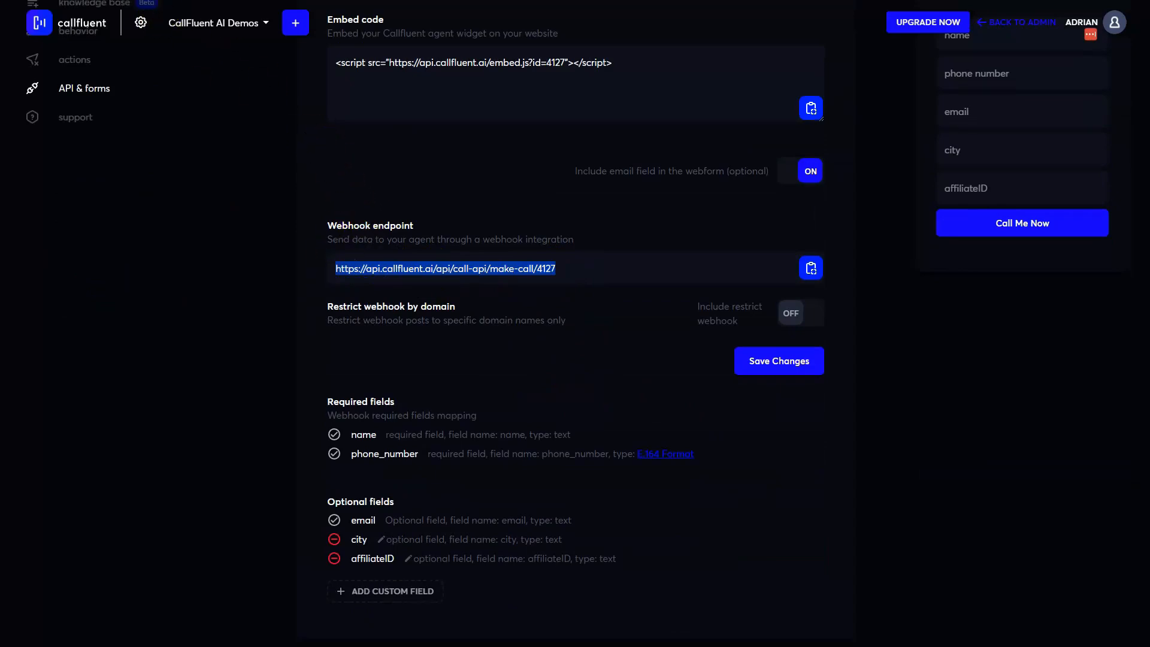
mouse_move(719, 118)
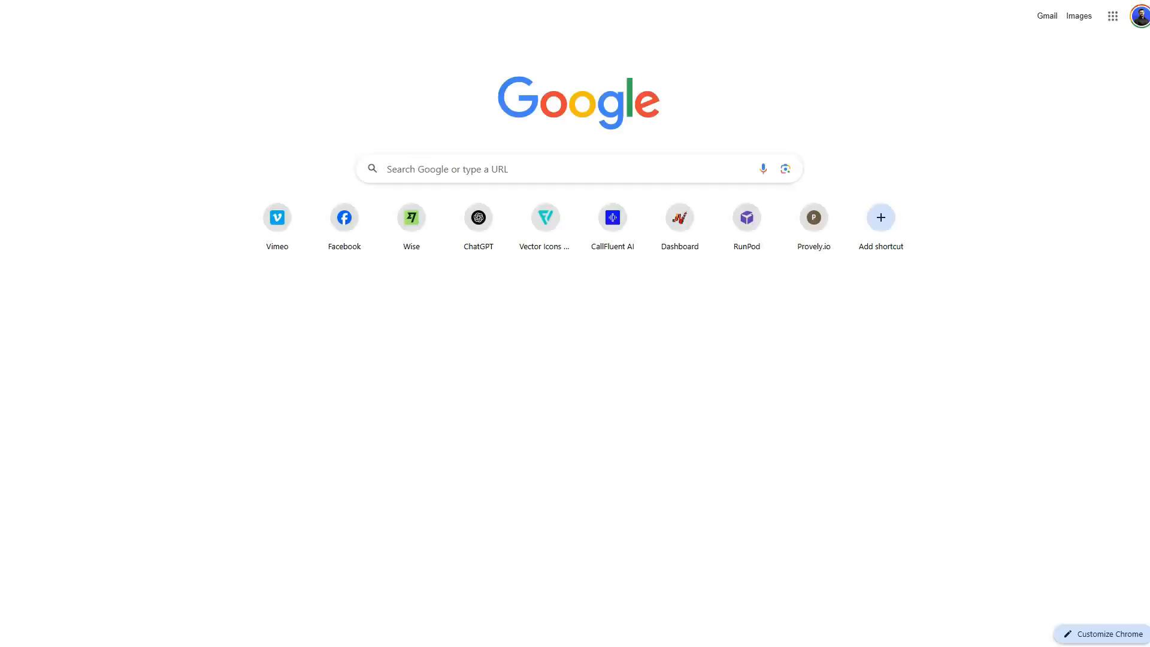
Search n8n in a new tab and sign in to the callflujent n8n cloud account.
type("n8n")
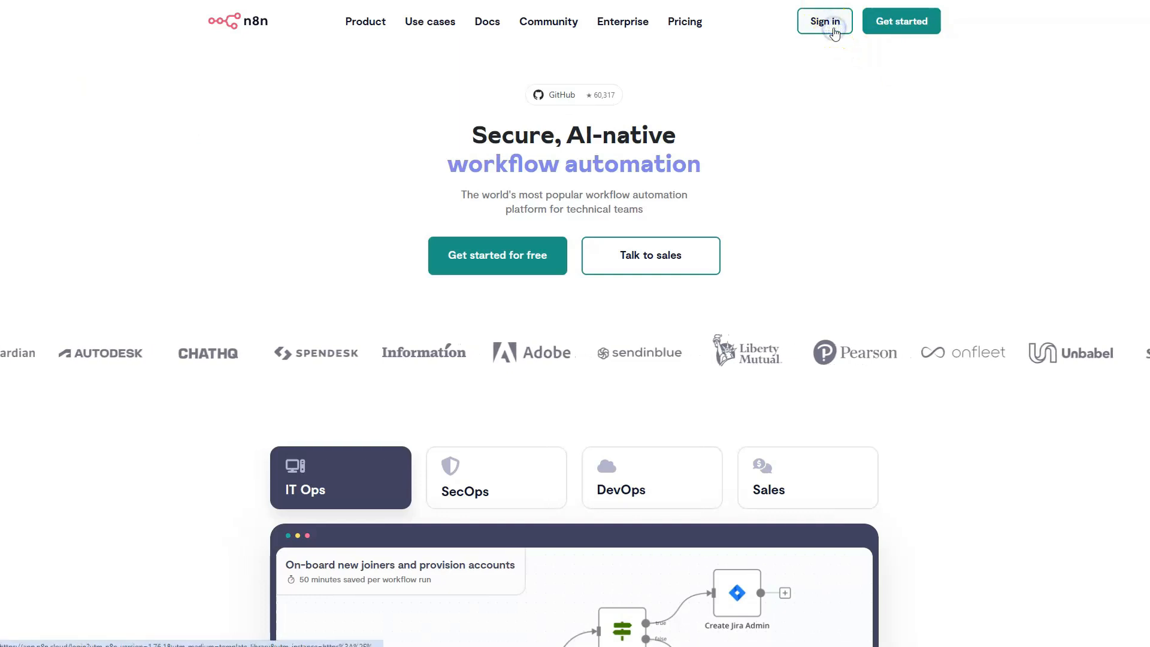
left_click(824, 20)
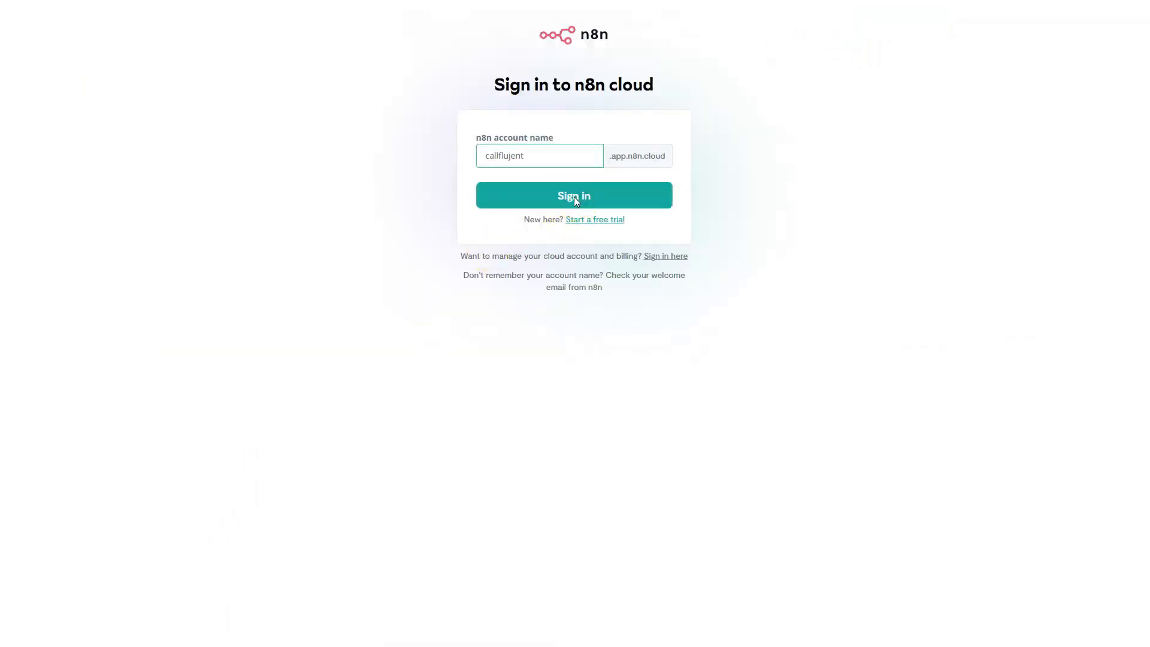
left_click(574, 195)
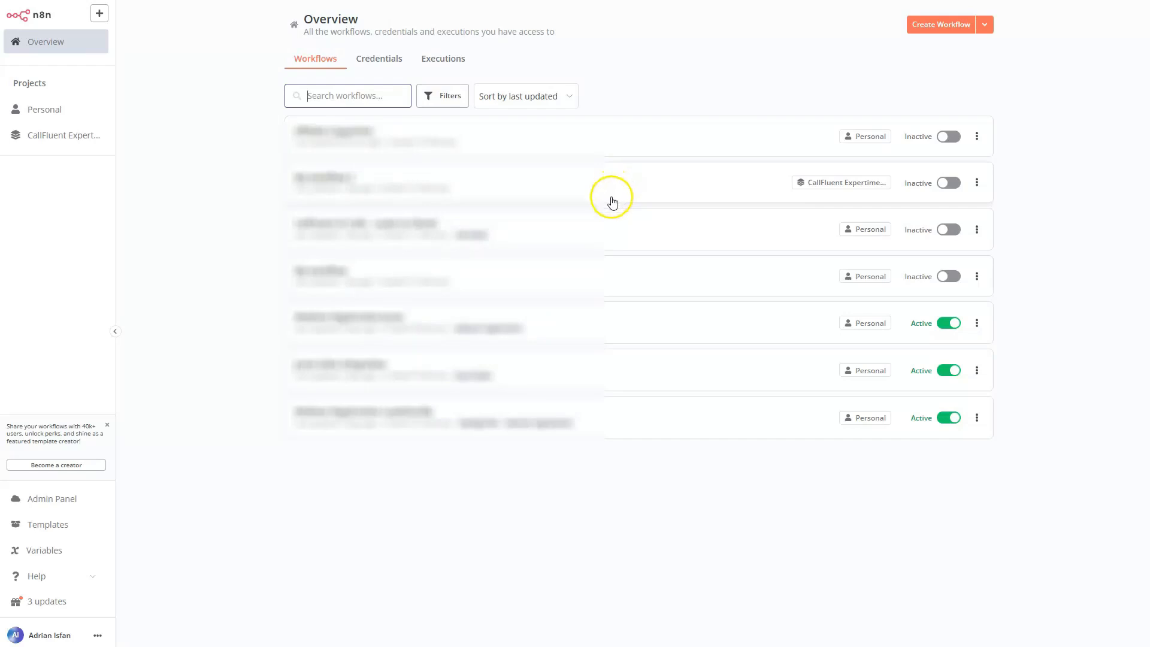
mouse_move(673, 285)
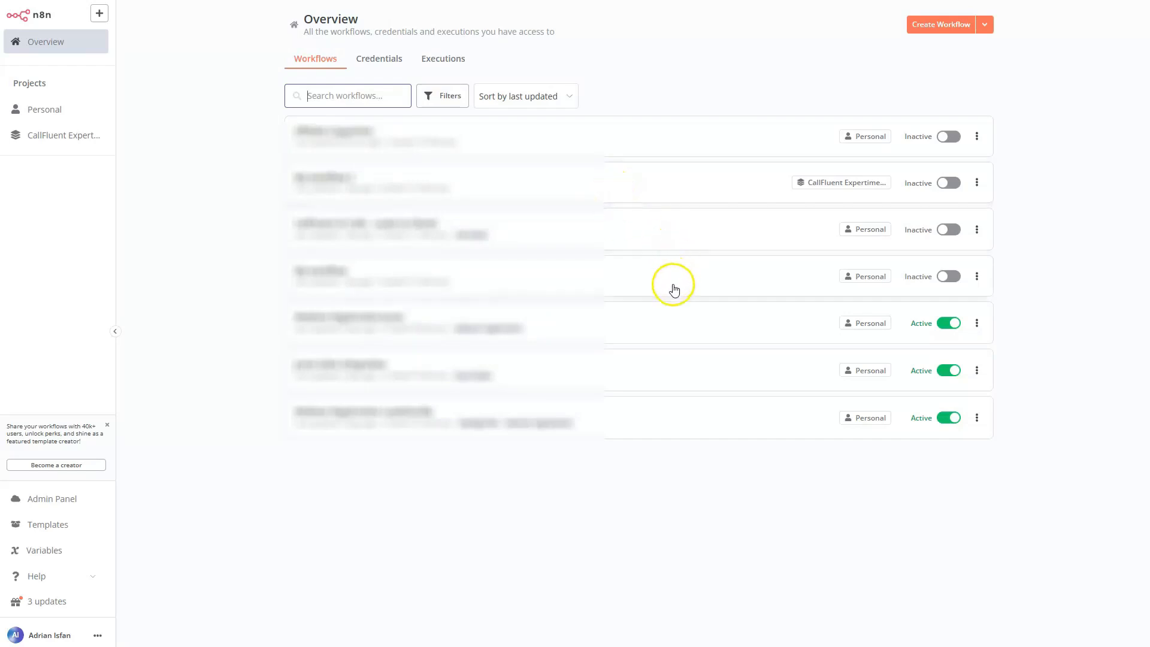
mouse_move(658, 325)
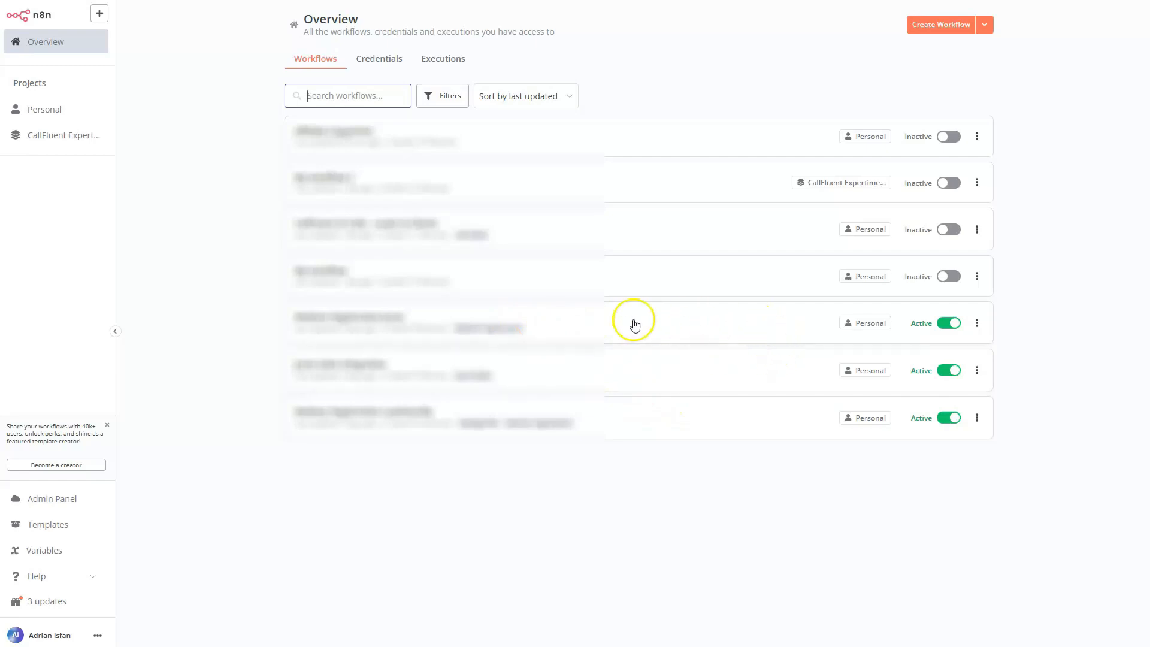
mouse_move(526, 449)
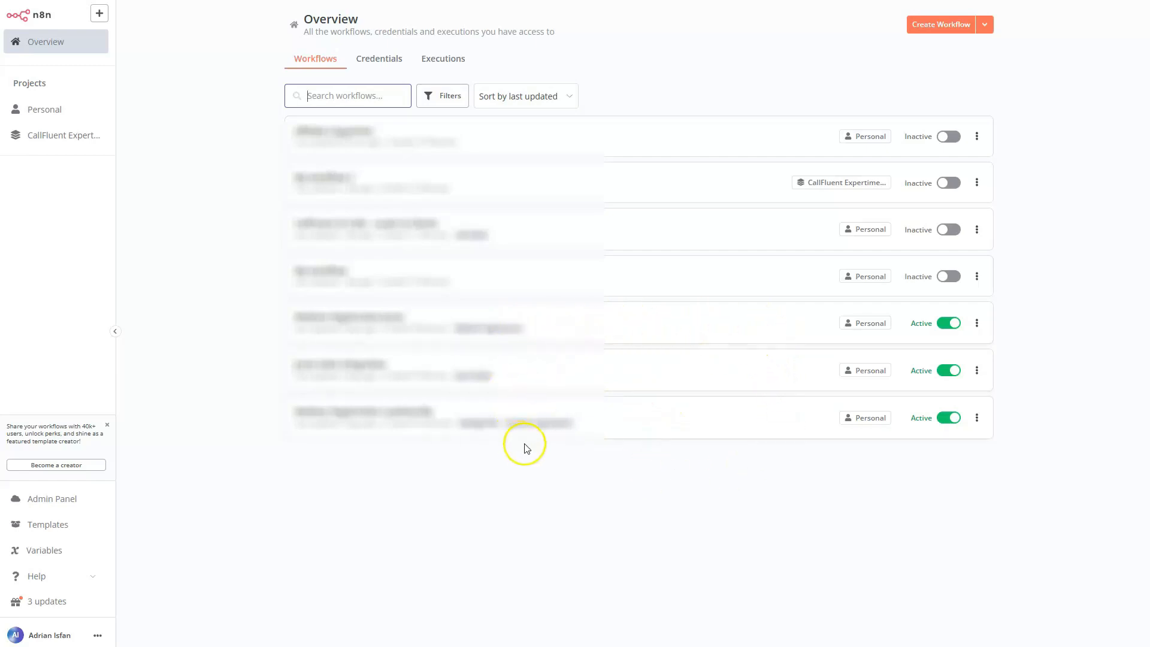
Open 'CallFluent AI Calls - Leads to Clients' from the Overview workflows list.
left_click(363, 411)
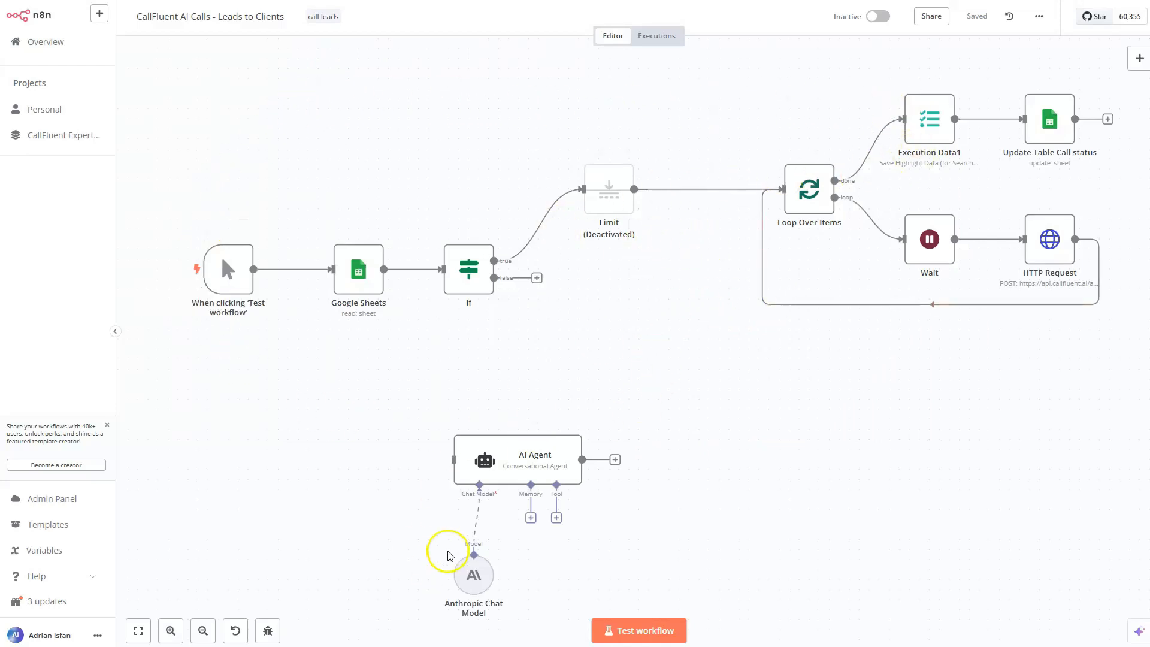
Move the AI Agent nodes aside and open the If node's phone and country conditions.
left_click_drag(517, 458, 626, 351)
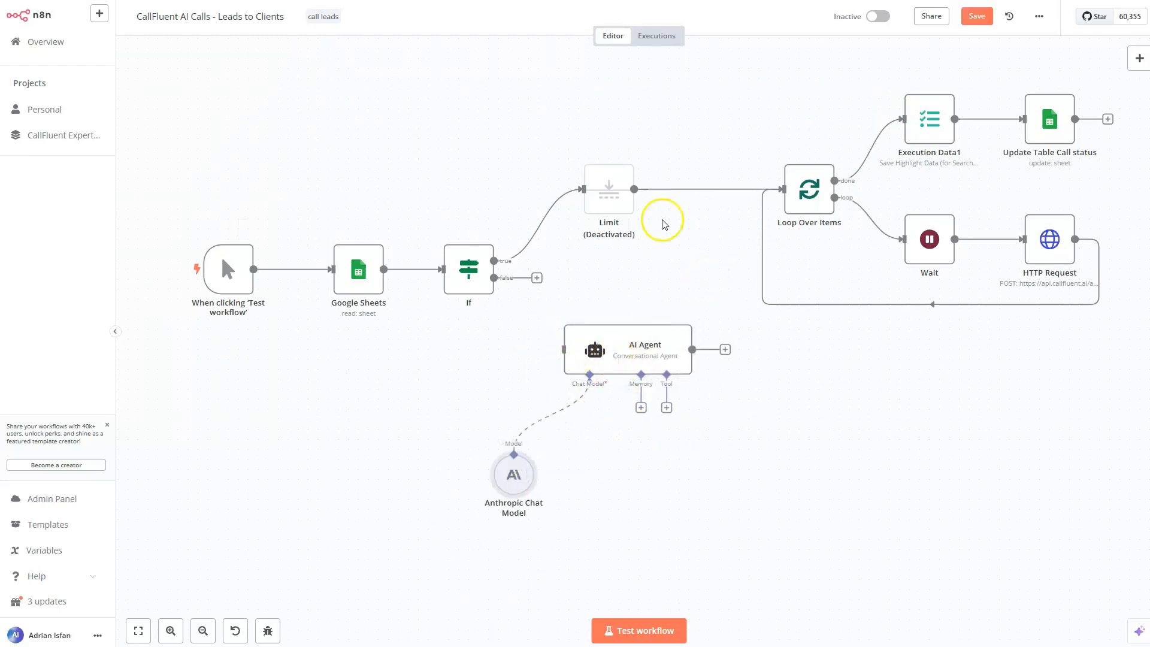
mouse_move(728, 269)
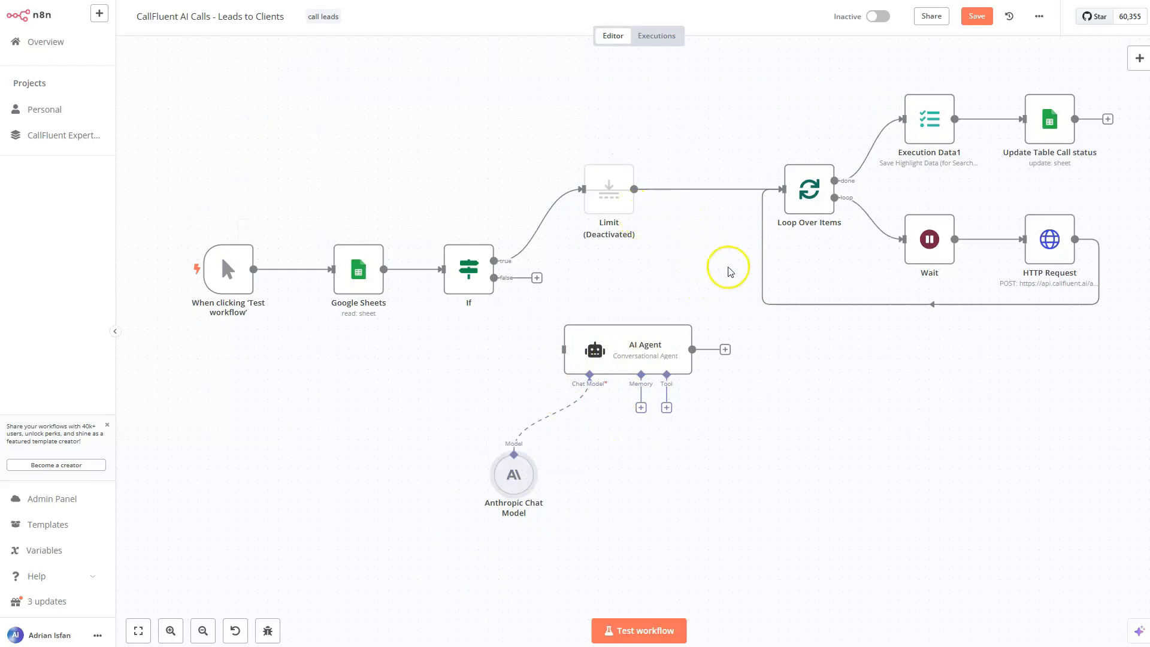
mouse_move(567, 284)
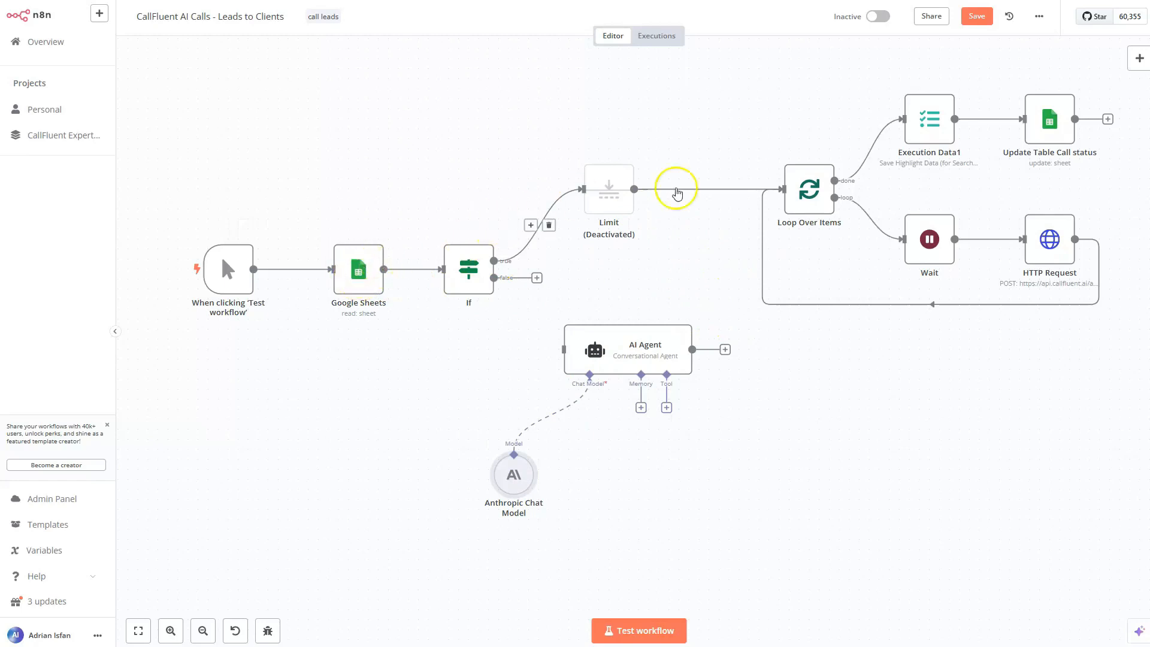
left_click(675, 187)
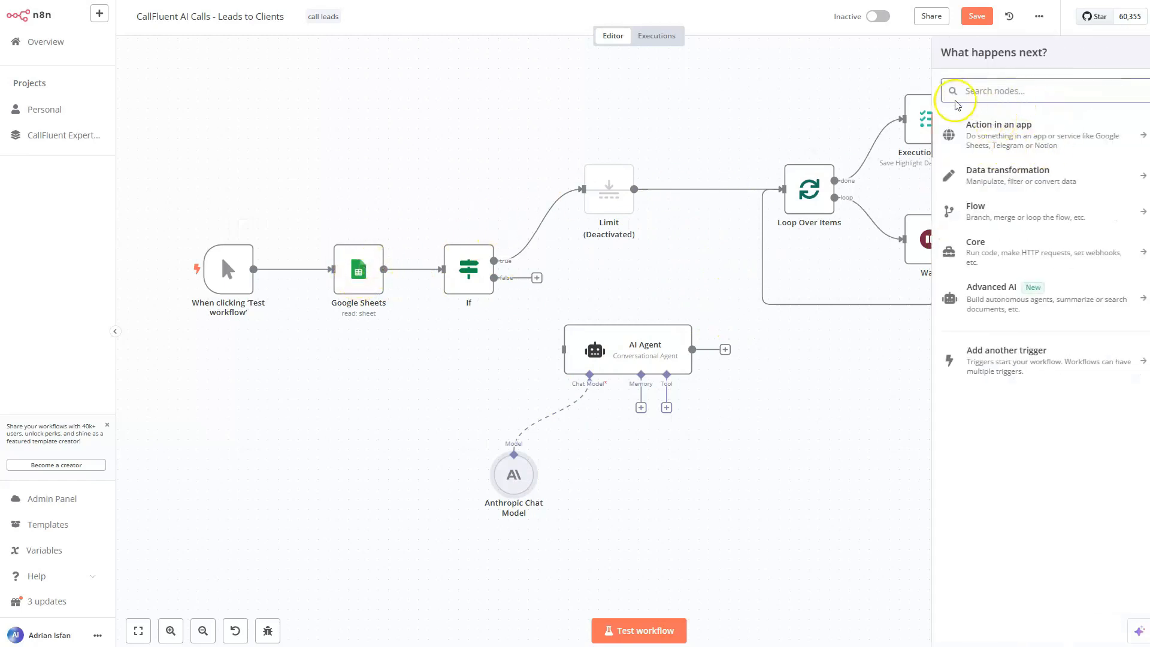
mouse_move(988, 114)
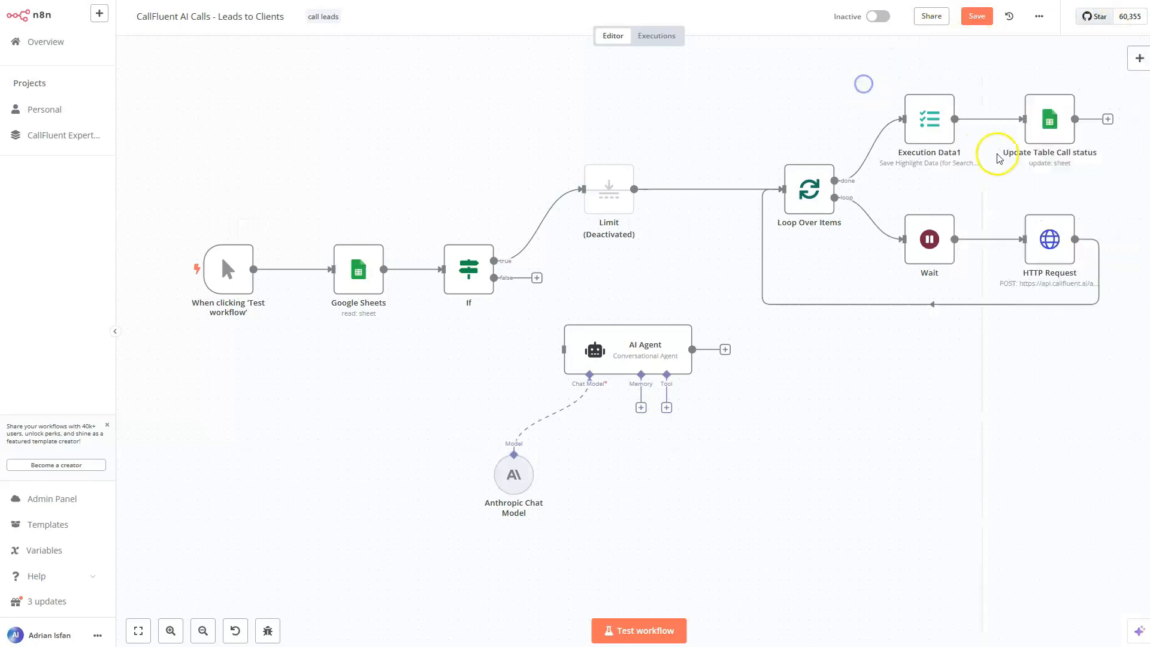
mouse_move(332, 265)
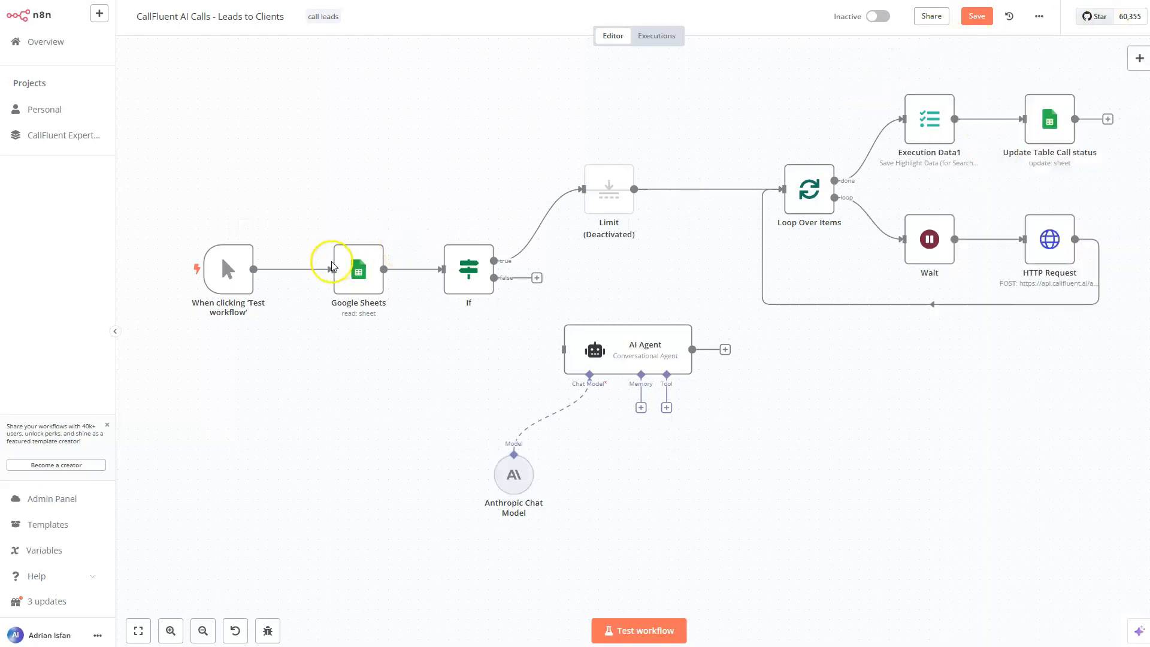
mouse_move(370, 270)
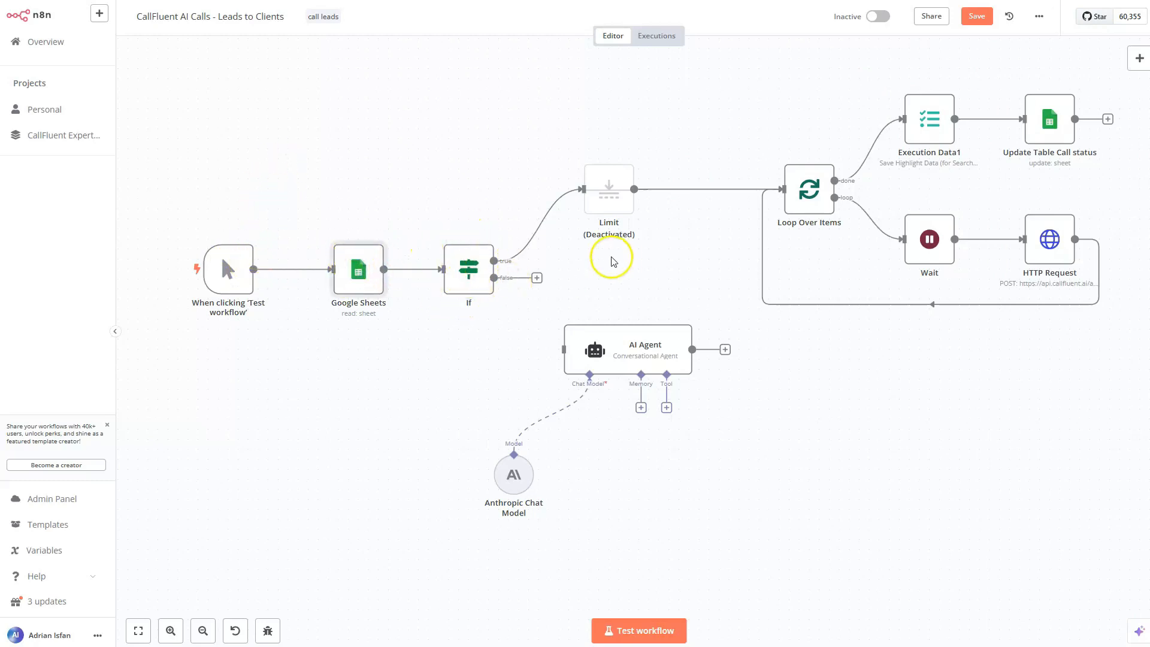
mouse_move(890, 206)
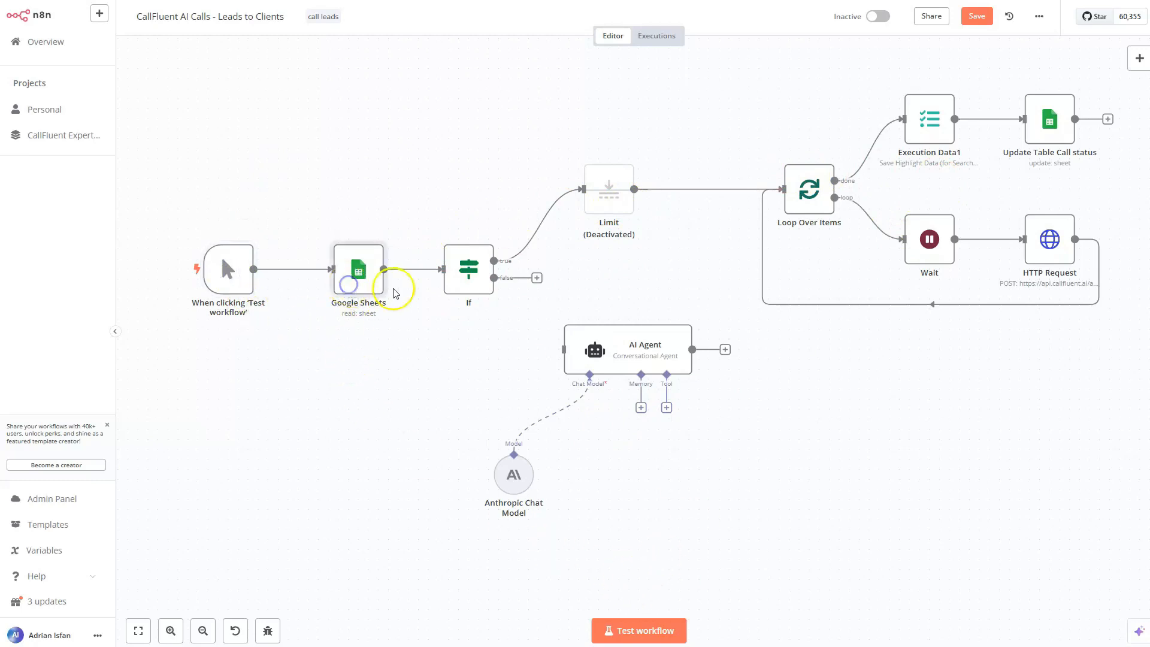
mouse_move(357, 275)
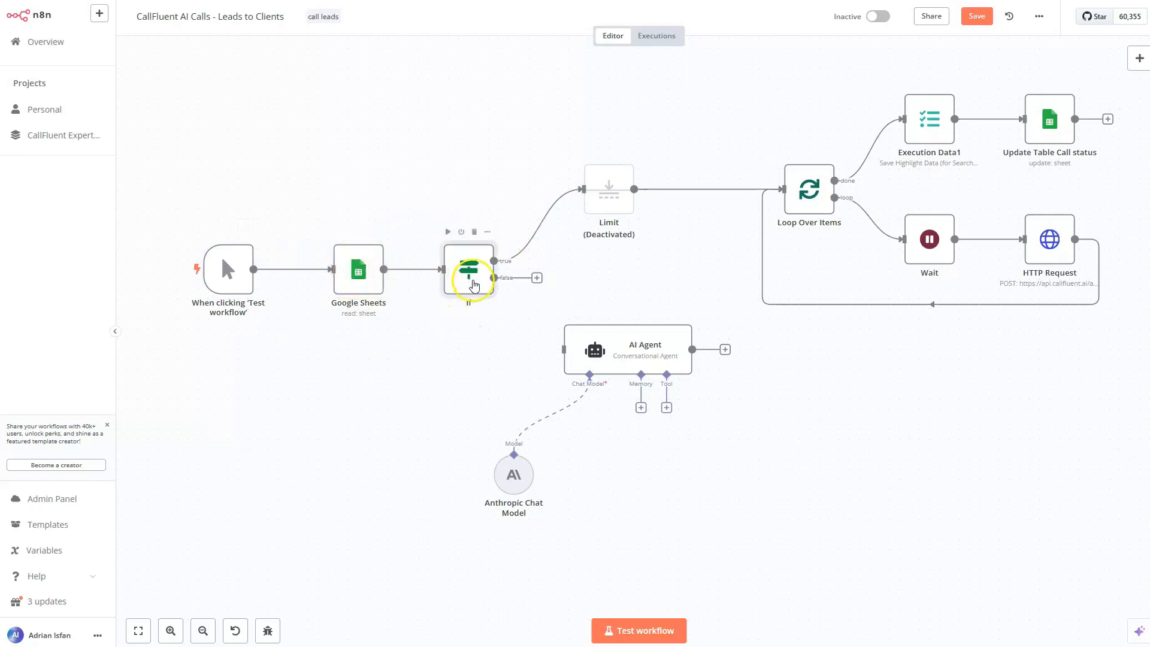
double_click(470, 275)
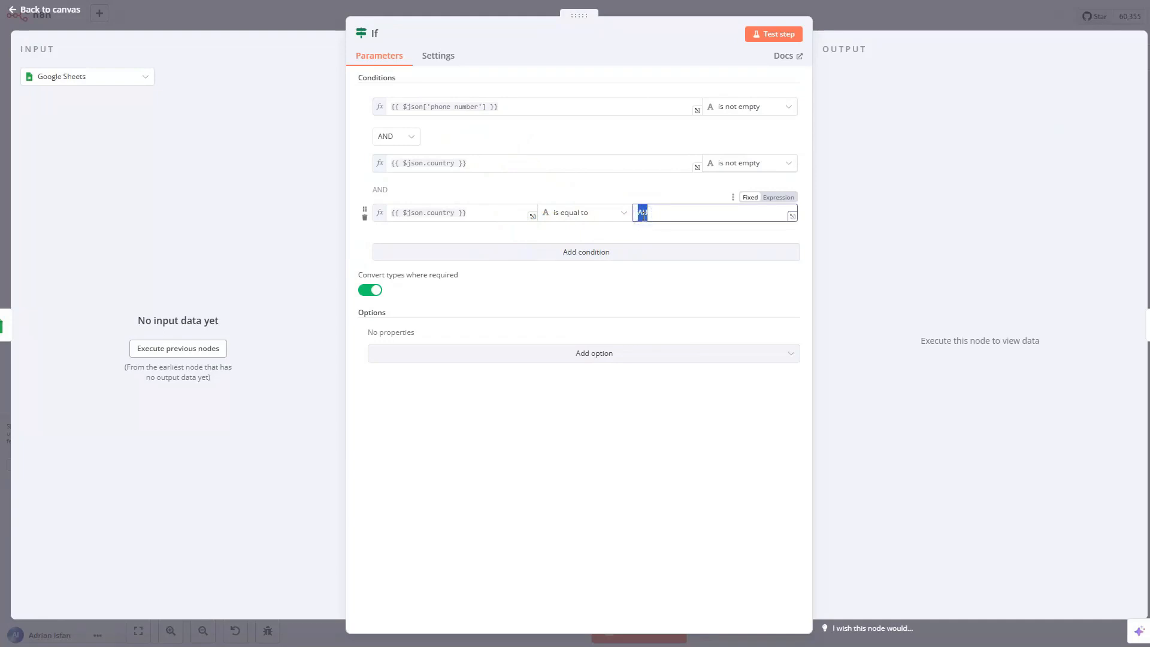
Set the If node's country-equals value to AU, after trying US and GB.
type("U")
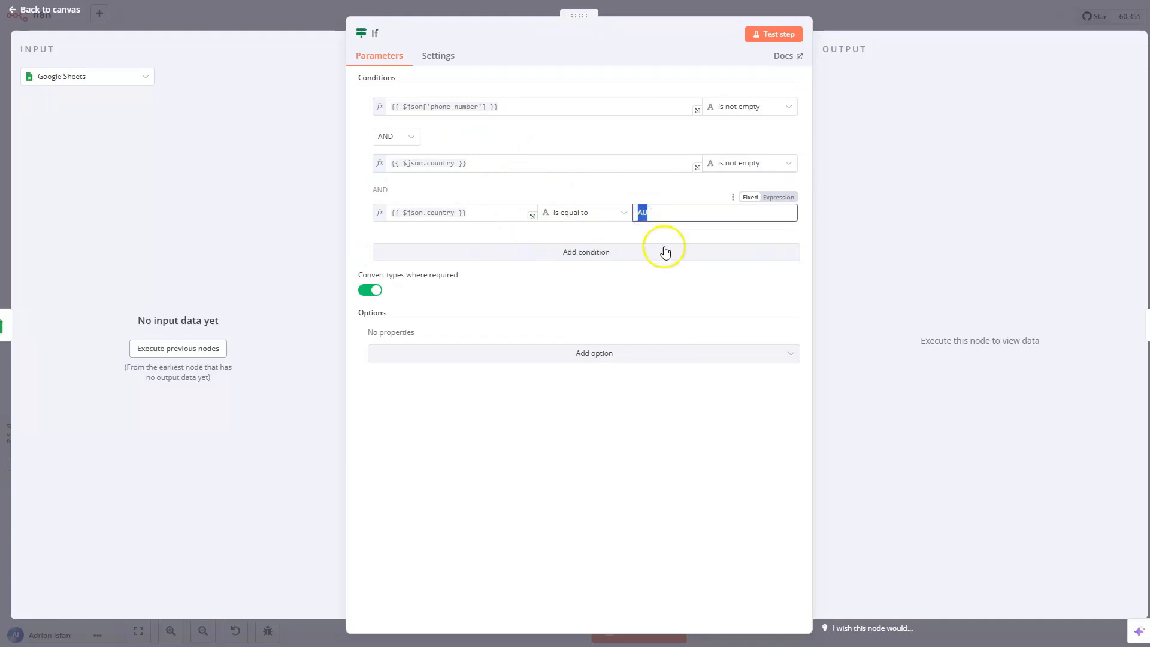
mouse_move(656, 255)
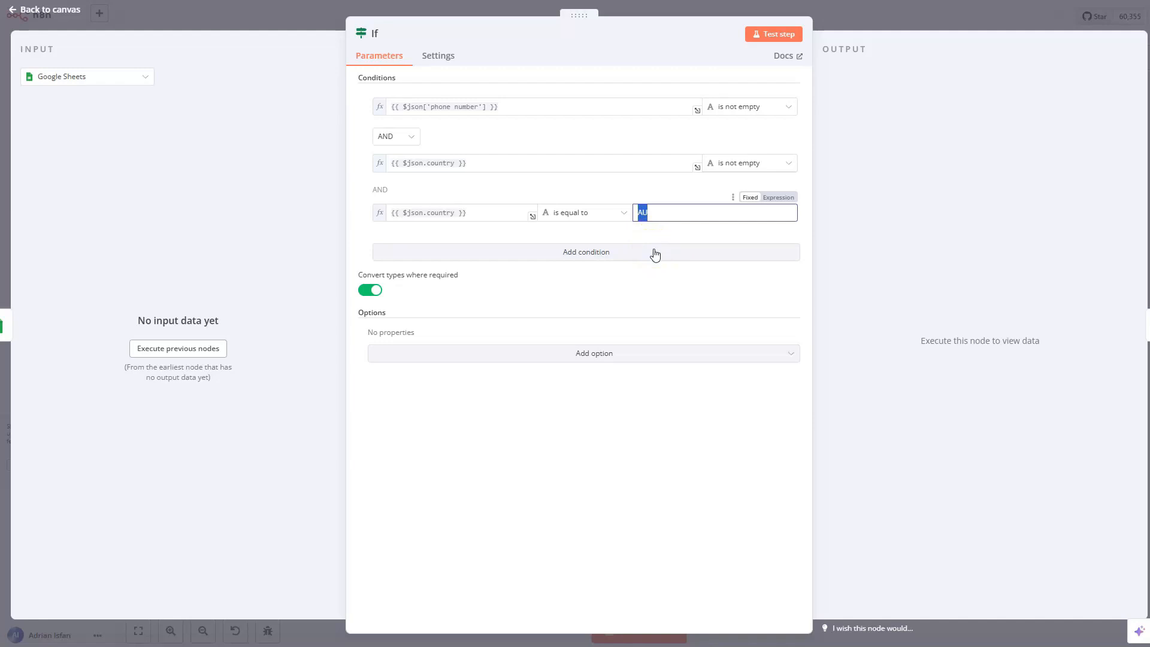
type("US")
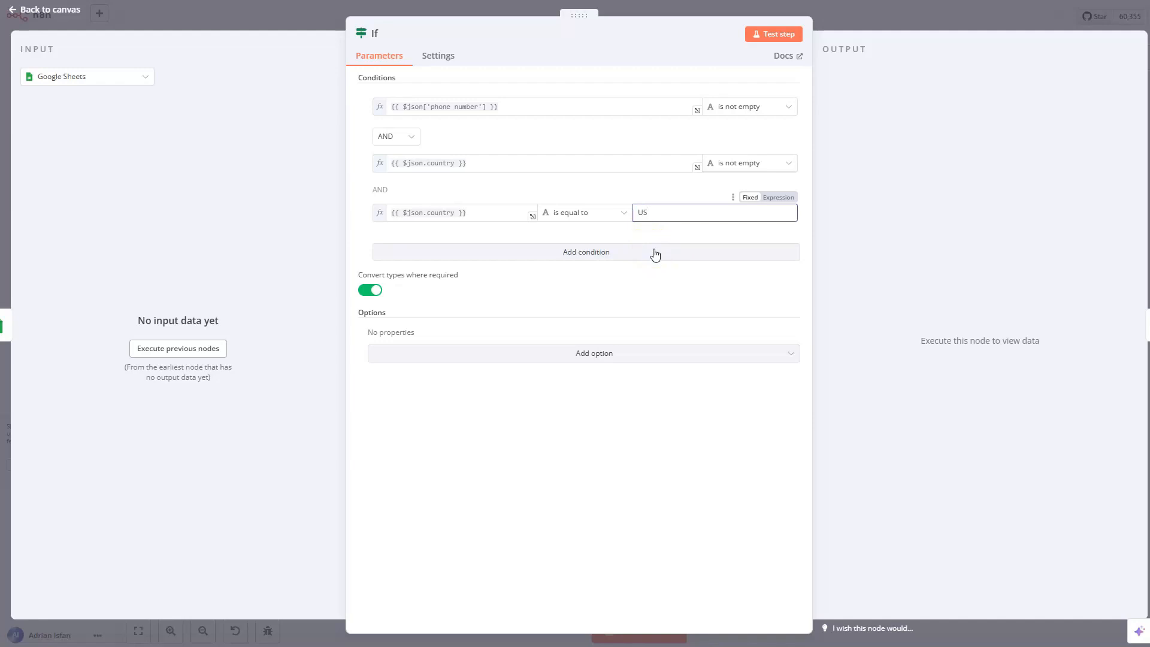
type("GB")
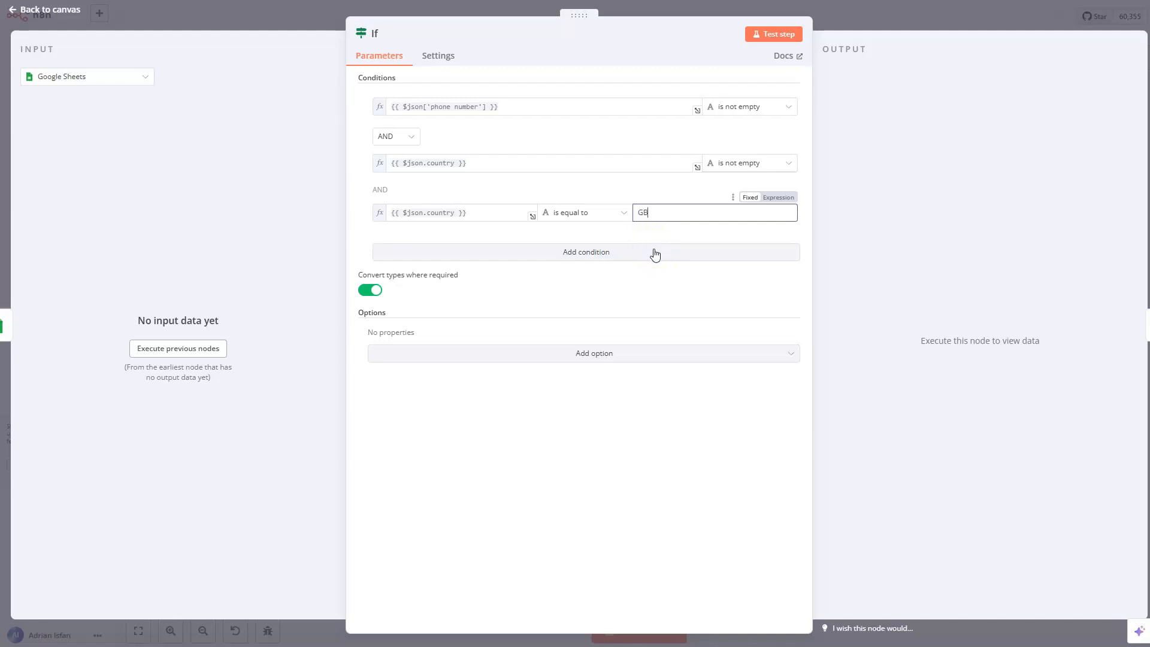
double_click(643, 213)
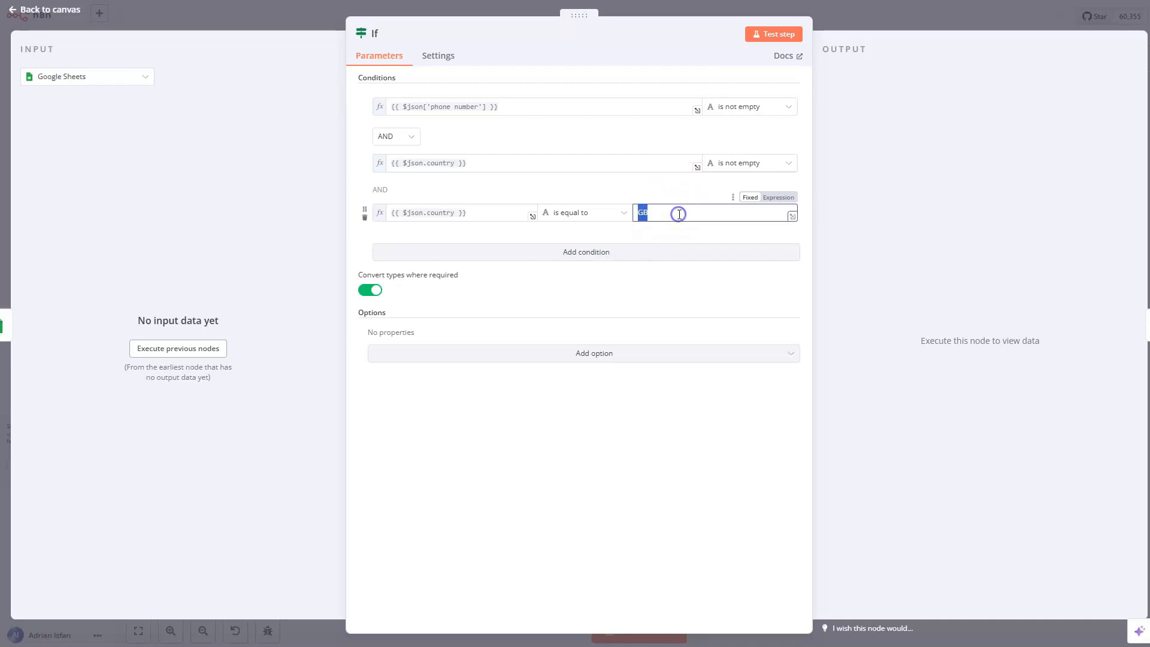
type("US")
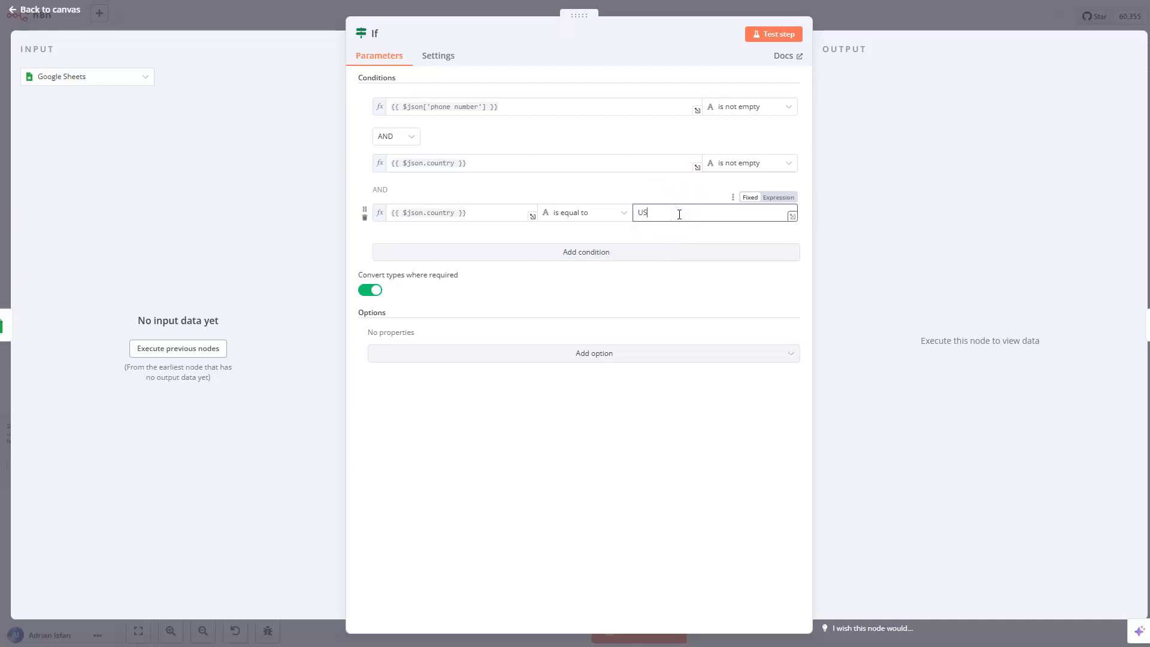
left_click(697, 212)
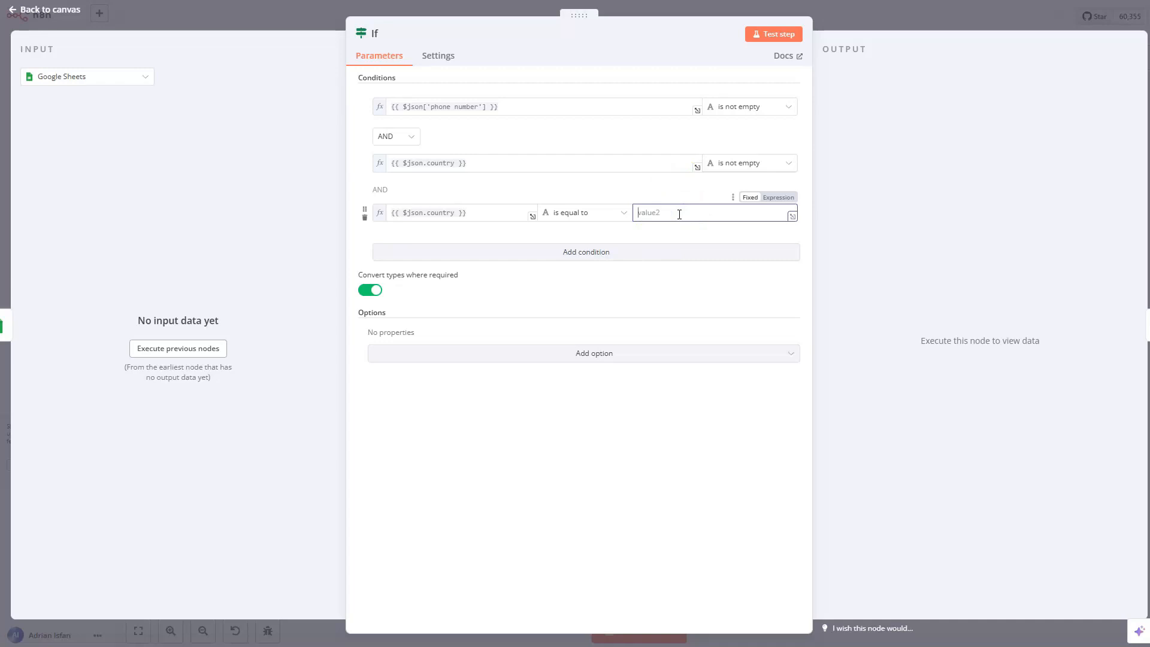
type("AU")
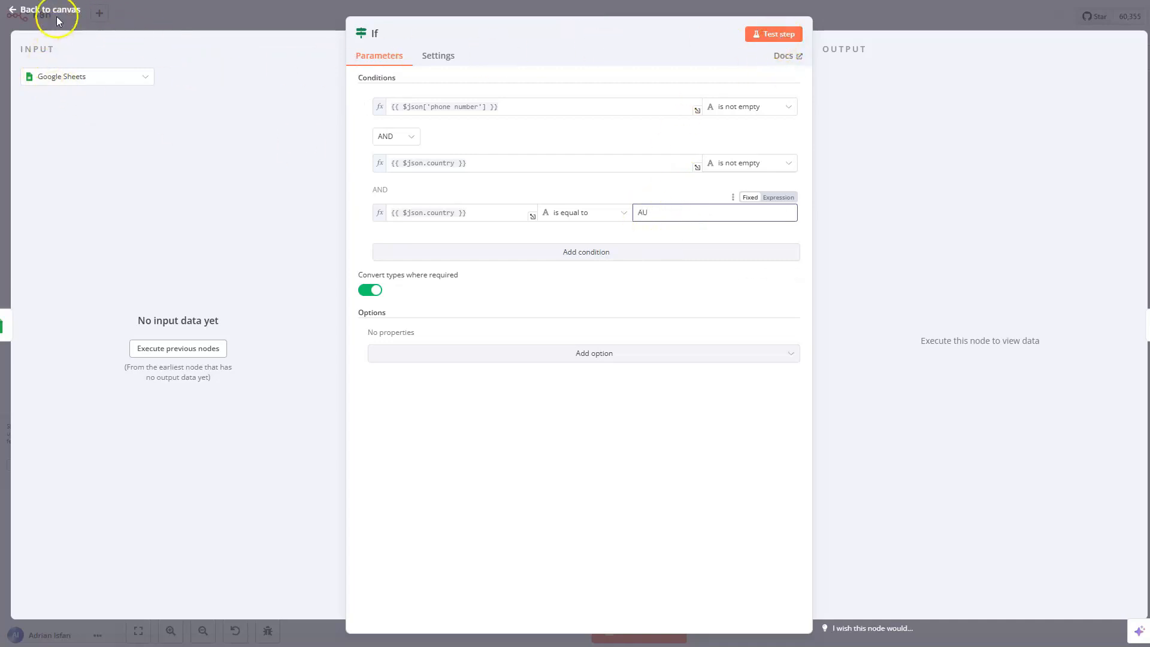
left_click(46, 9)
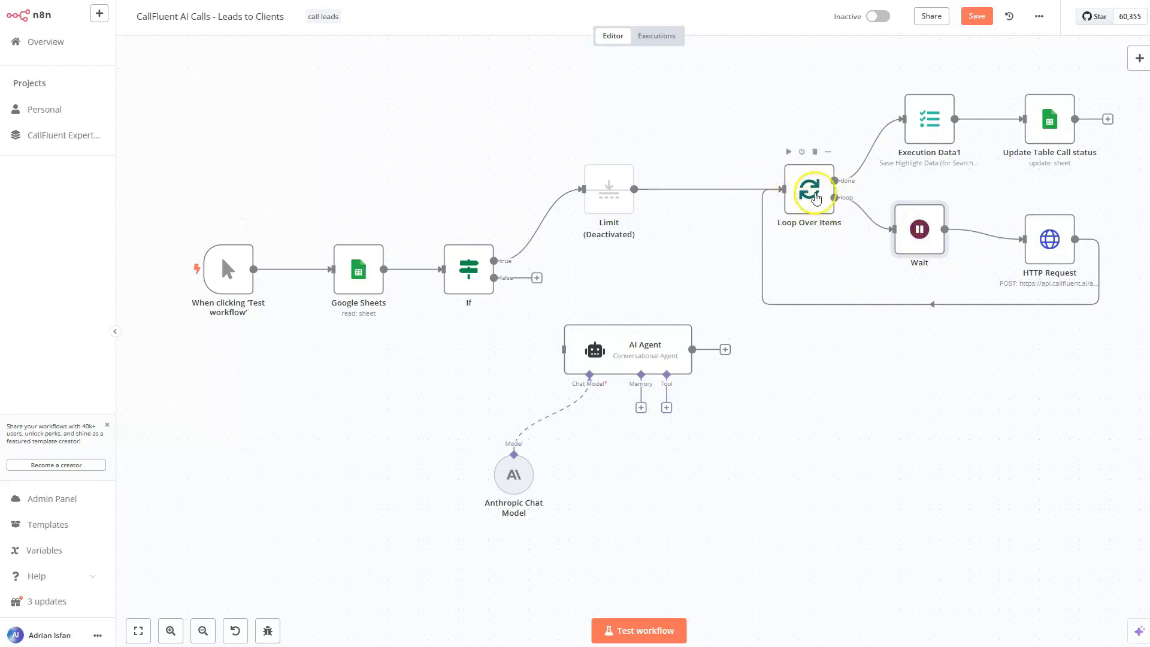
mouse_move(990, 158)
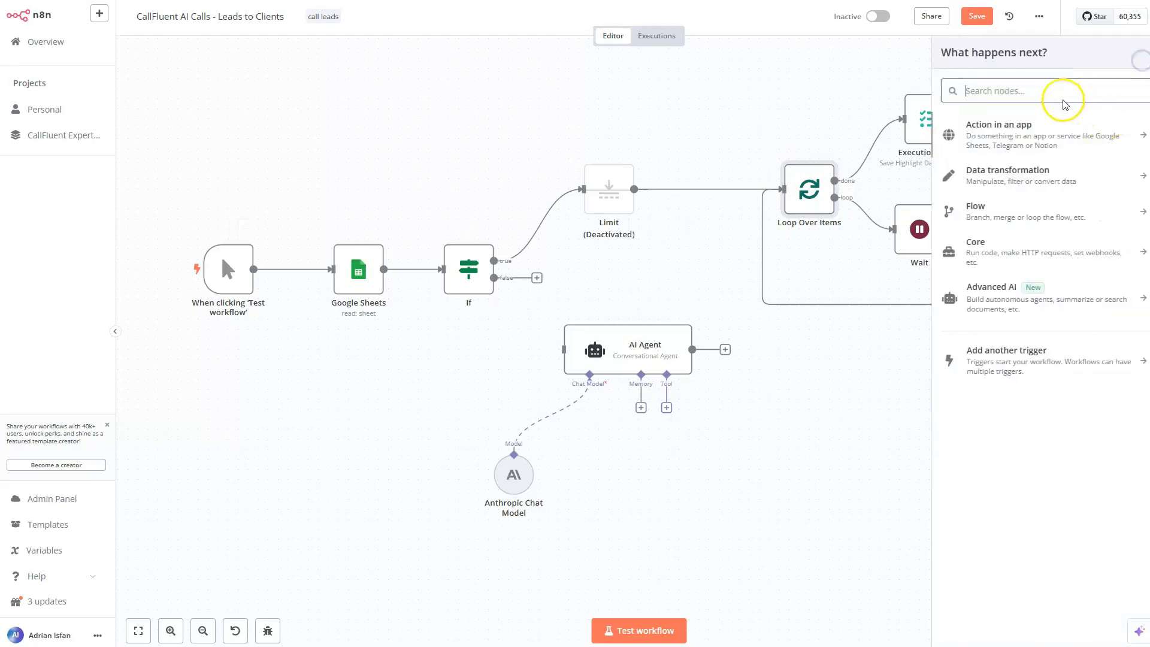
type("loop")
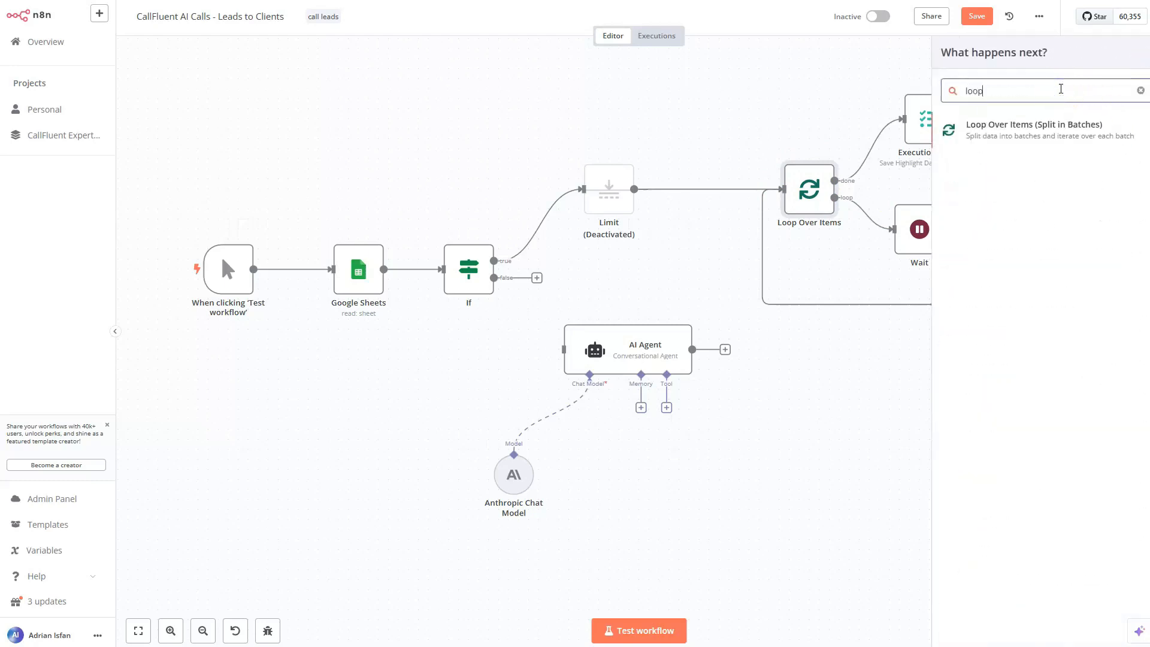
mouse_move(941, 106)
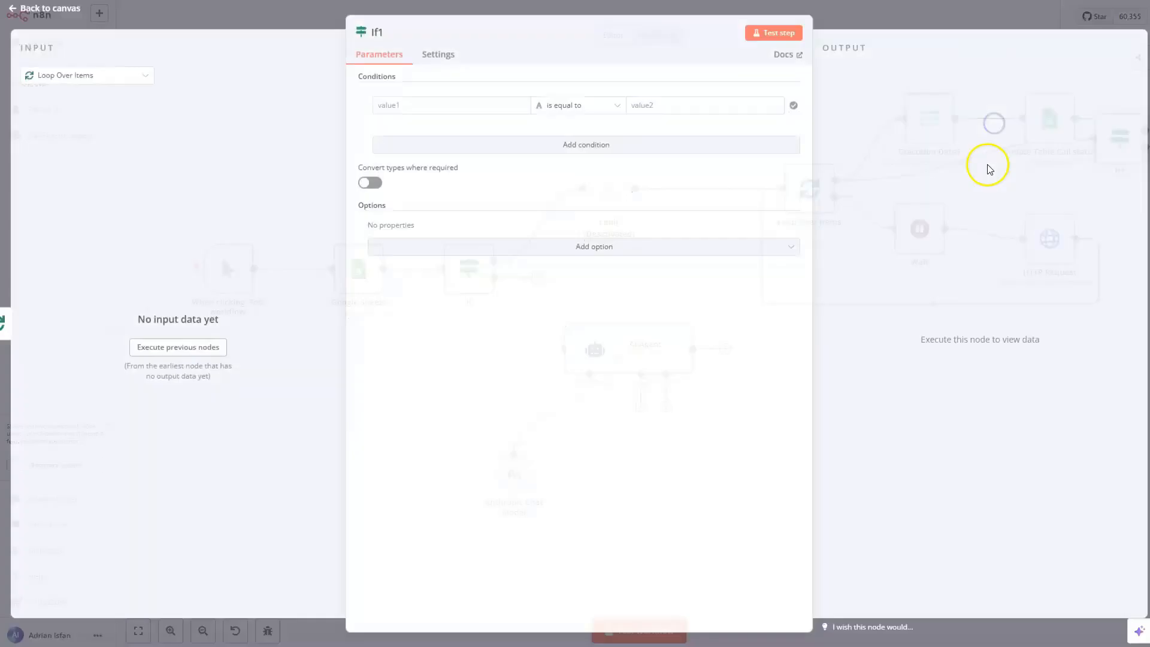
left_click(49, 7)
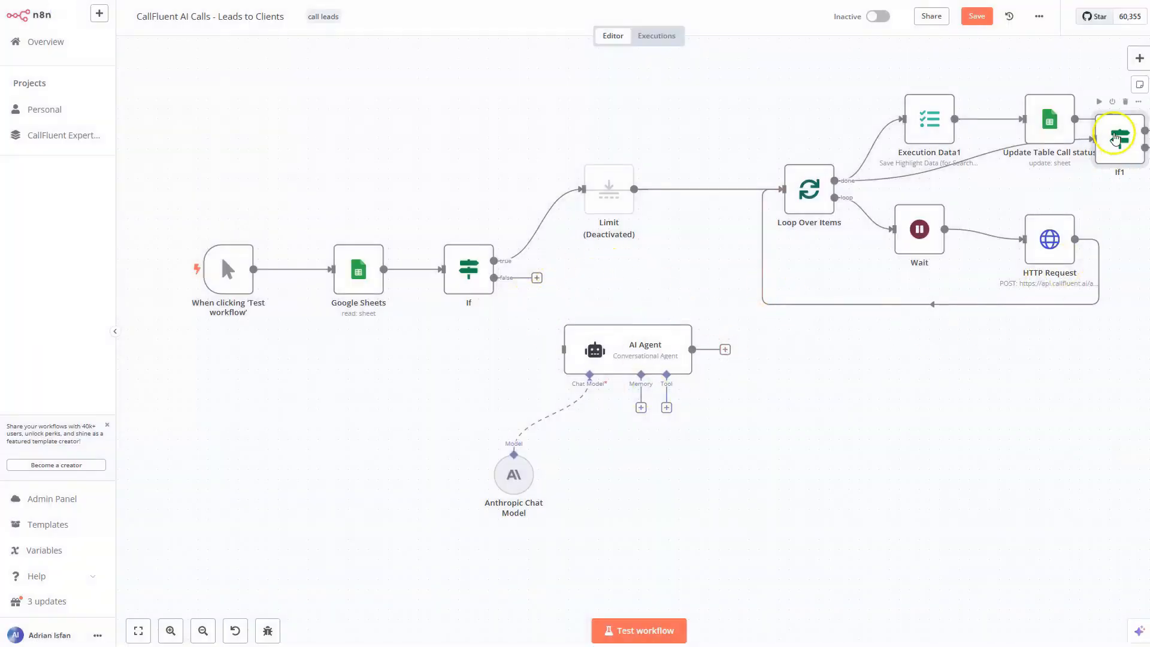
left_click_drag(1118, 136, 810, 449)
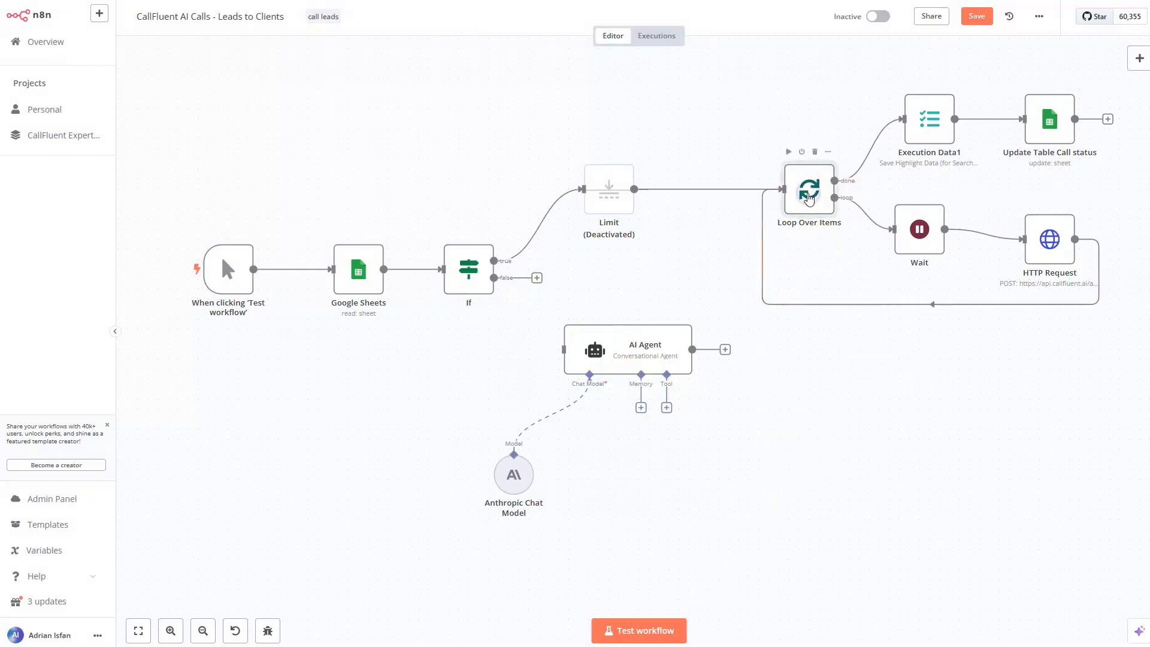
double_click(809, 189)
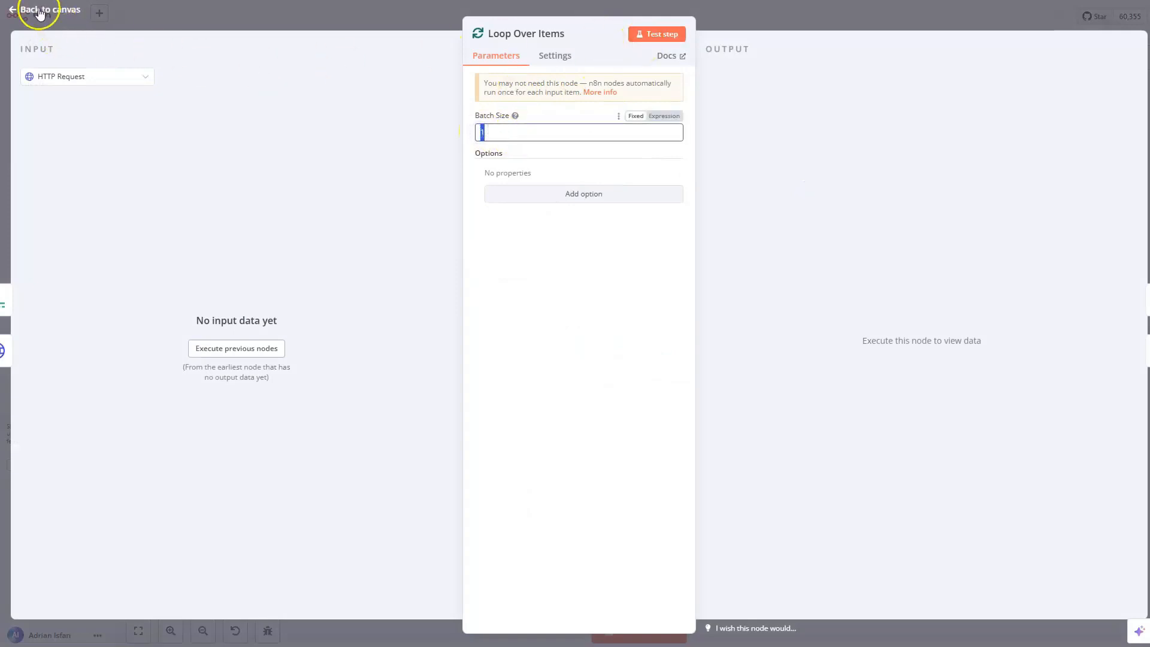
left_click(50, 9)
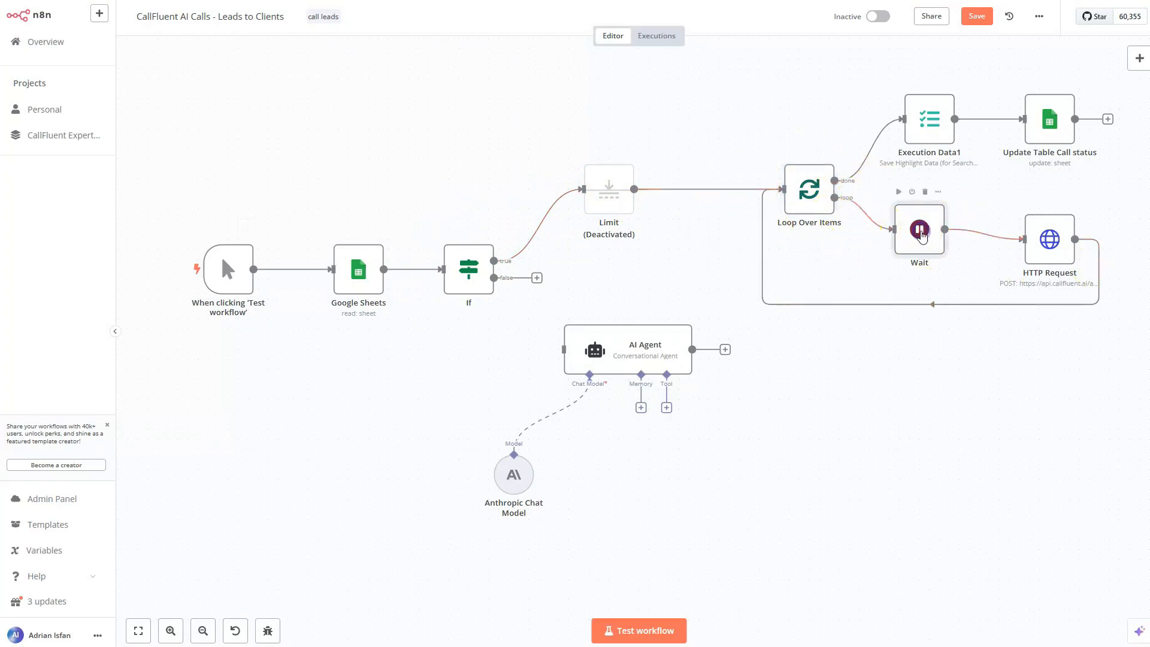
double_click(919, 230)
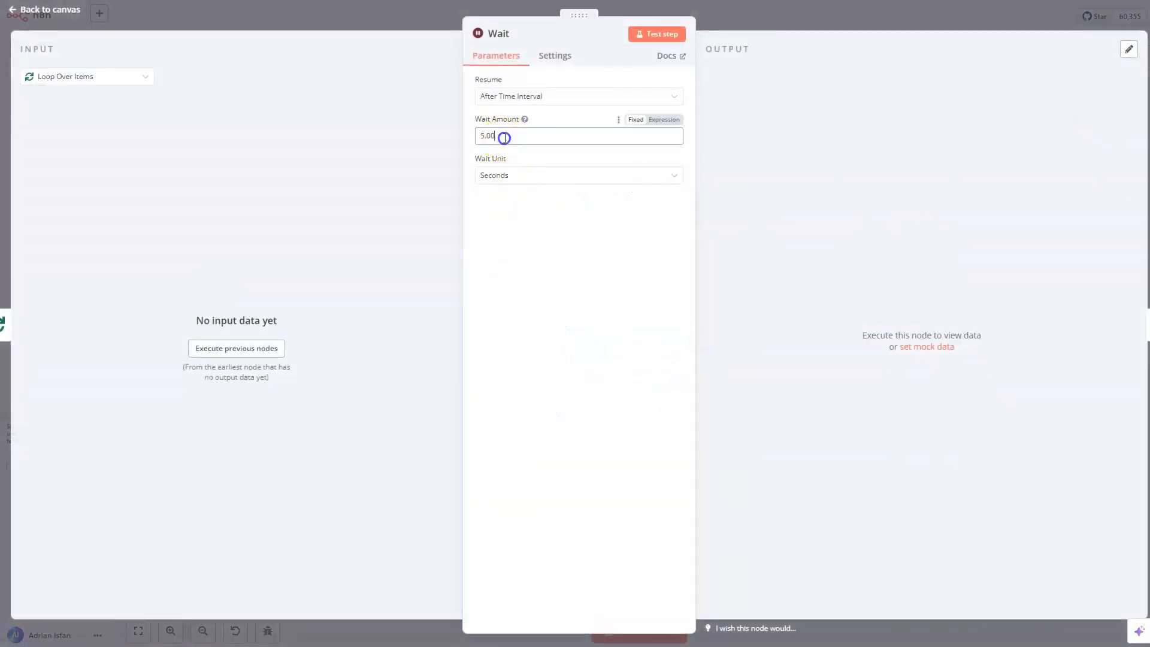
triple_click(487, 136)
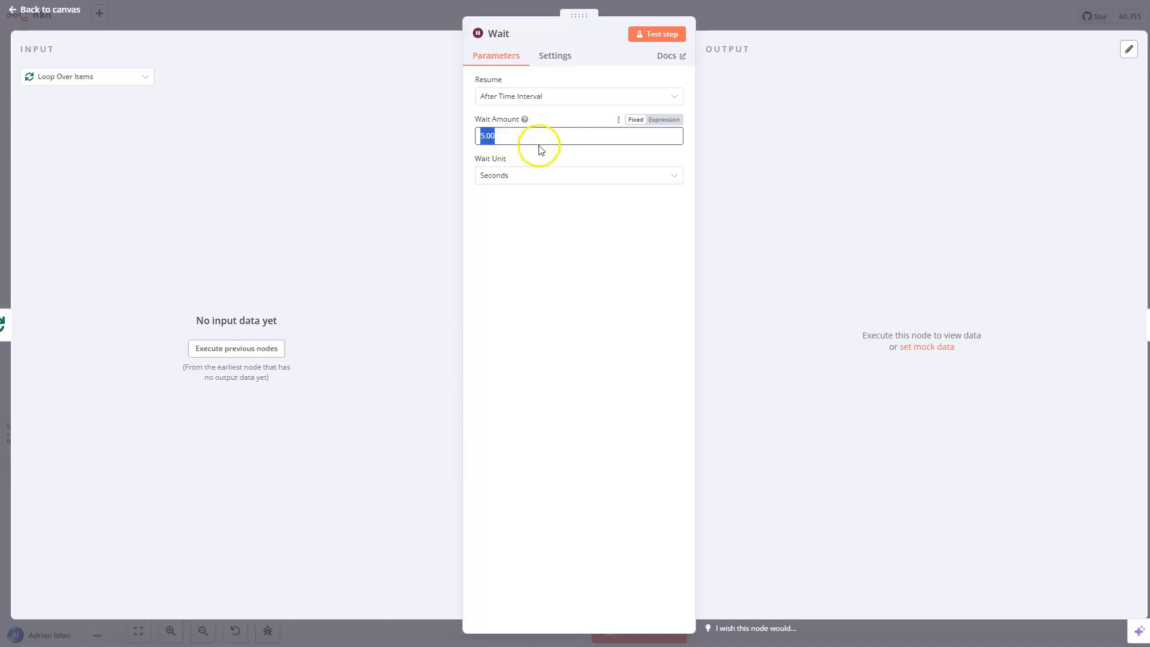
left_click(48, 9)
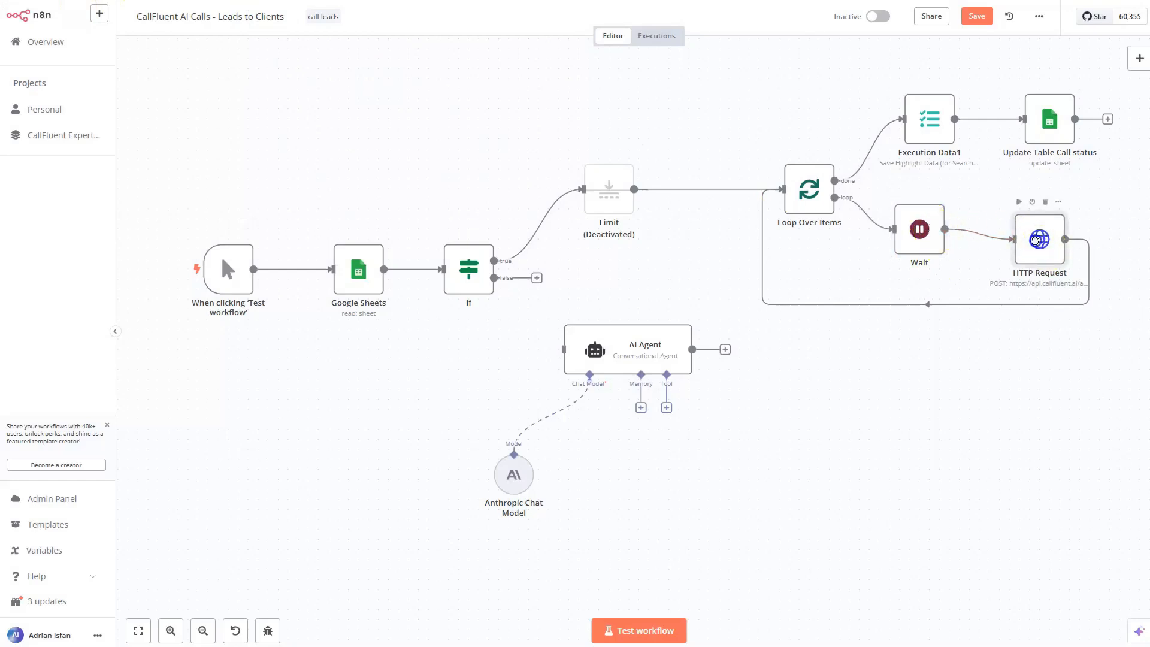
double_click(1039, 239)
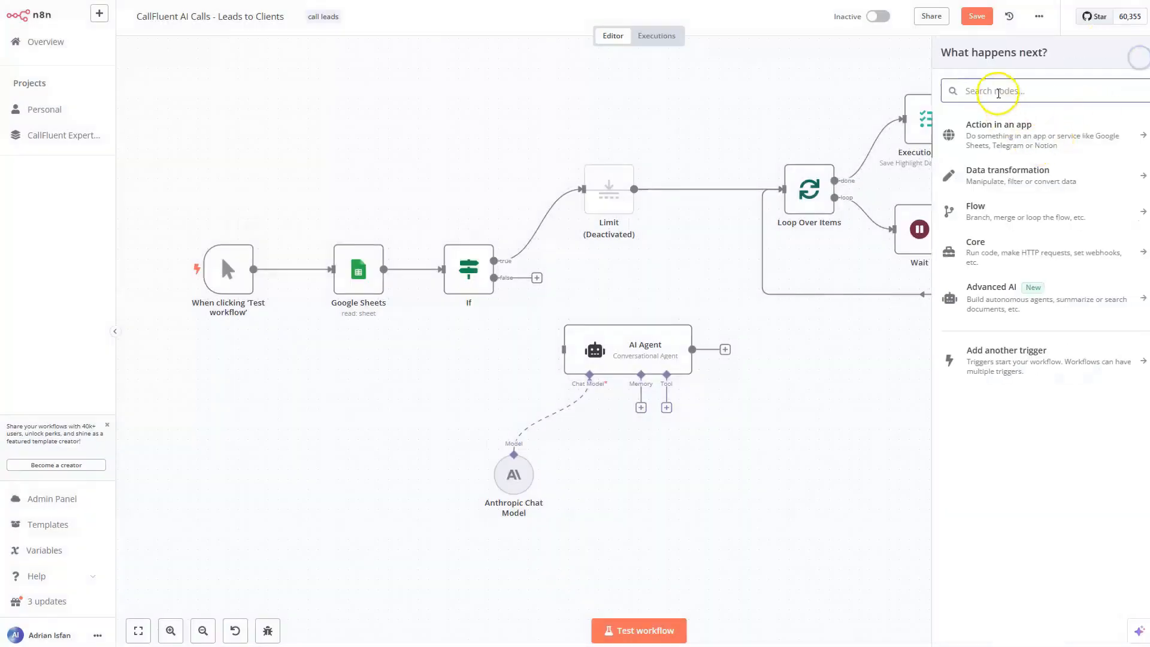
type("http")
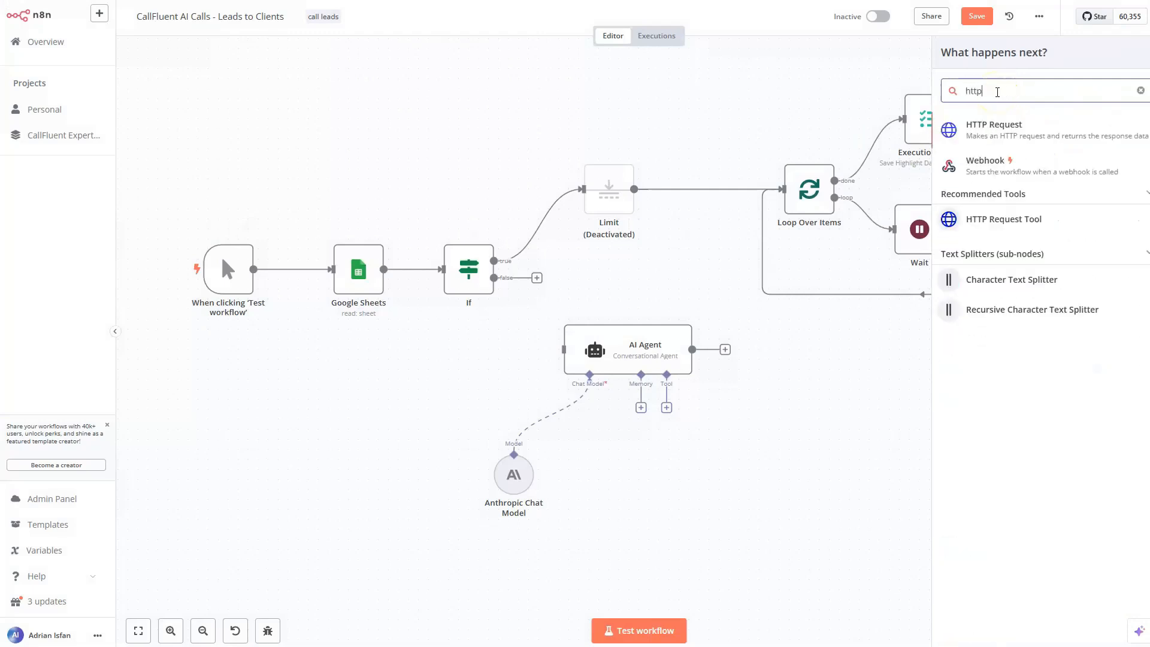
left_click(994, 124)
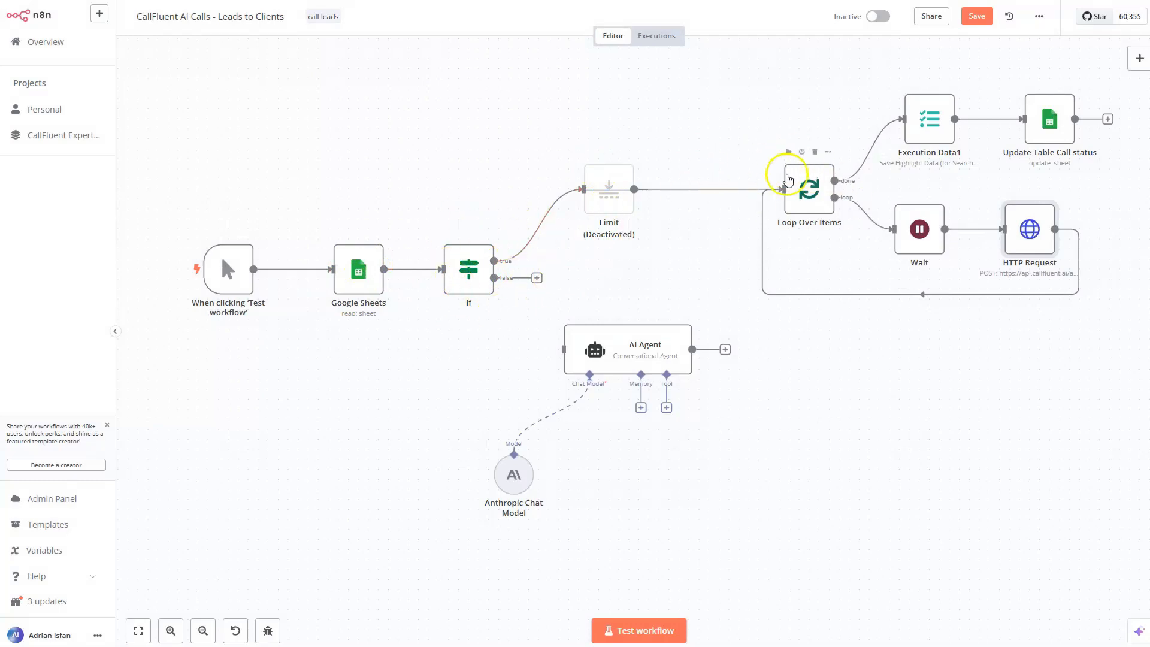
Open the HTTP Request node and inspect the name body parameter.
double_click(1029, 228)
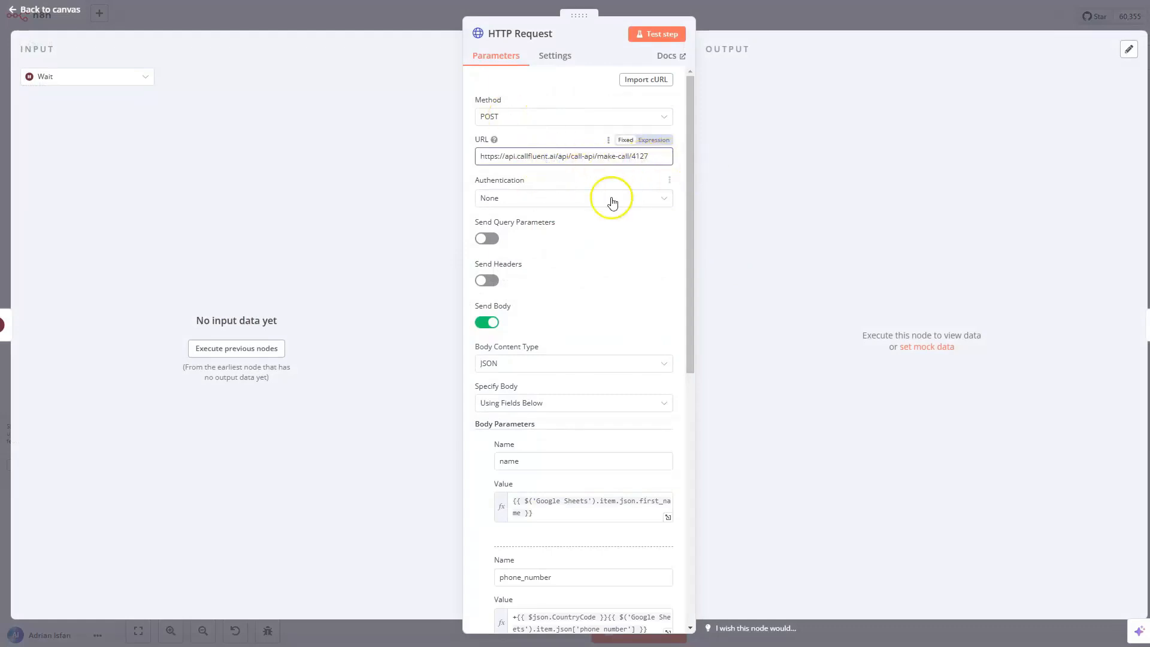
mouse_move(542, 370)
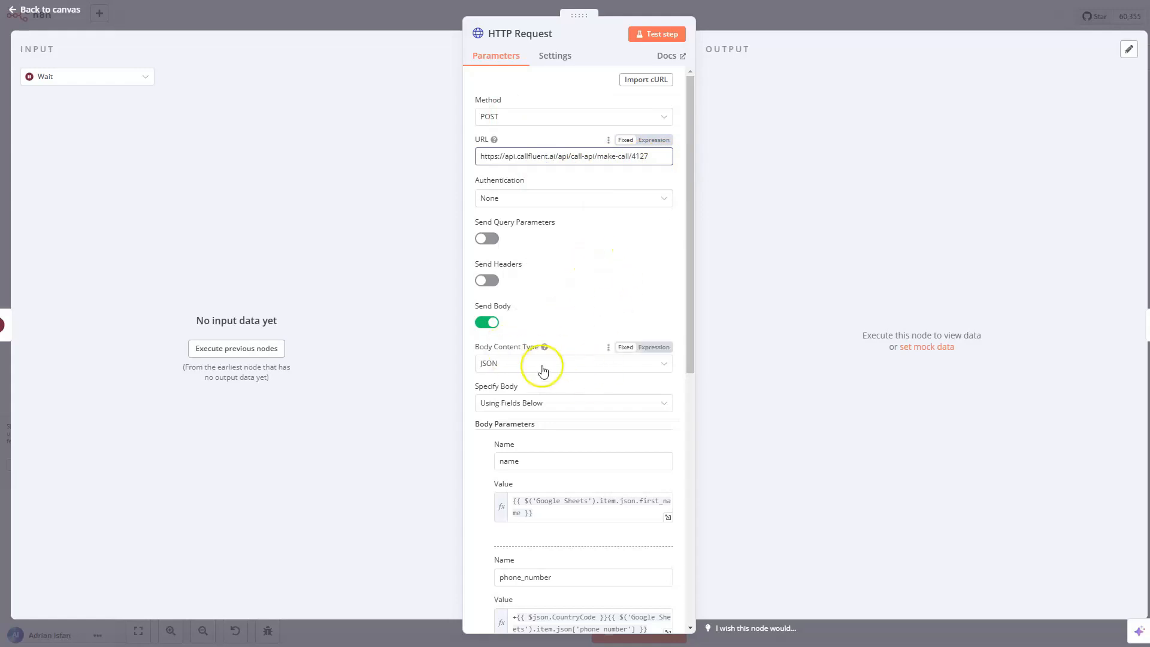
scroll("down", 3)
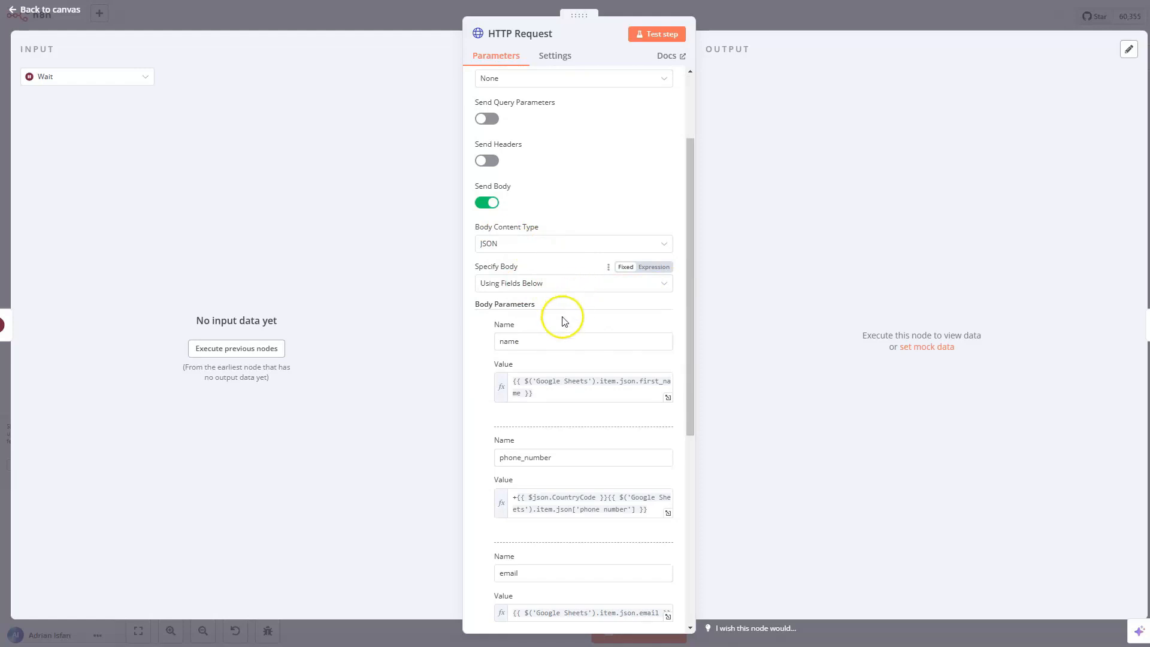
left_click(582, 340)
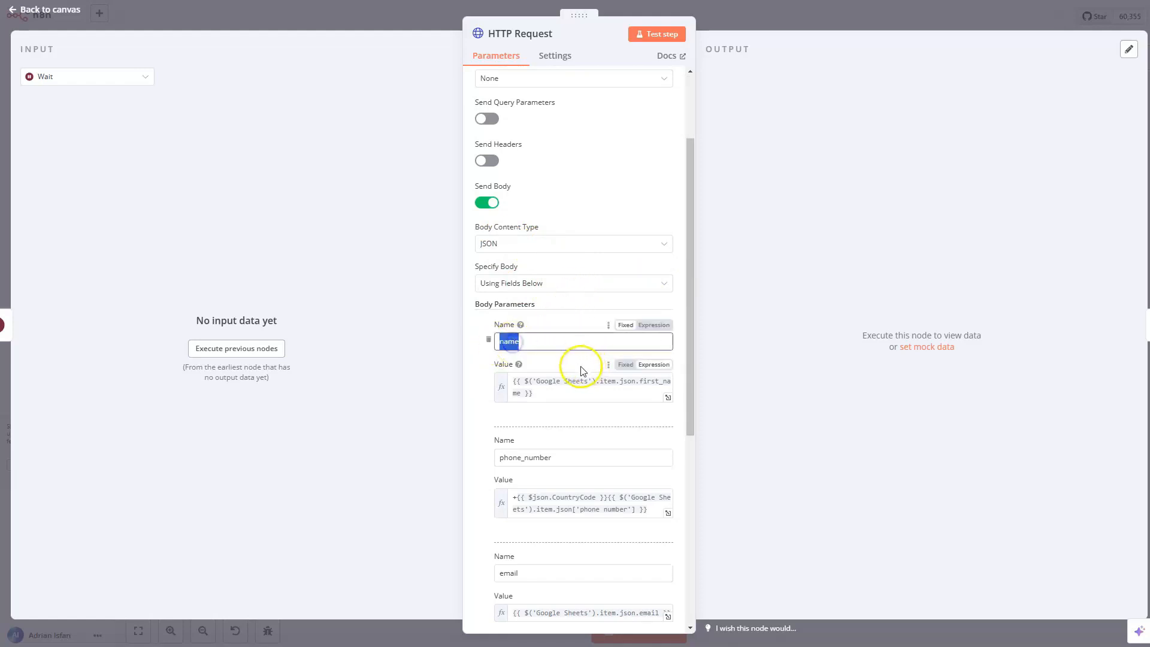
scroll("down", 3)
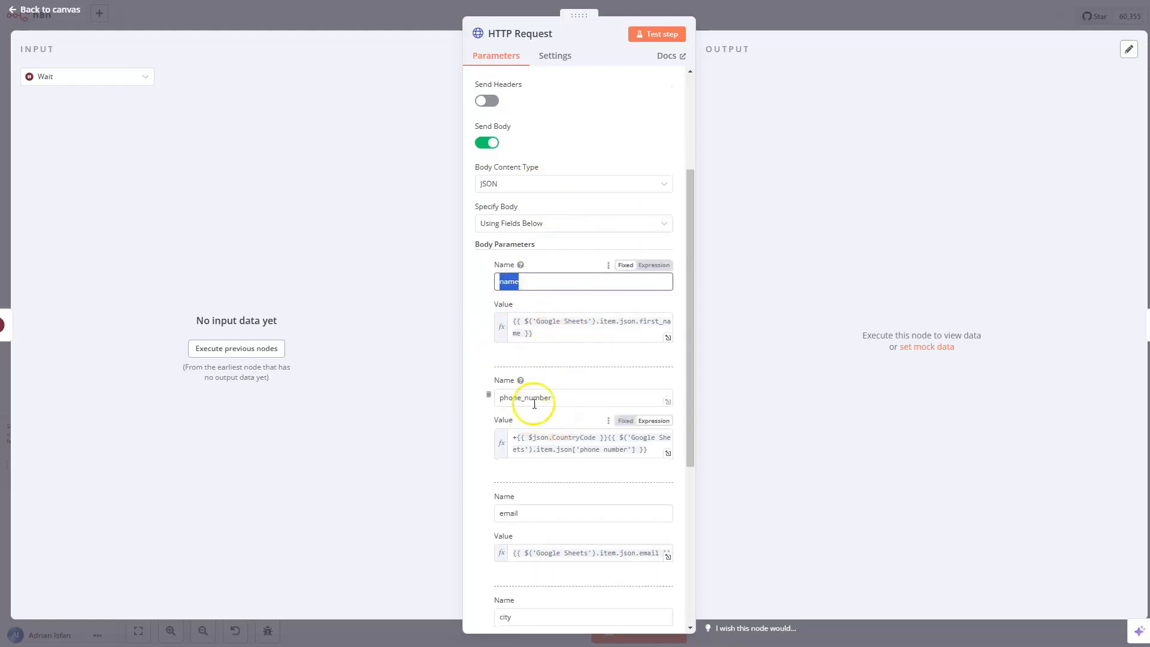
Review the phone_number, email, city and affiliateID body fields and their value expressions.
left_click(514, 513)
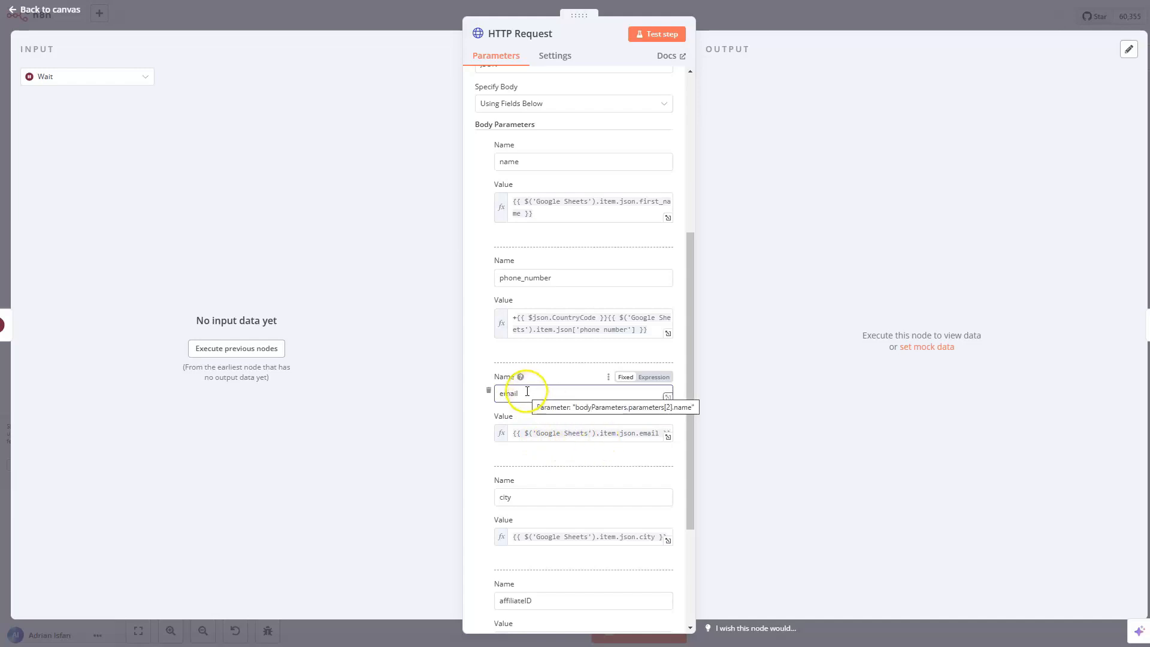
double_click(509, 395)
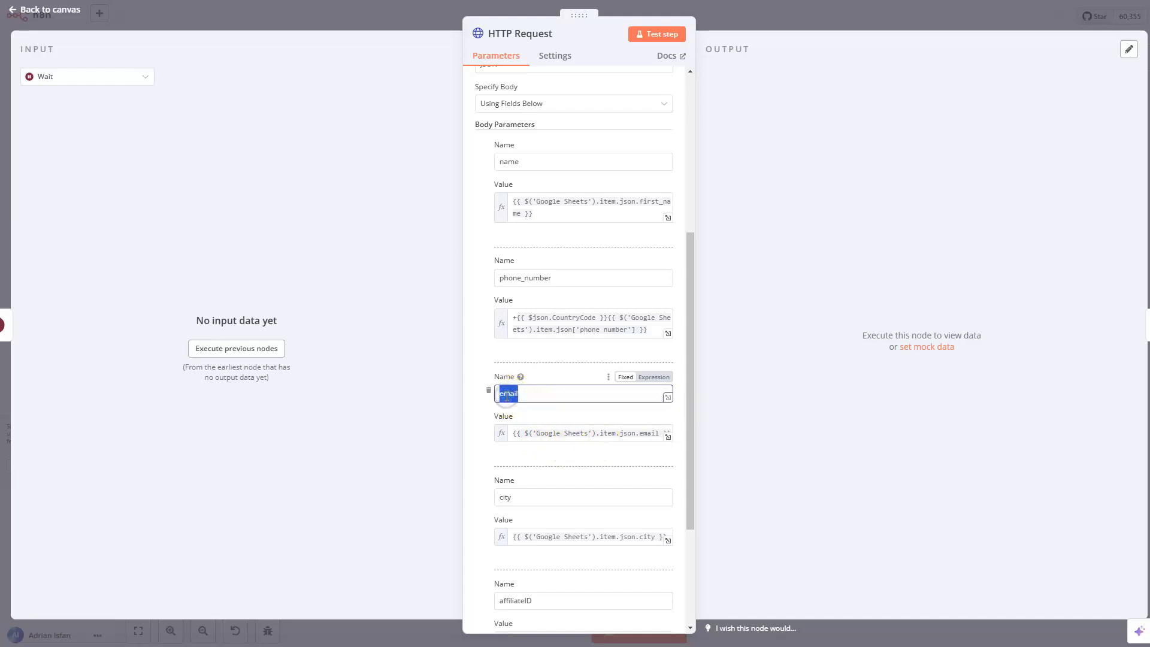
left_click(585, 433)
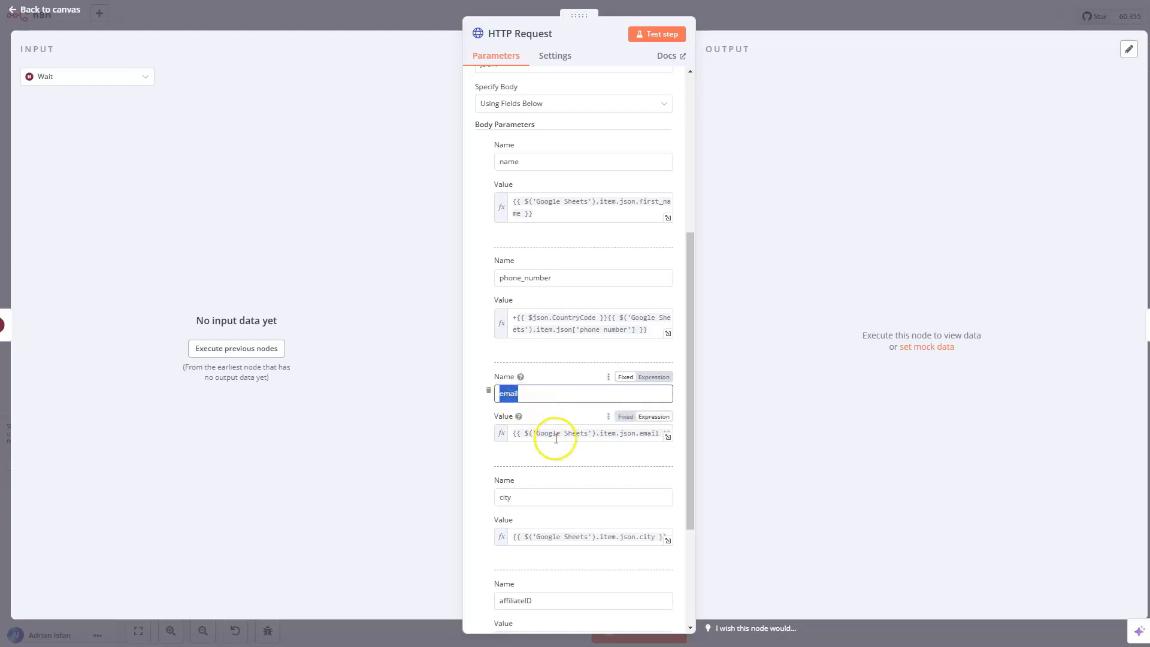
left_click(591, 432)
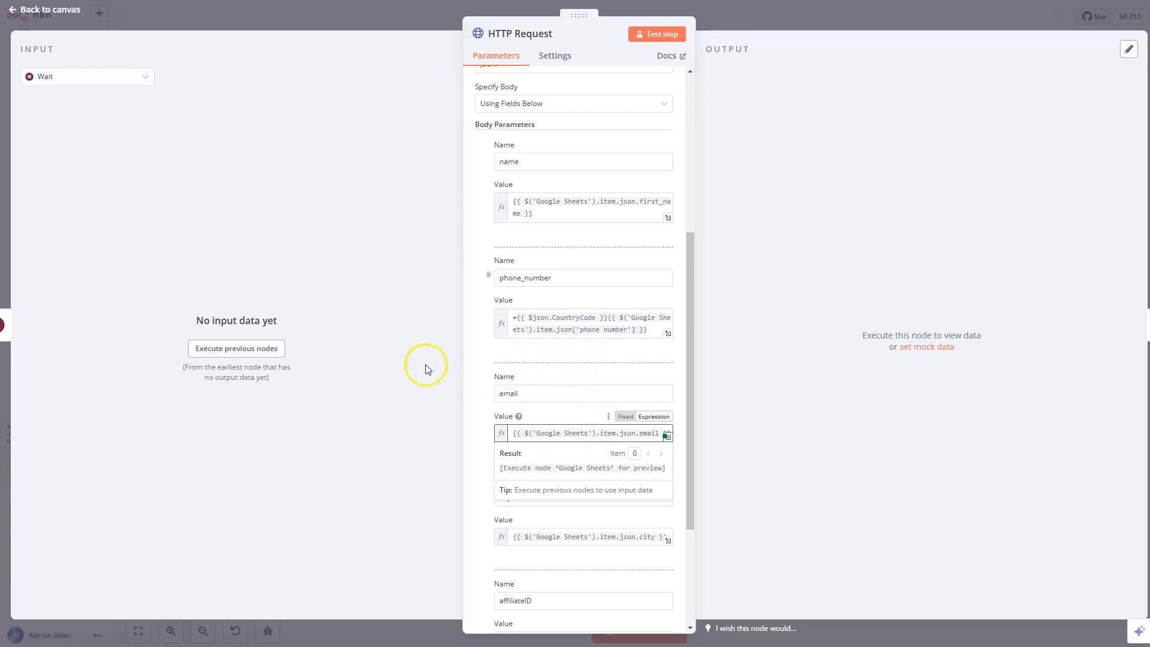
mouse_move(572, 366)
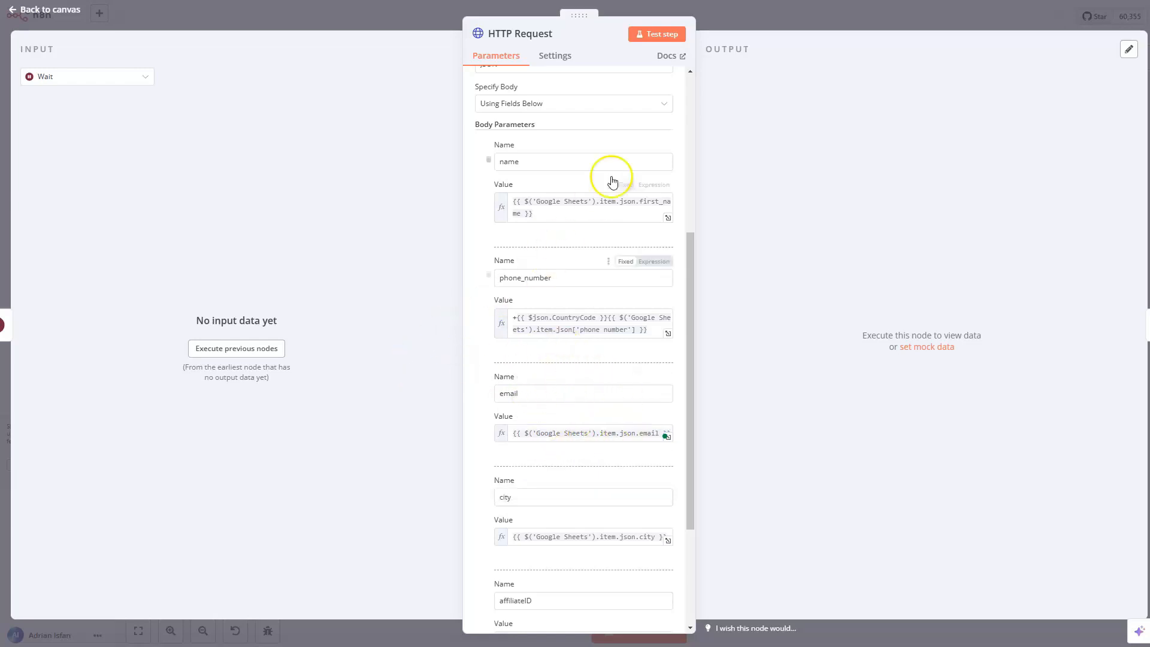
scroll("down", 3)
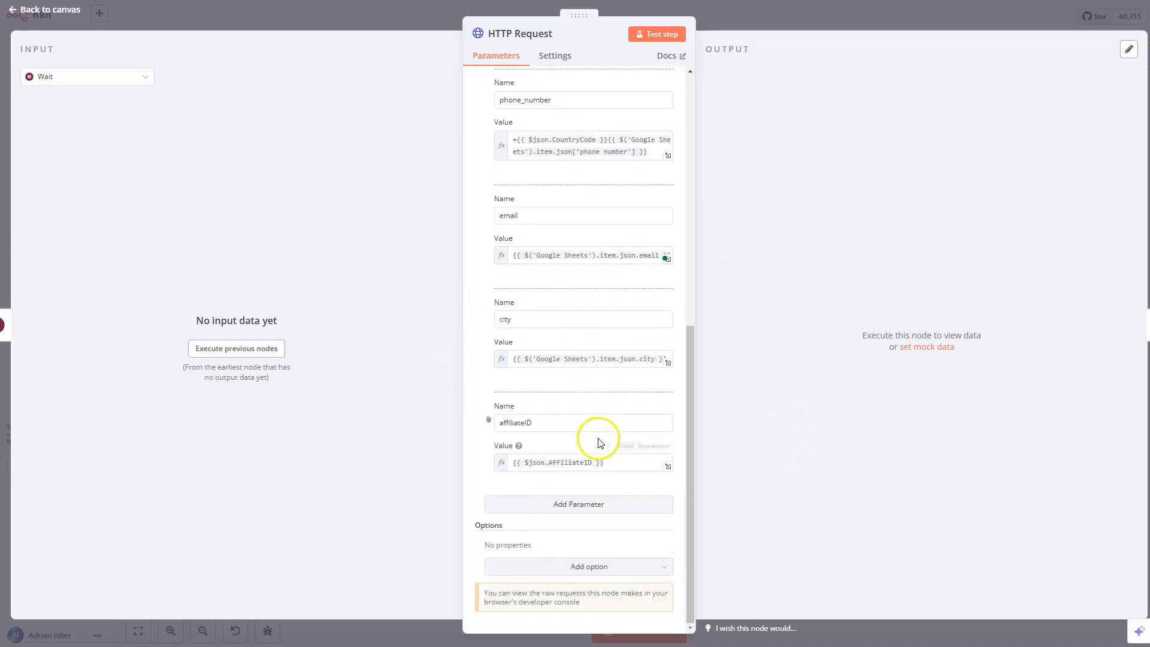
mouse_move(547, 316)
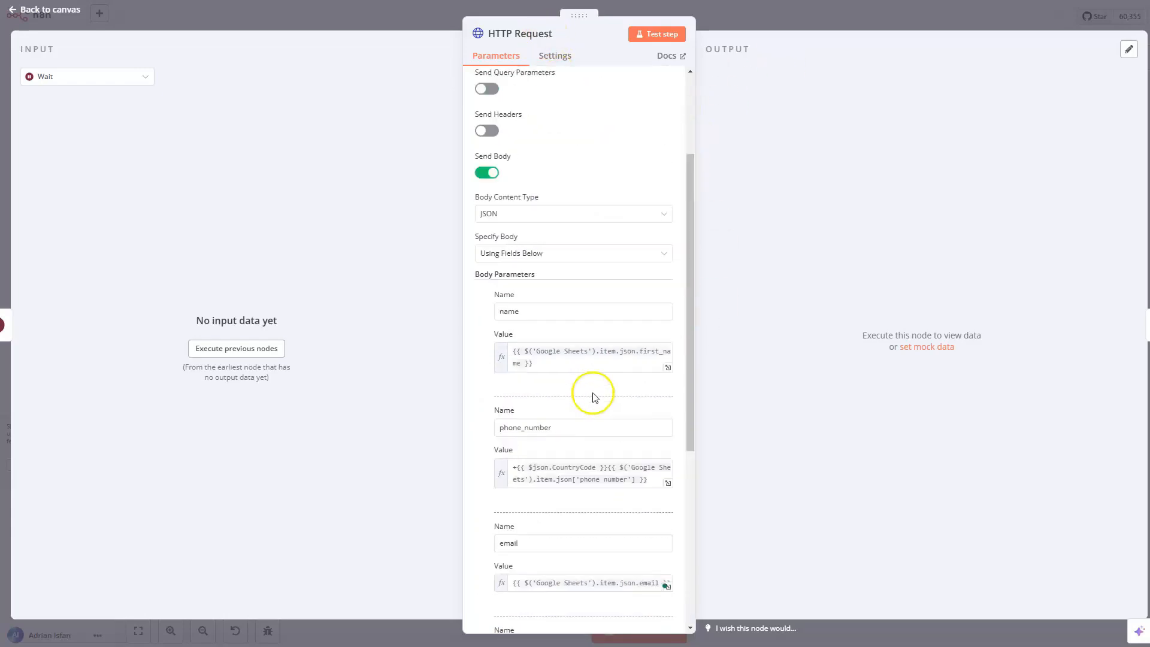
scroll("down", 3)
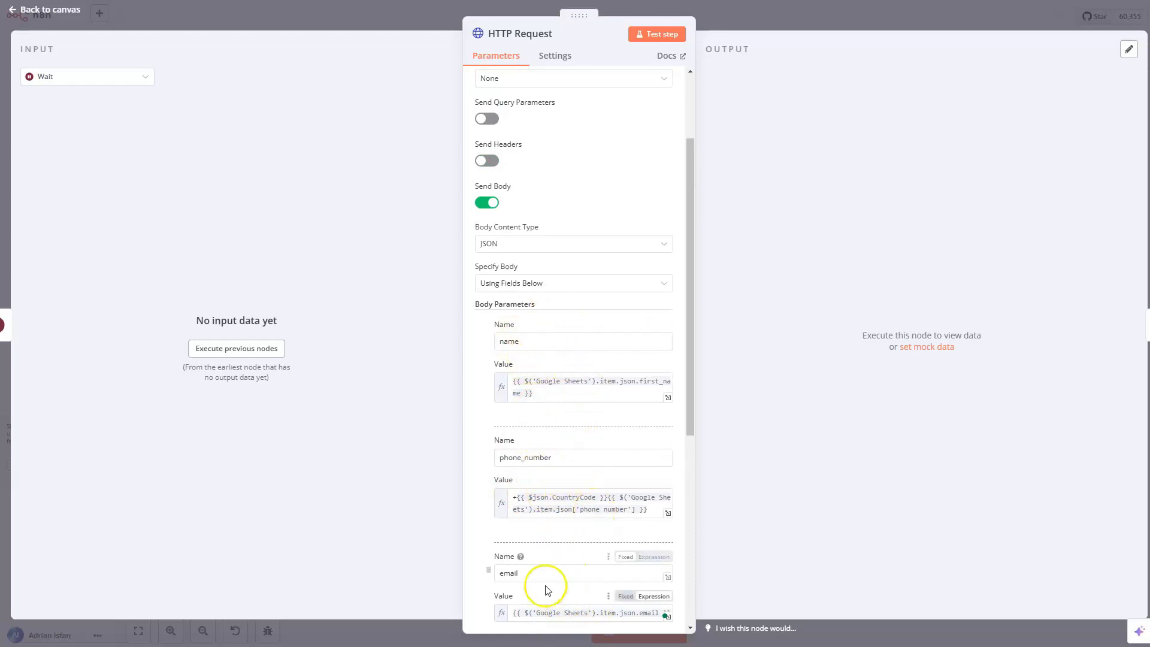
scroll("down", 3)
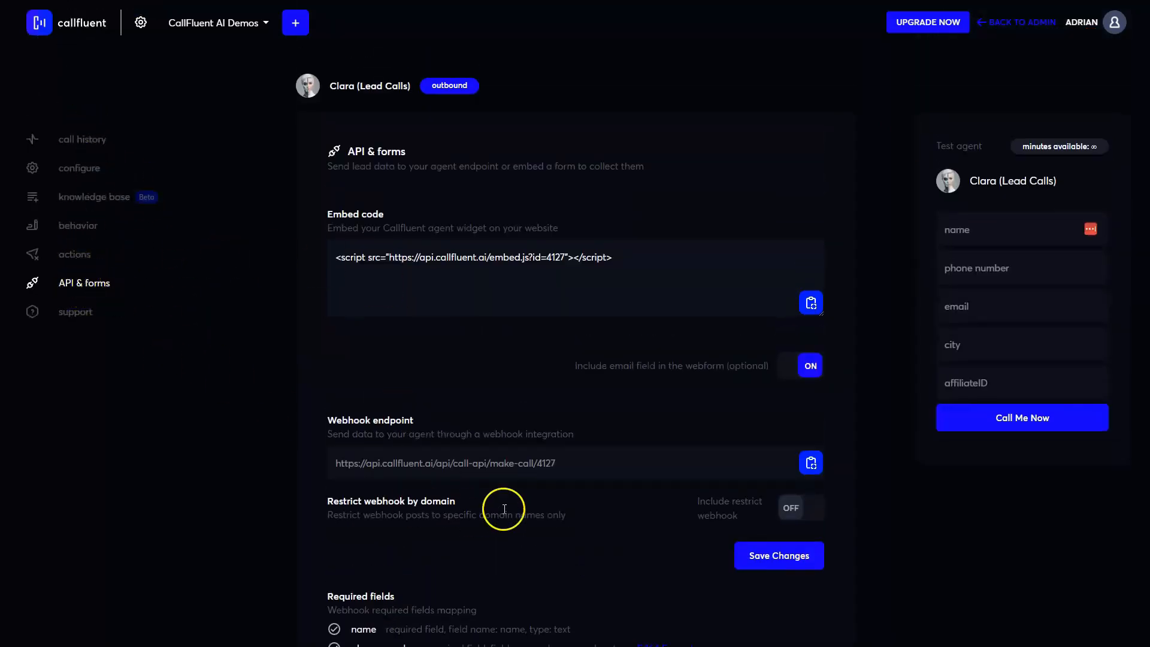
Create a CallFluent custom webhook field 'country' described as 'caller country'.
scroll("down", 3)
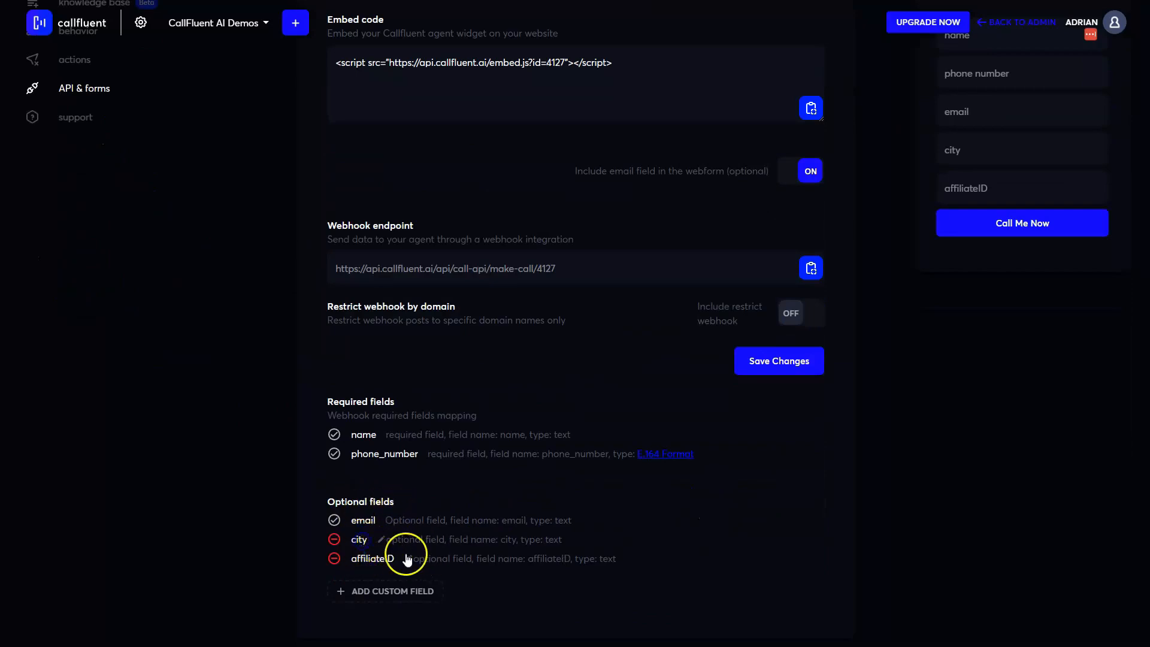
left_click(392, 591)
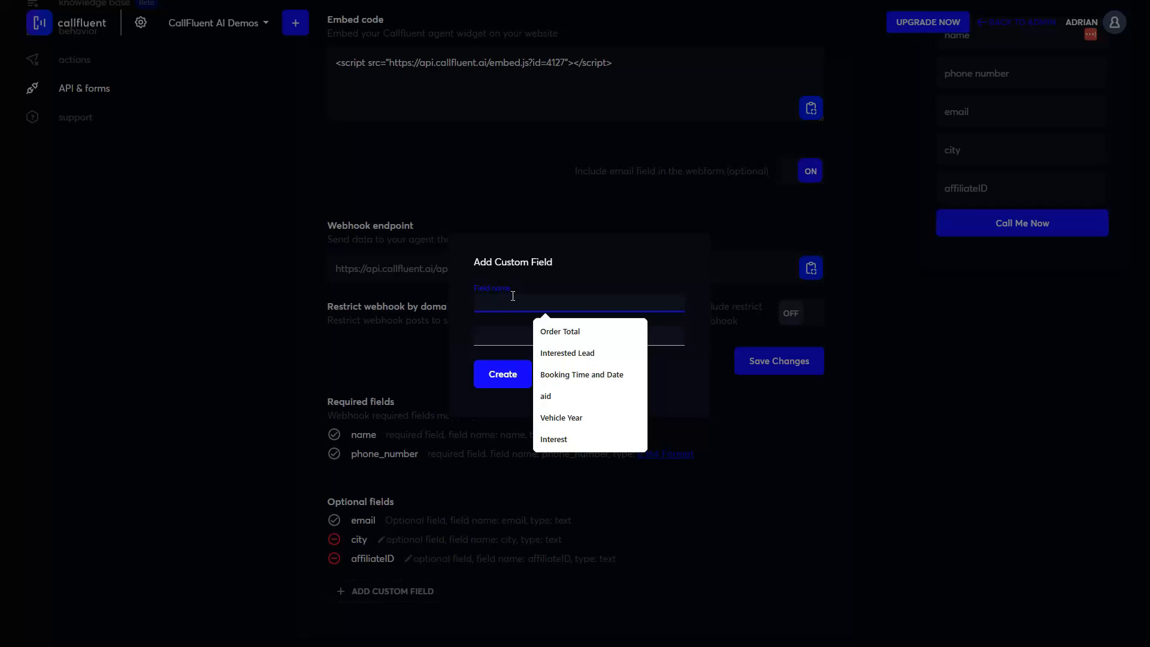
type("country")
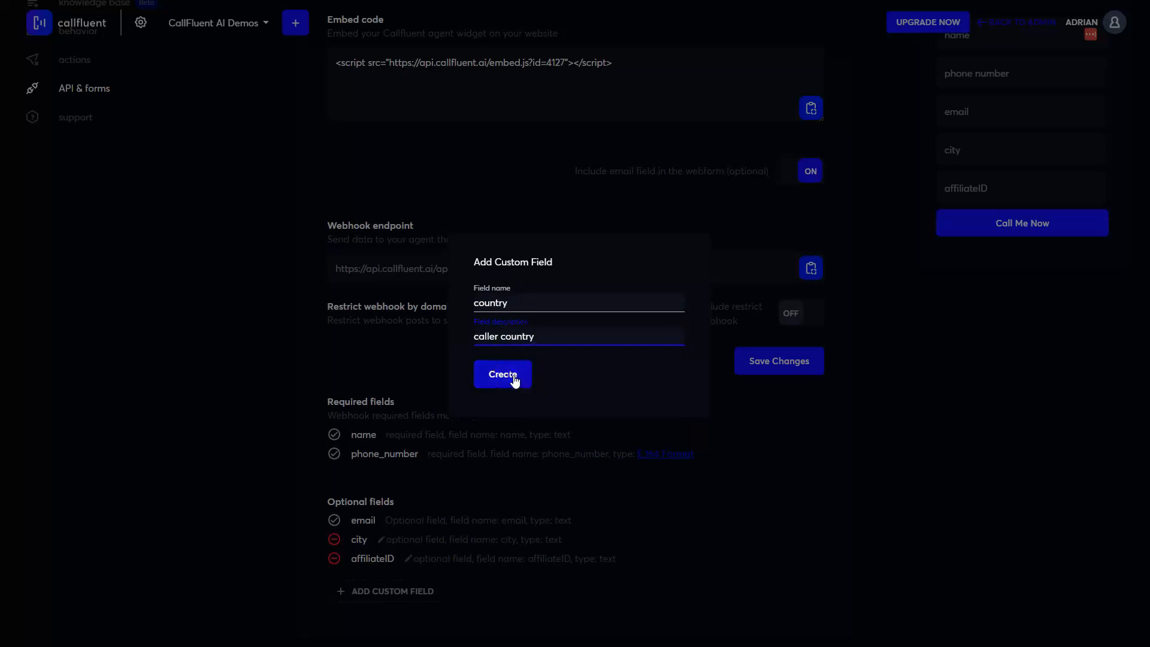
left_click(502, 373)
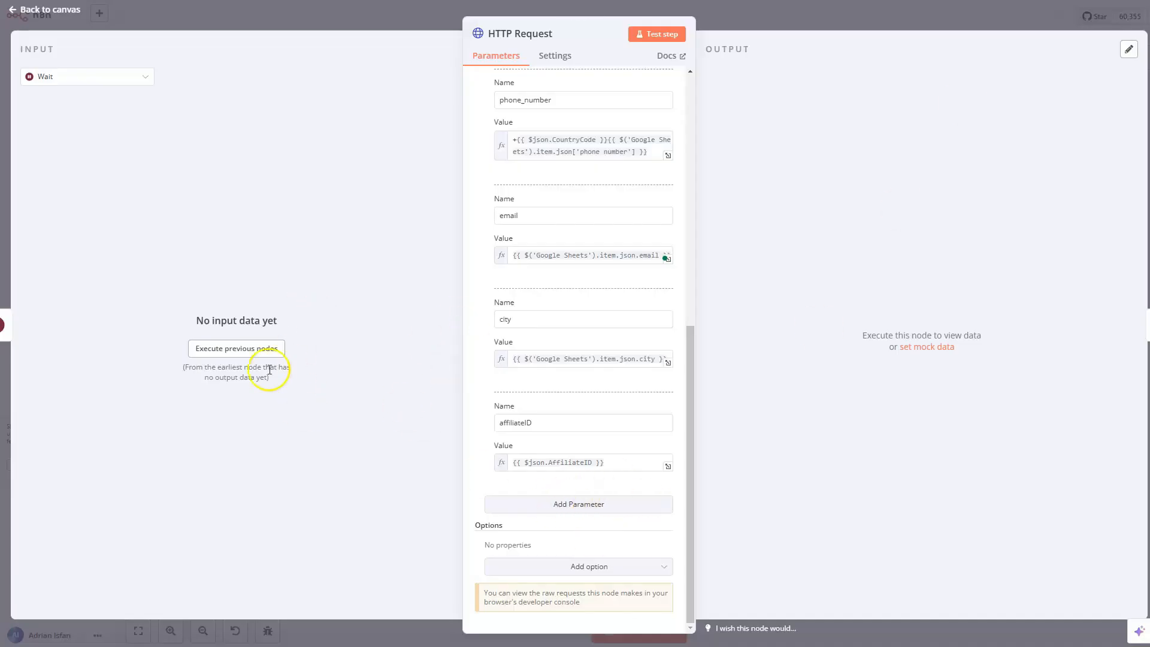
left_click(44, 9)
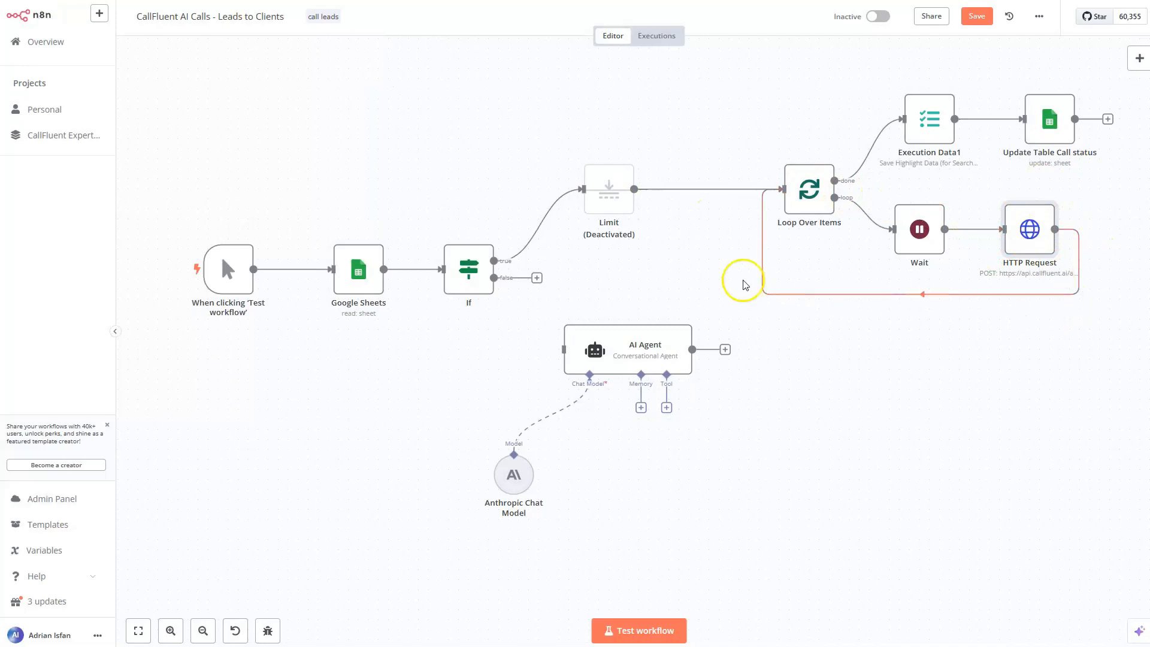
mouse_move(468, 270)
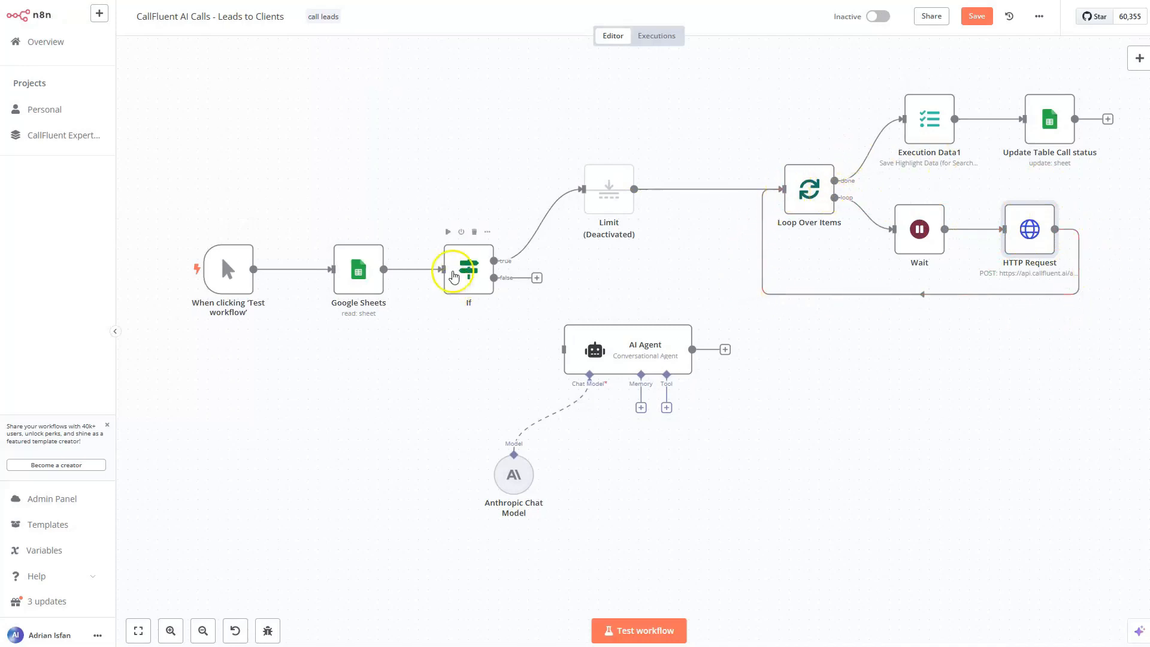
mouse_move(413, 253)
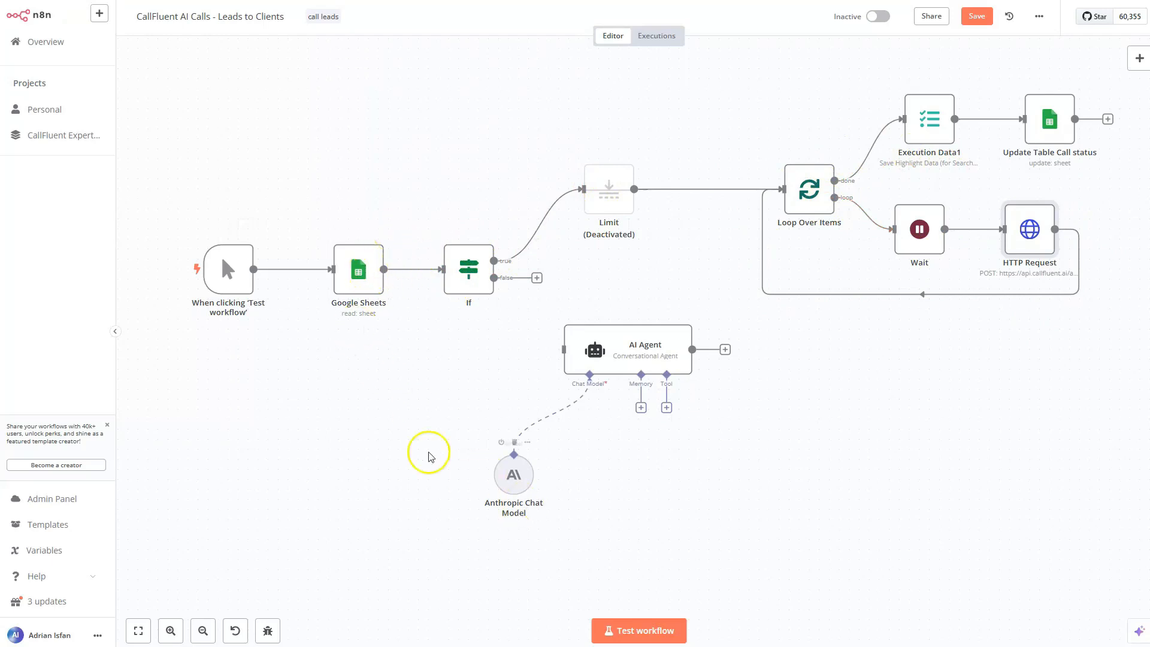
Run Test workflow and watch the leads trigger Clara's calls in CallFluent.
left_click(638, 631)
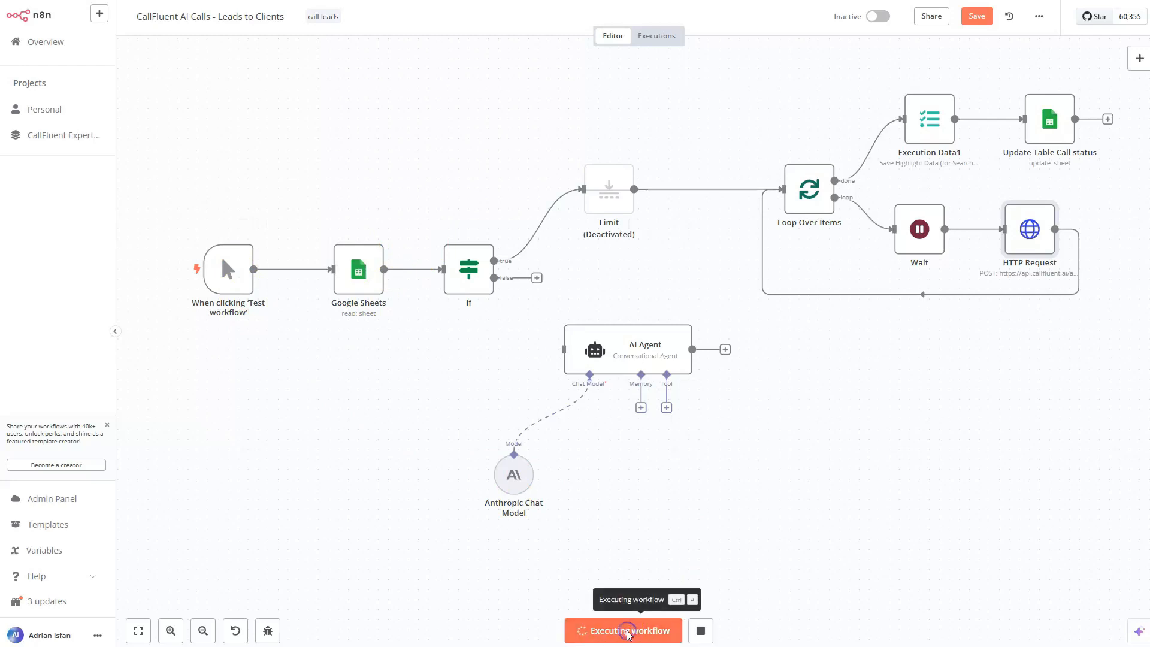
left_click(623, 630)
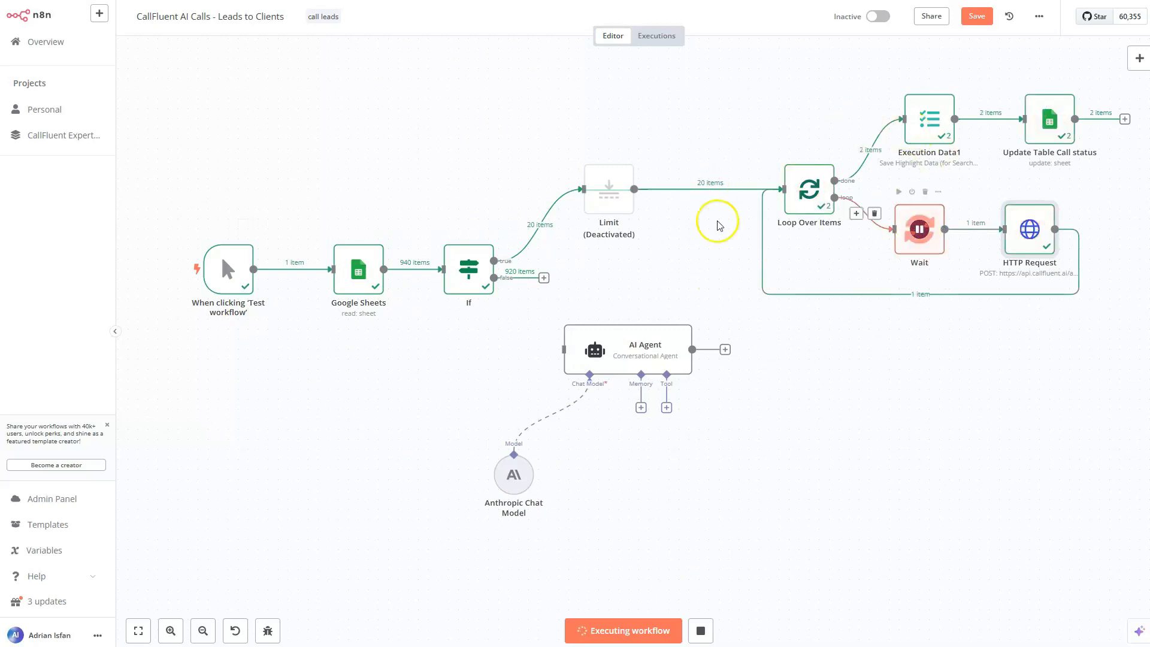
mouse_move(358, 249)
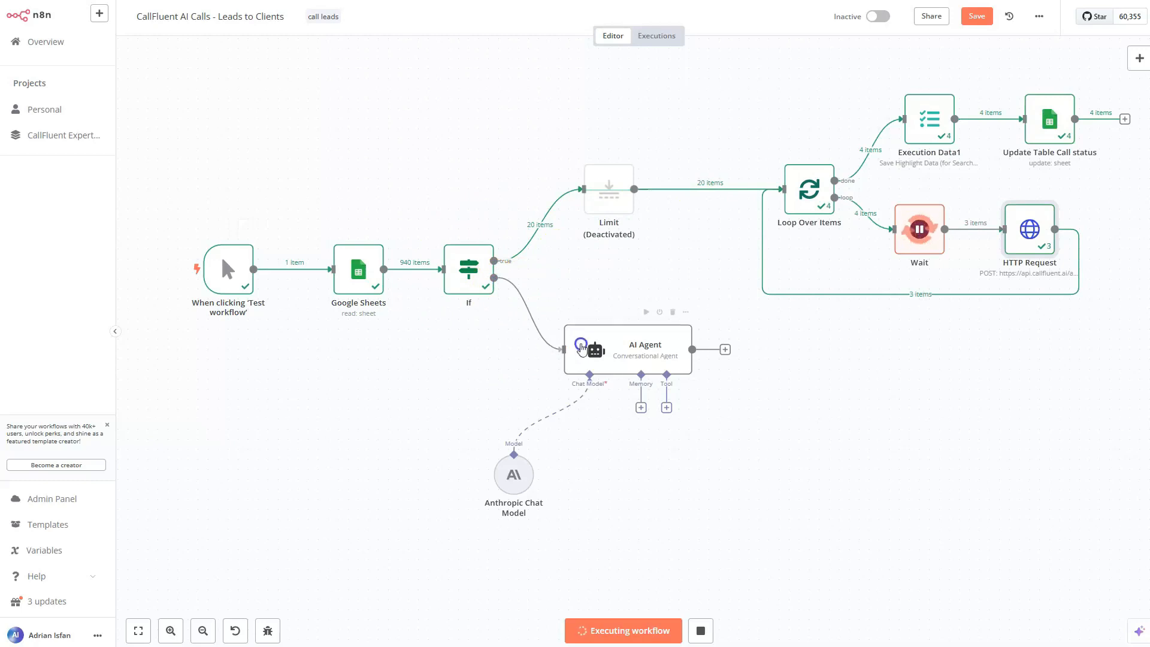
left_click(544, 277)
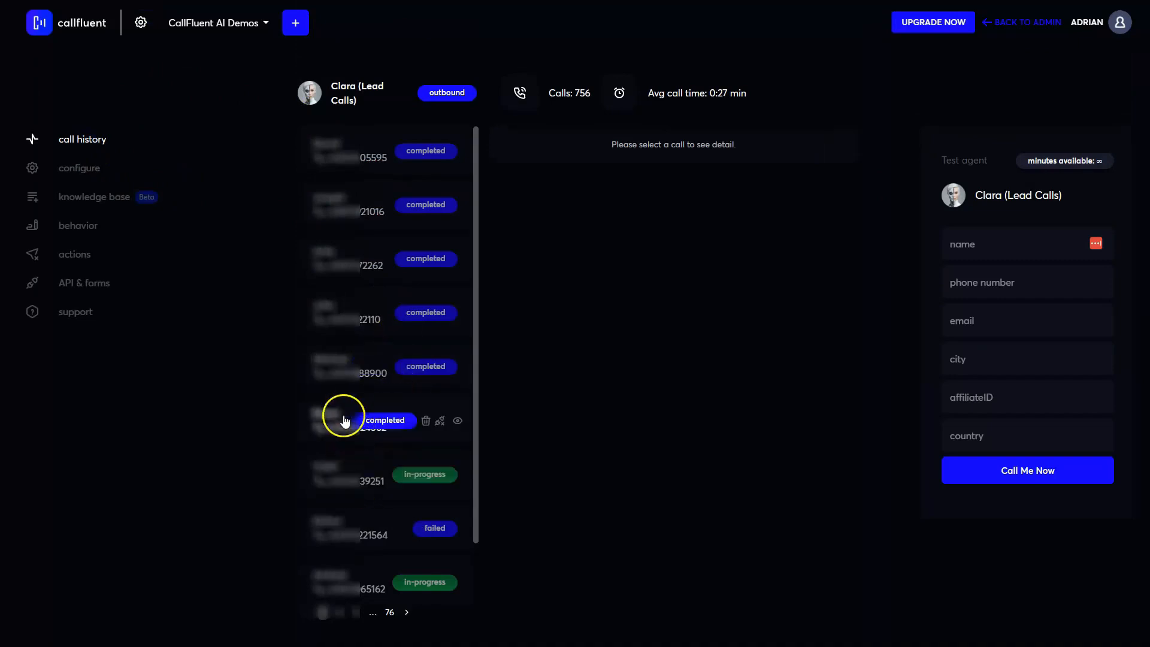
scroll("down", 3)
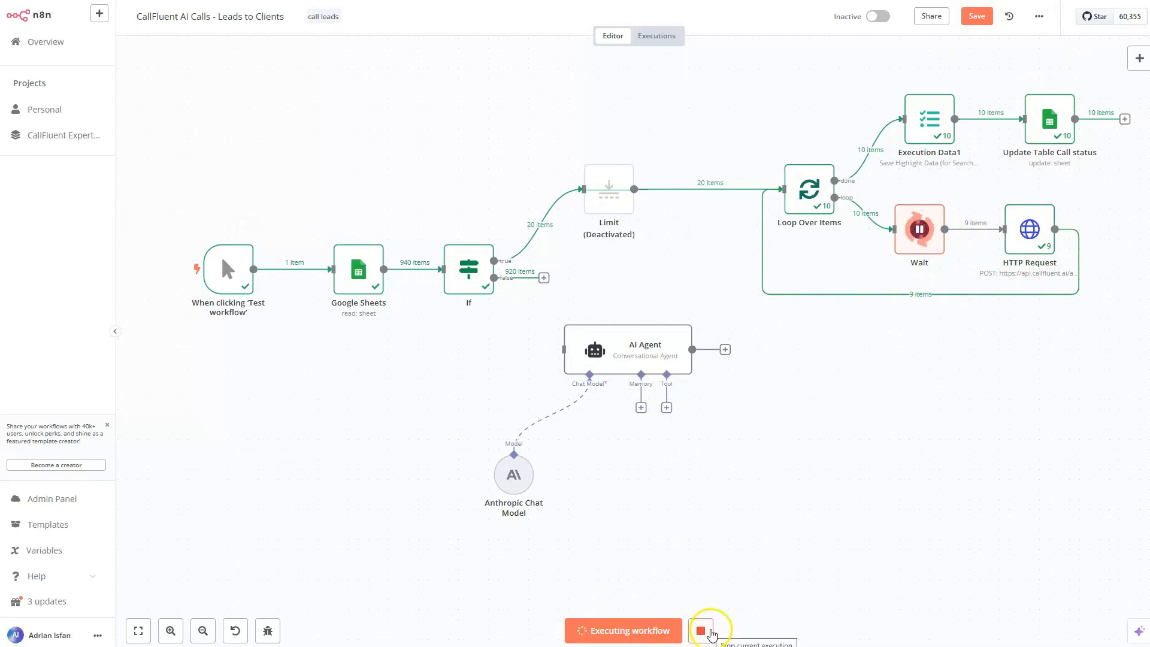
Stop the execution after 11 leads, then inspect the Update Table Call status node's results.
left_click(700, 631)
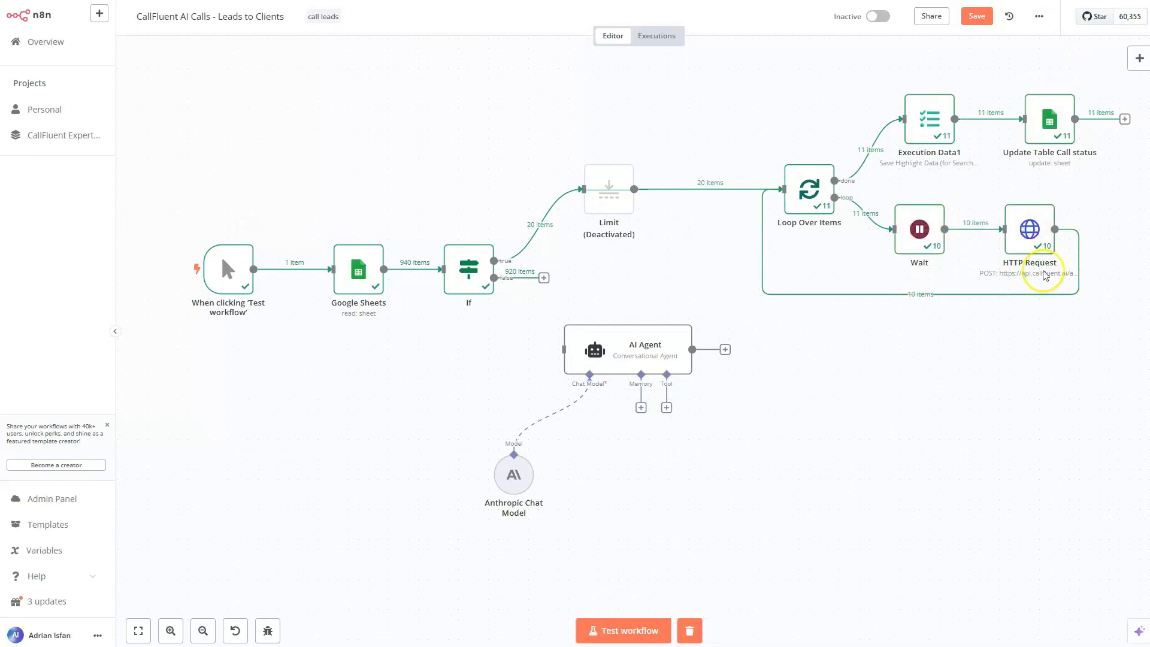
mouse_move(819, 230)
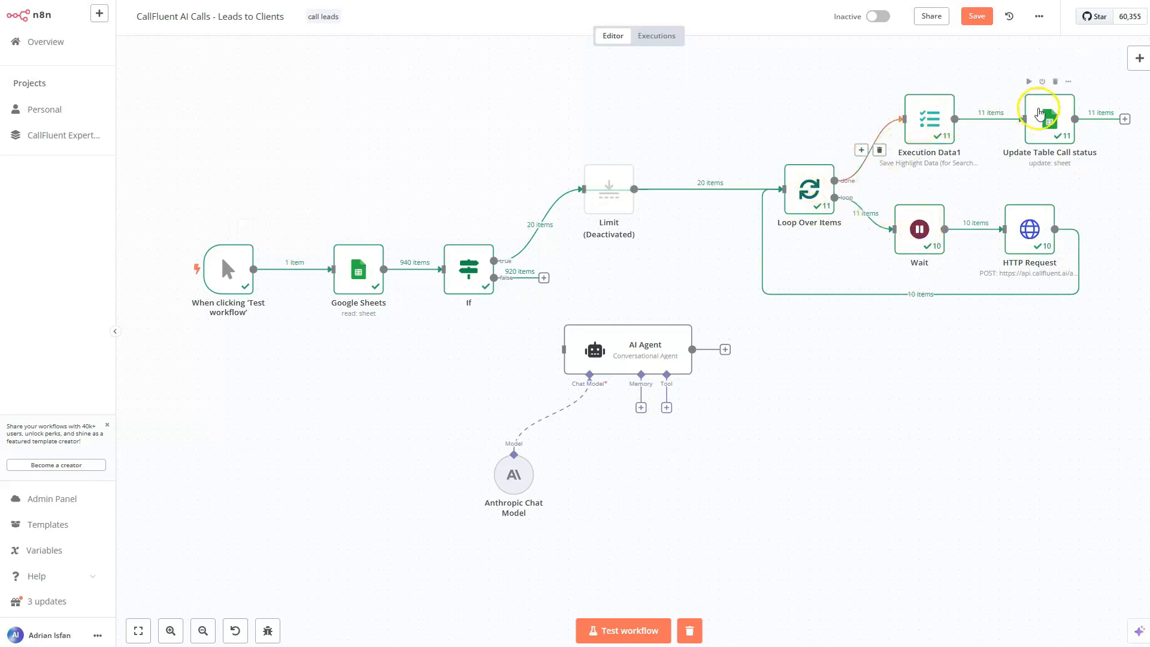
double_click(1049, 119)
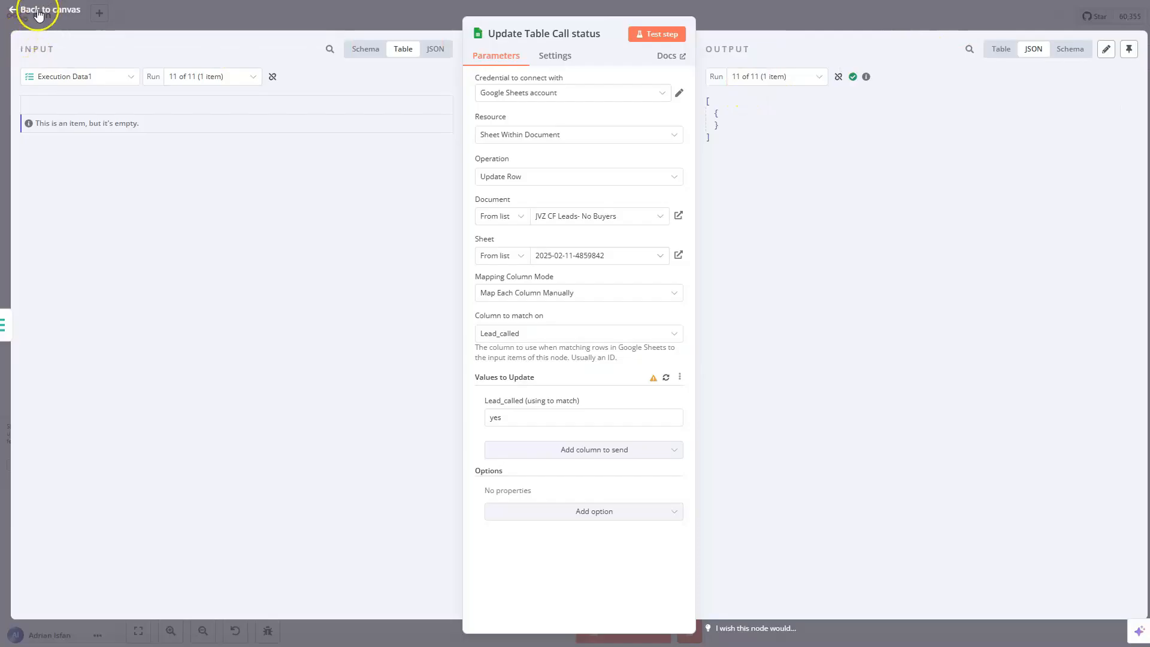
left_click(48, 9)
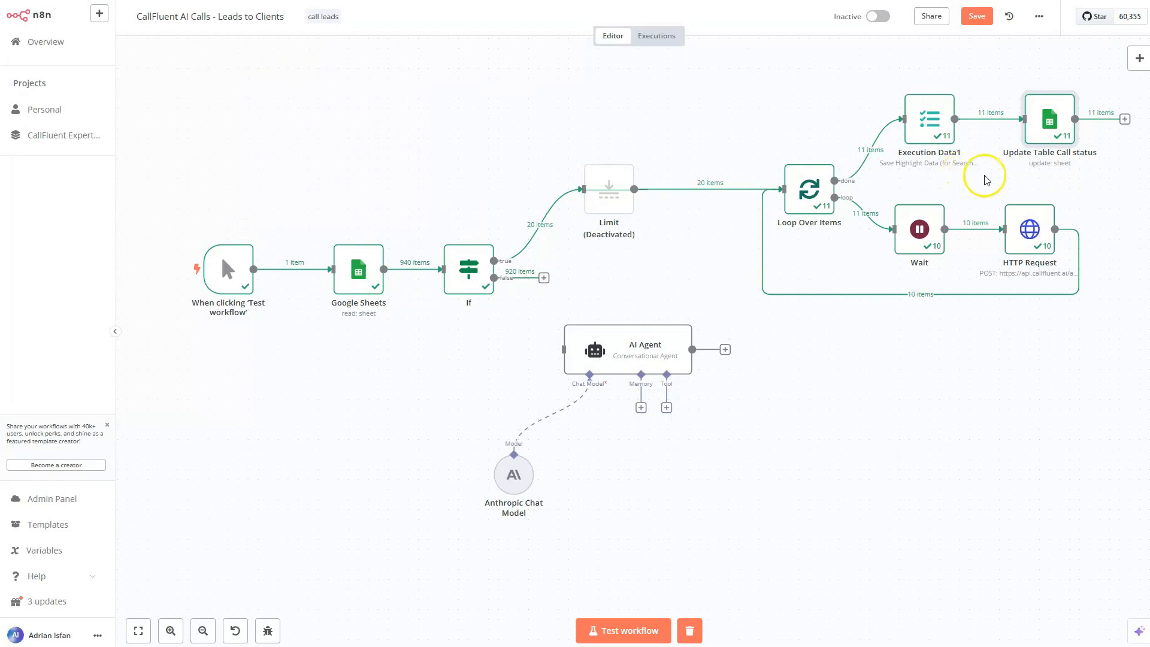
mouse_move(595, 290)
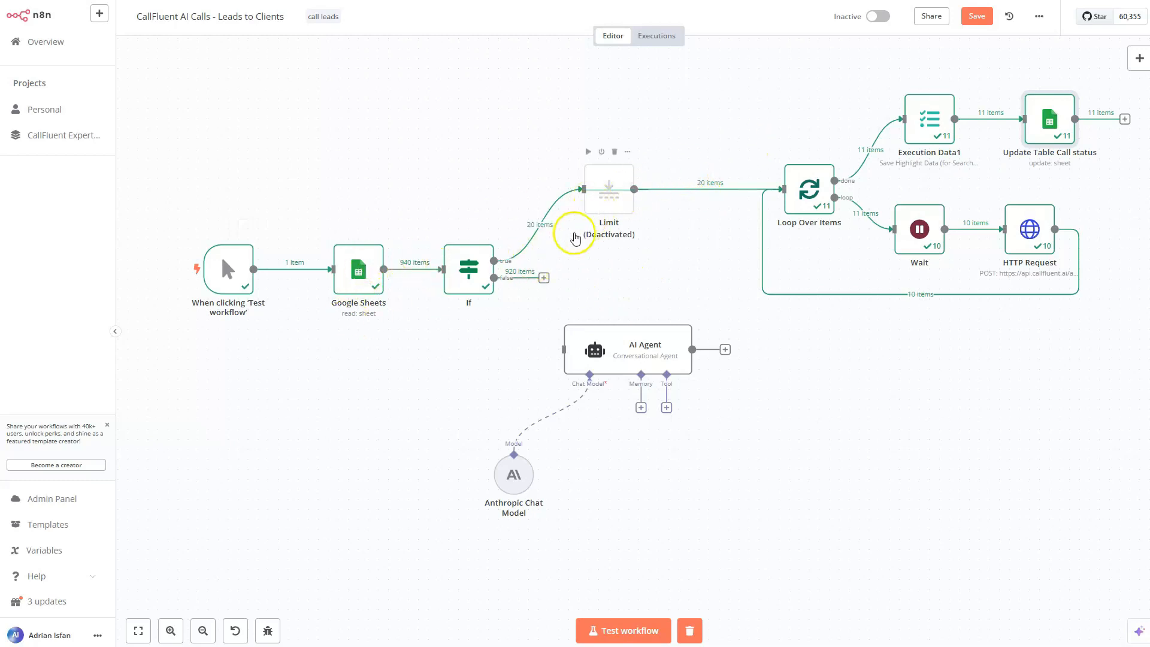
Drag the If node up and slightly right so its branches align with Limit.
left_click_drag(468, 268, 478, 227)
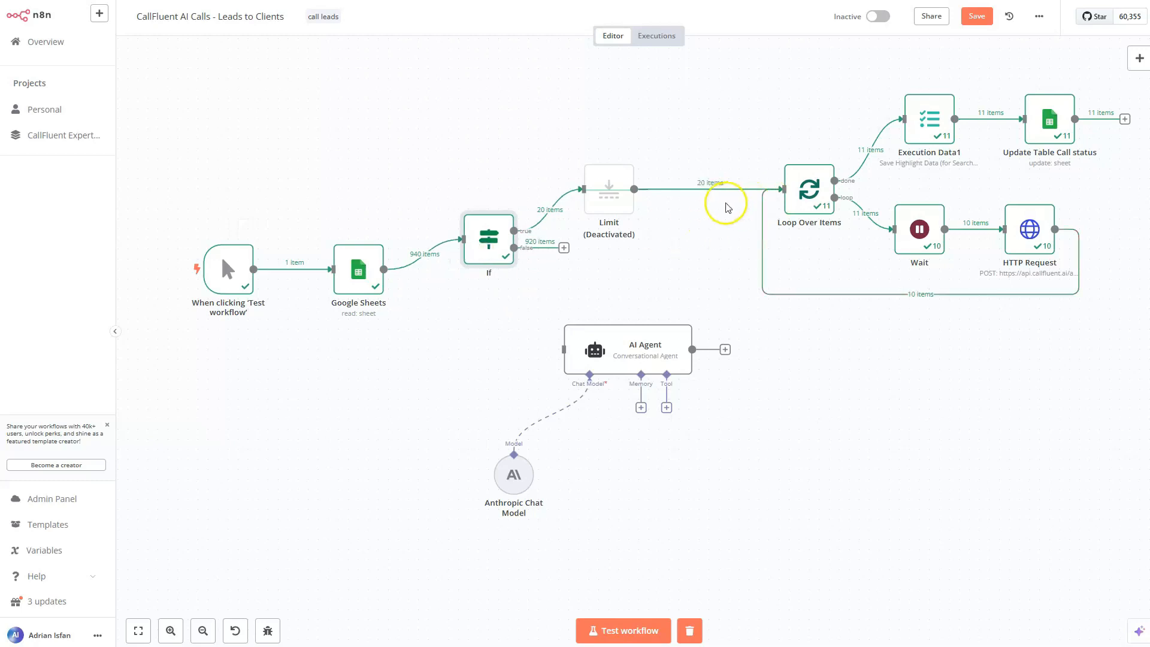
mouse_move(582, 445)
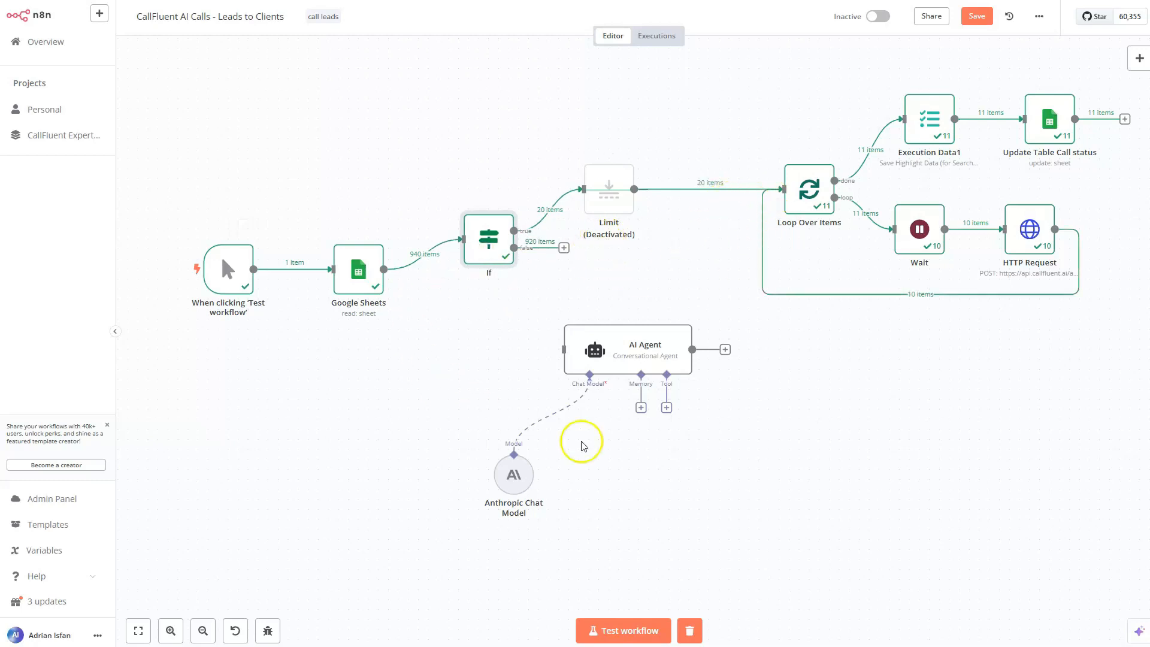
mouse_move(689, 338)
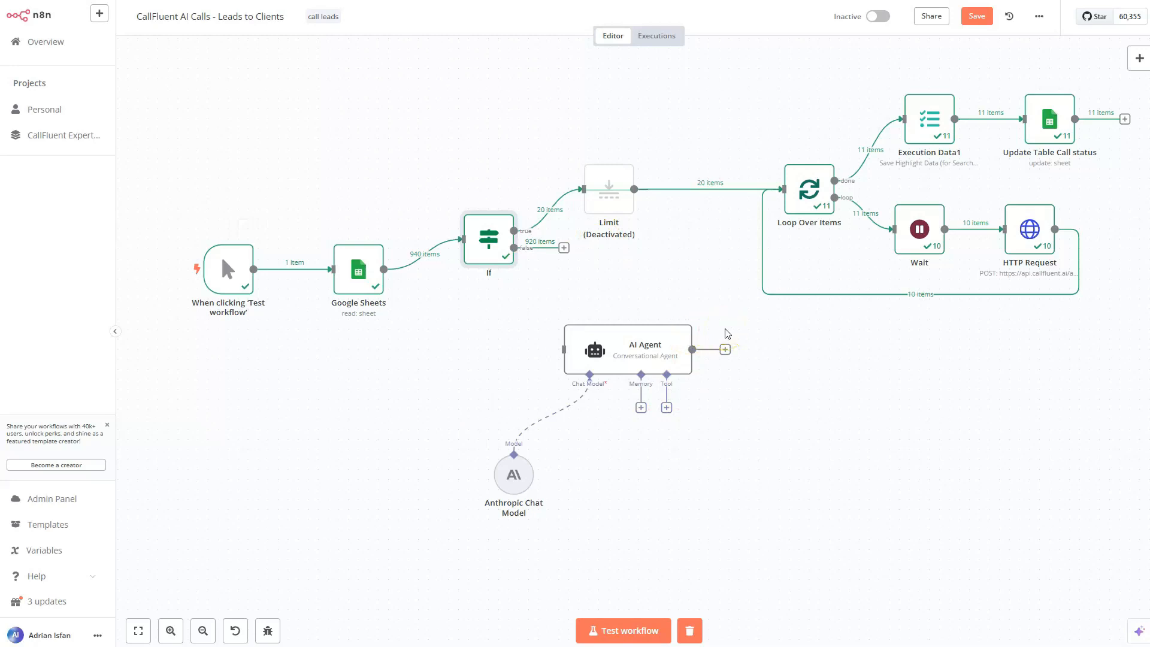
mouse_move(730, 337)
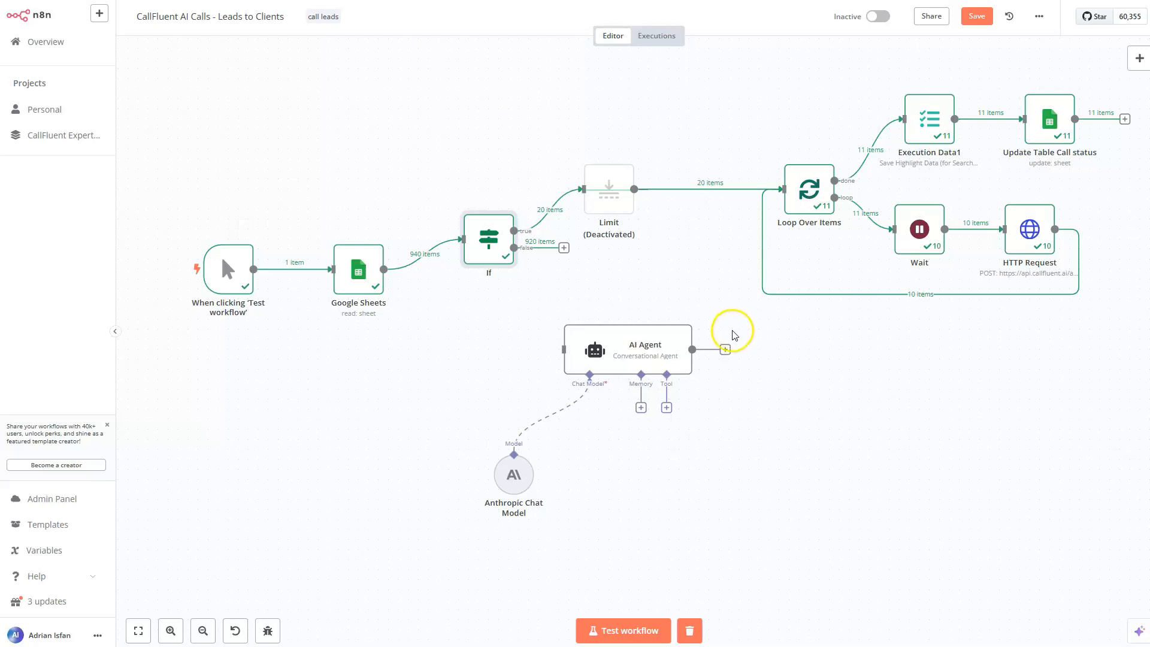
mouse_move(736, 329)
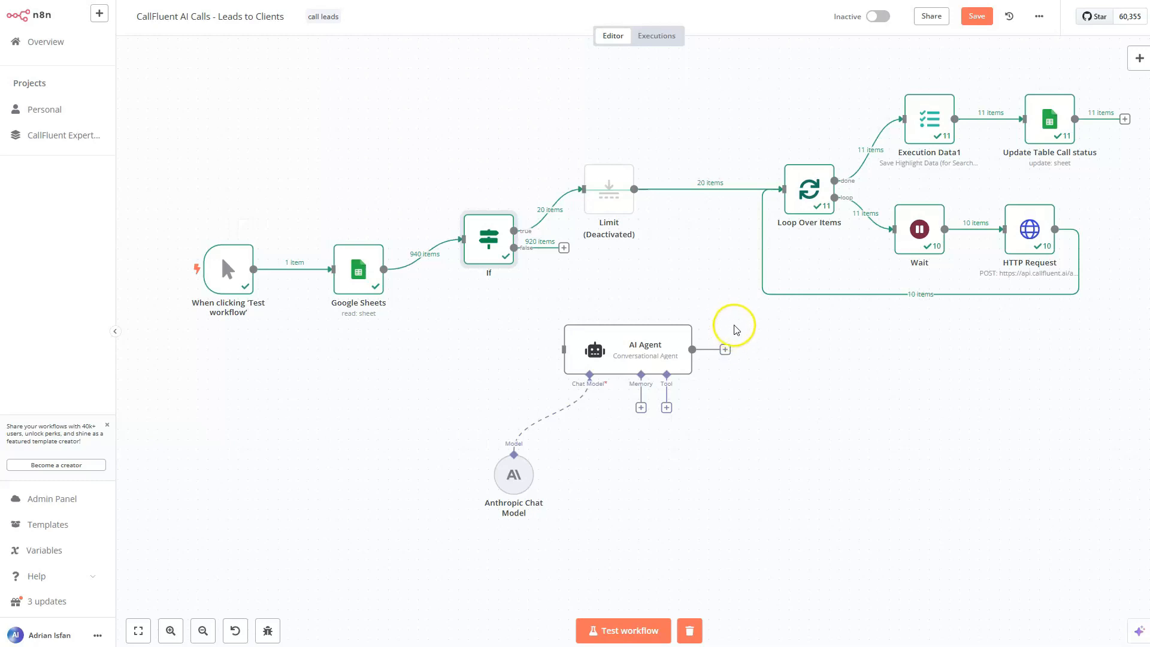
mouse_move(737, 325)
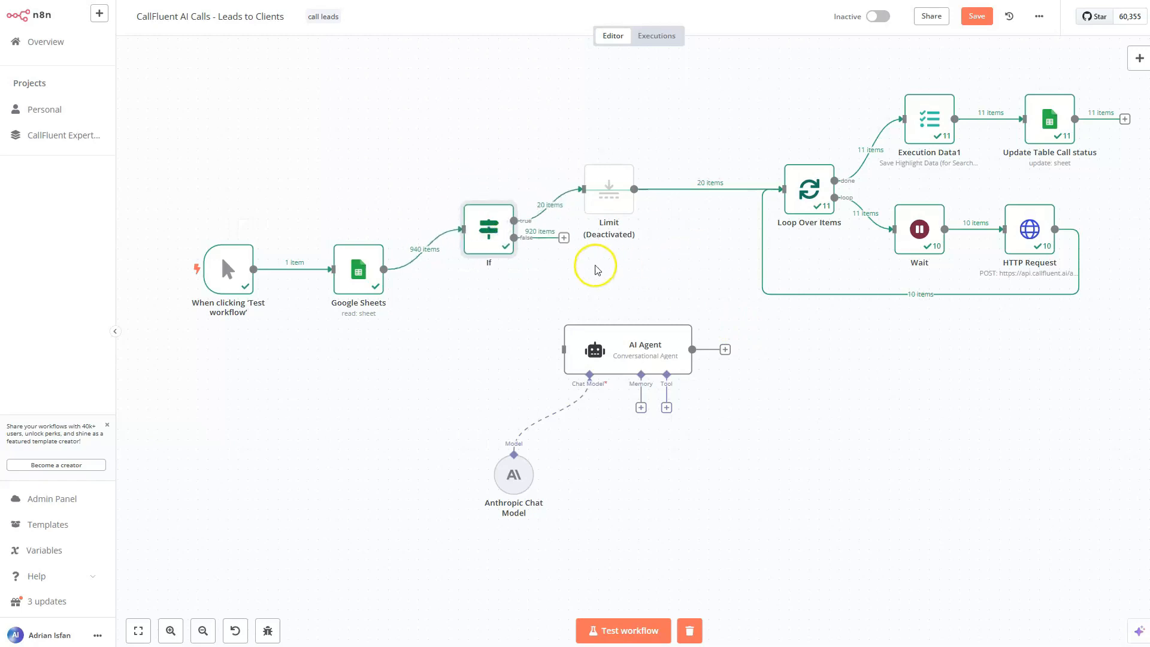
mouse_move(781, 236)
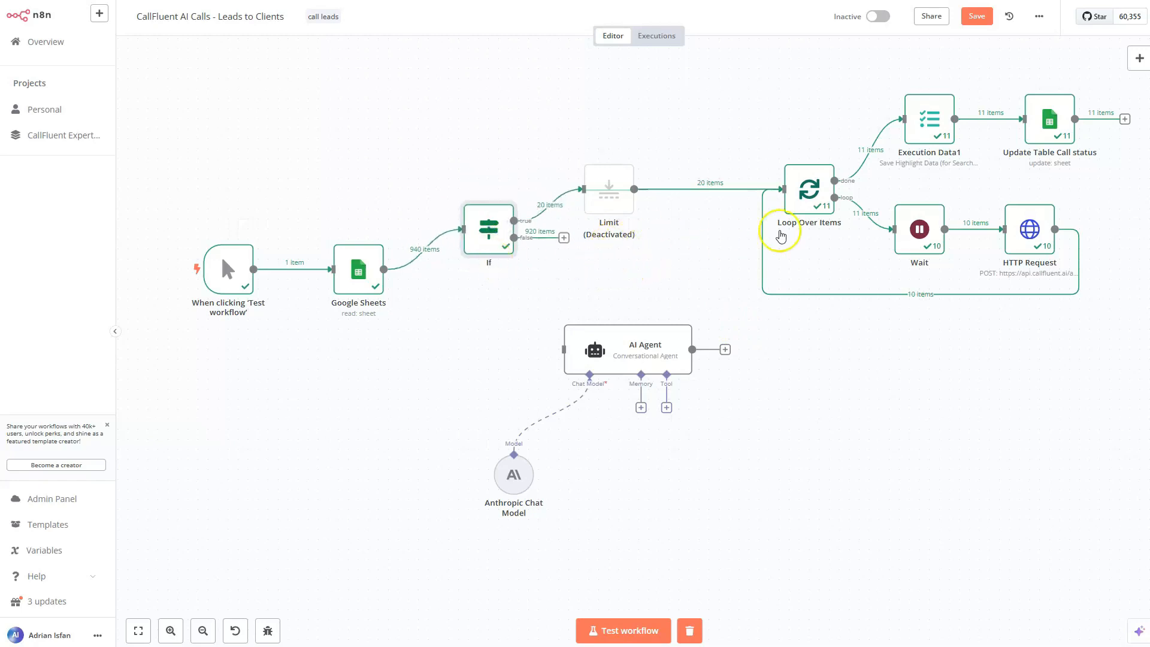
mouse_move(587, 174)
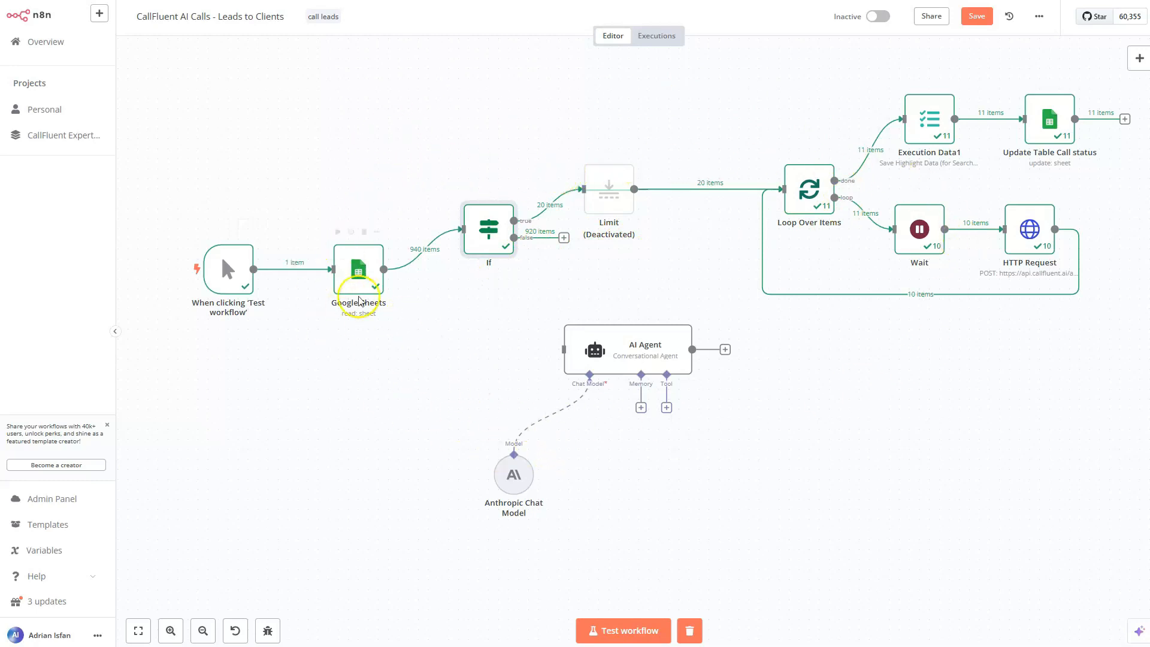
mouse_move(591, 427)
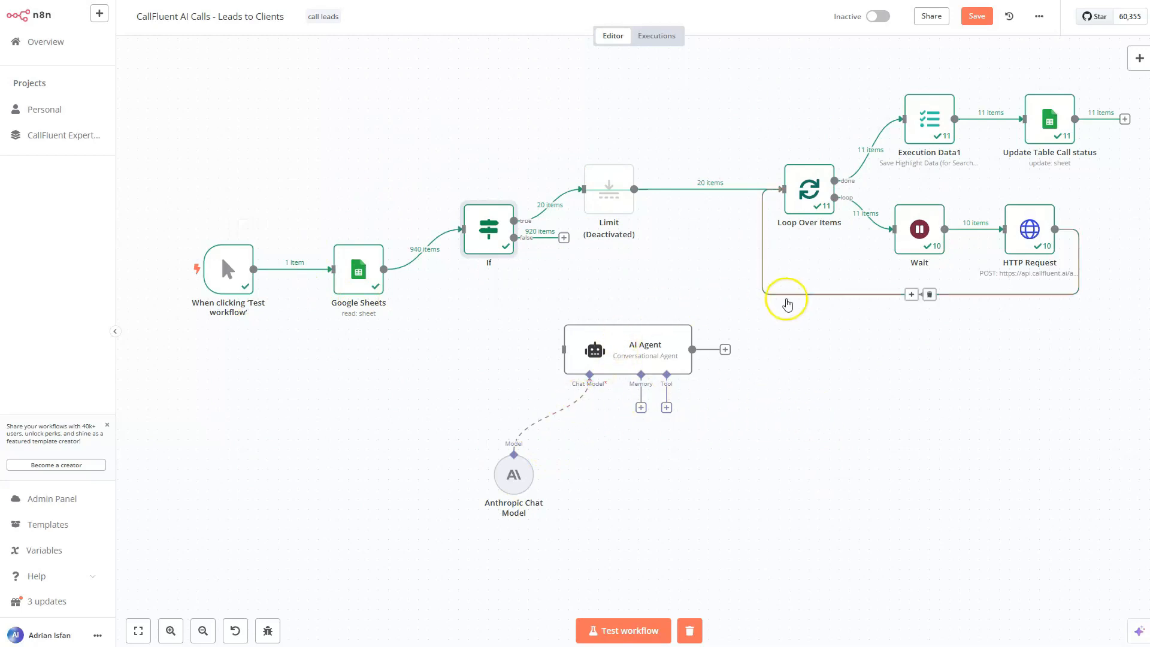
mouse_move(622, 274)
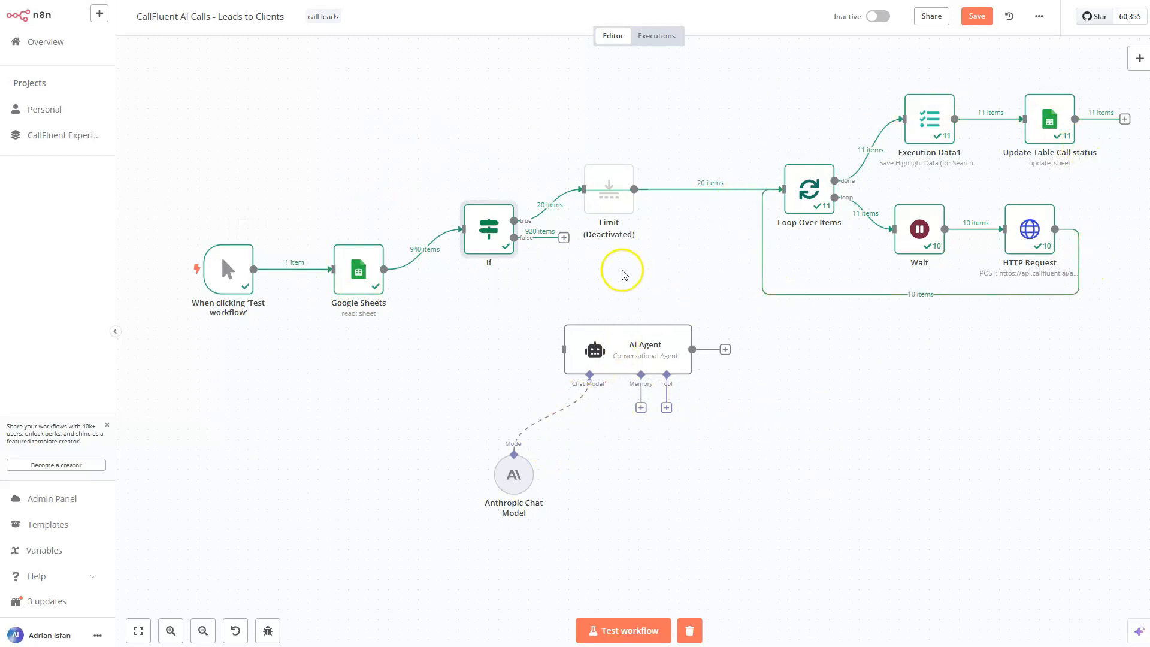
mouse_move(576, 297)
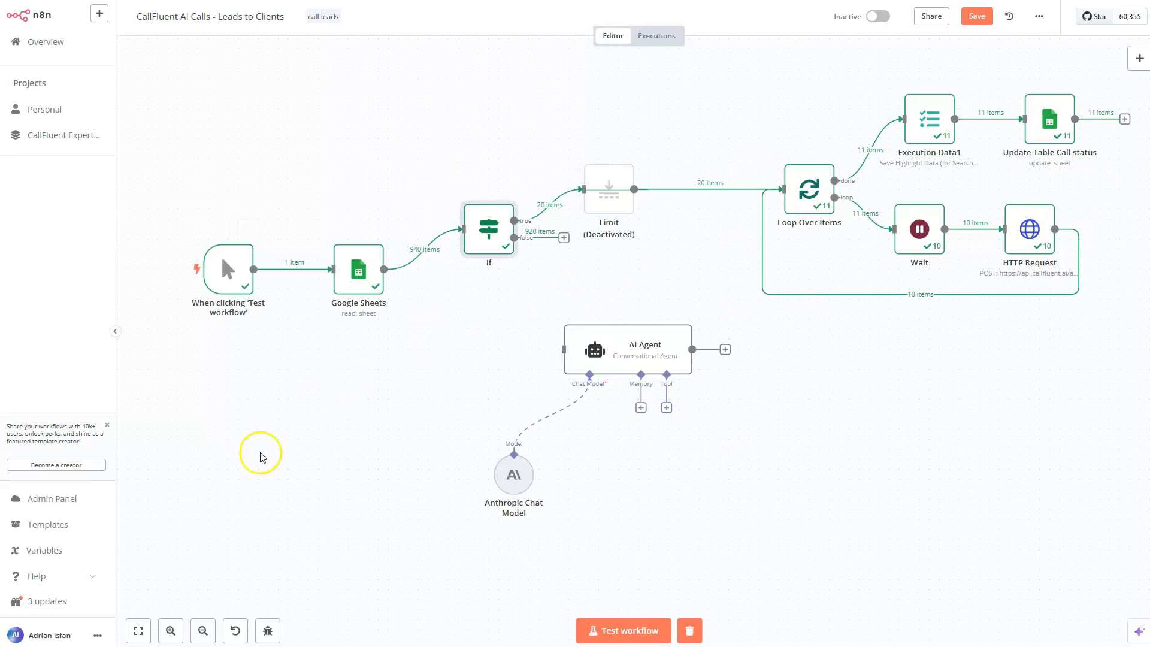
mouse_move(163, 583)
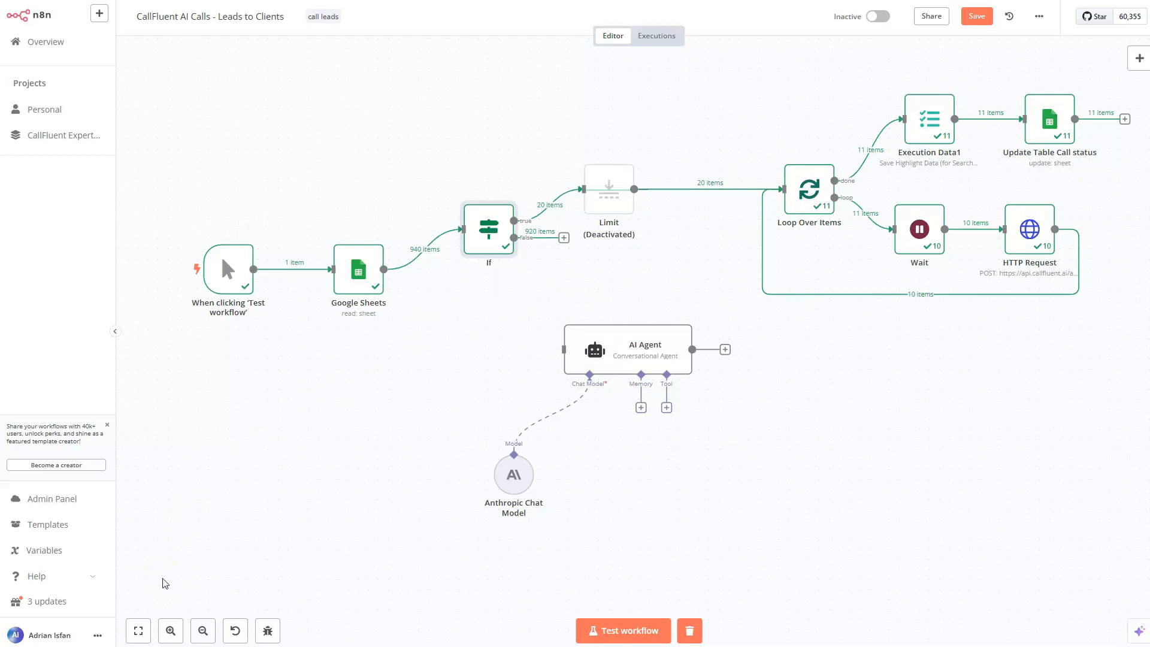